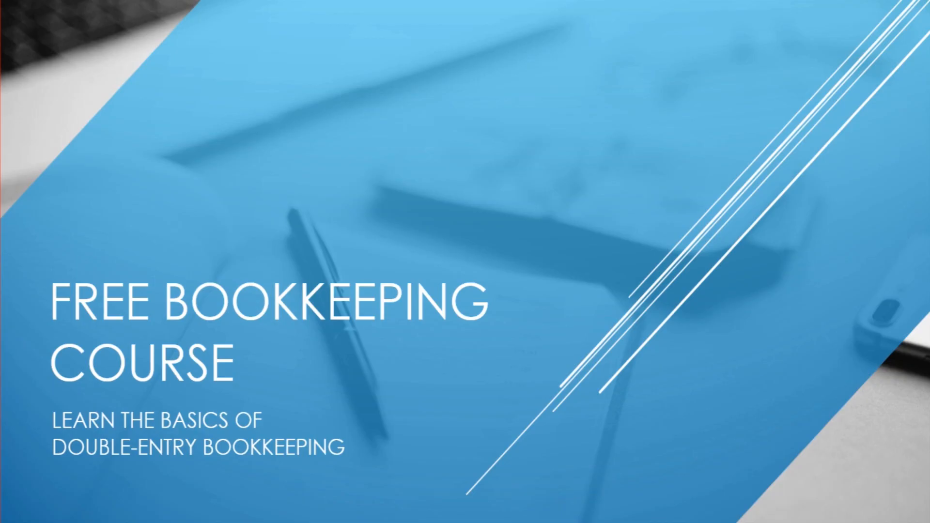
# Advance the slideshow to the Debit and Credits slide with its Pearls bullet.
pyautogui.click(508, 197)
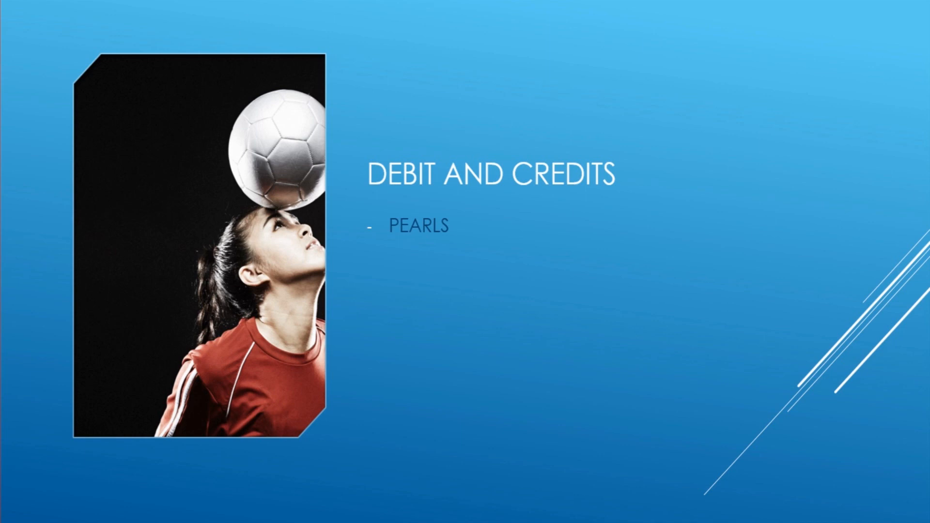
pyautogui.click(430, 269)
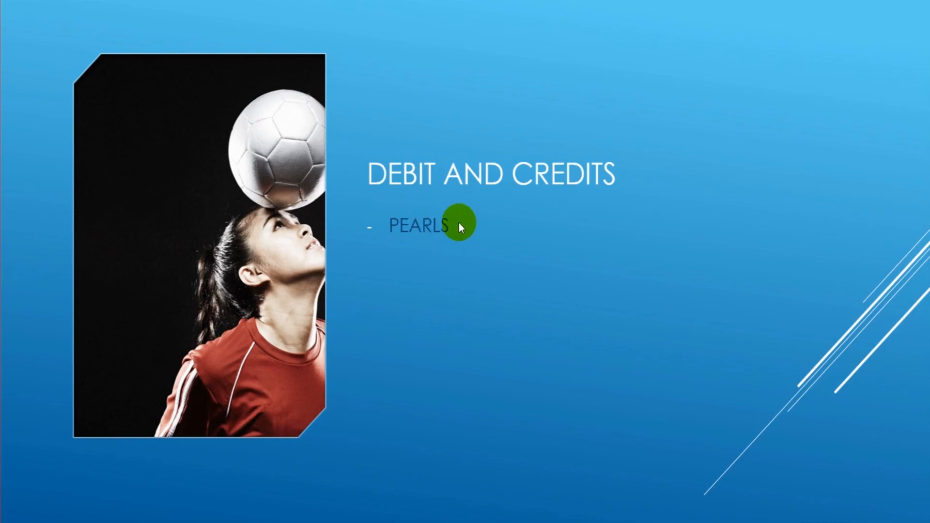
pyautogui.moveTo(389, 234)
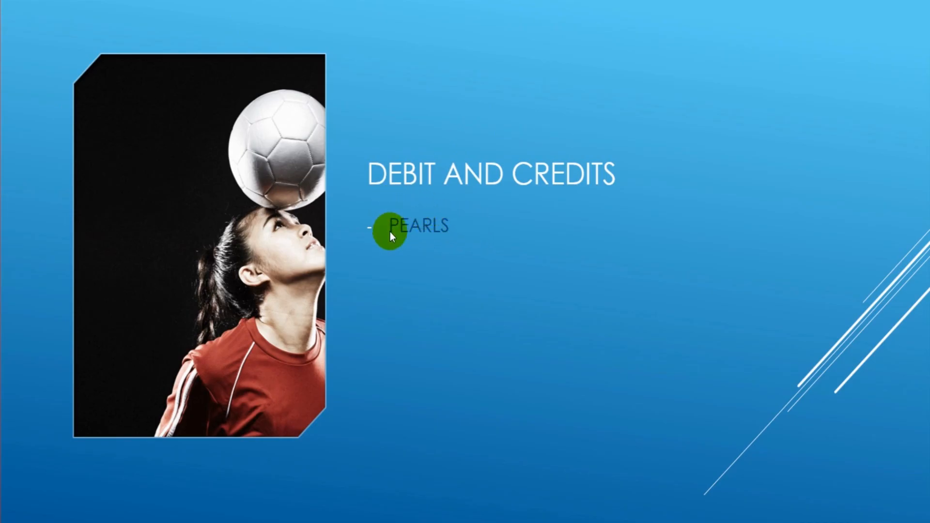
pyautogui.moveTo(396, 238)
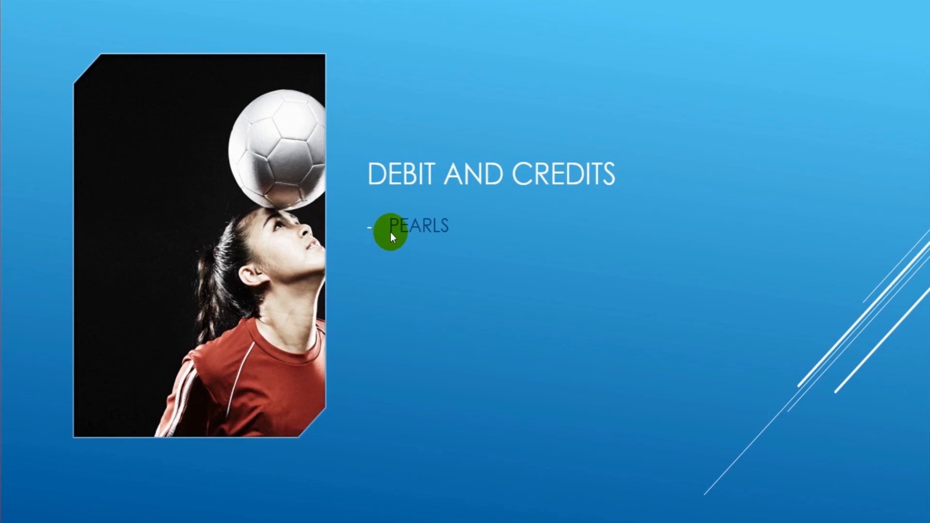
pyautogui.moveTo(403, 211)
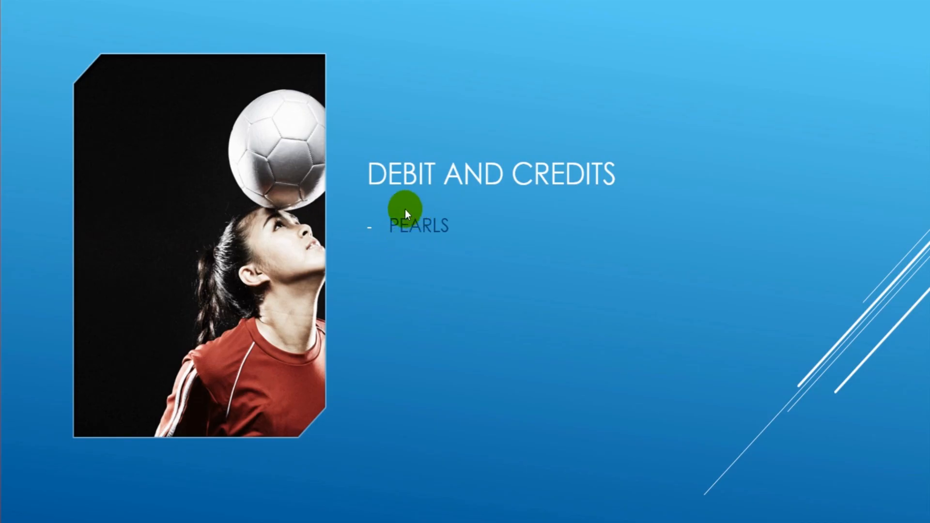
pyautogui.moveTo(399, 256)
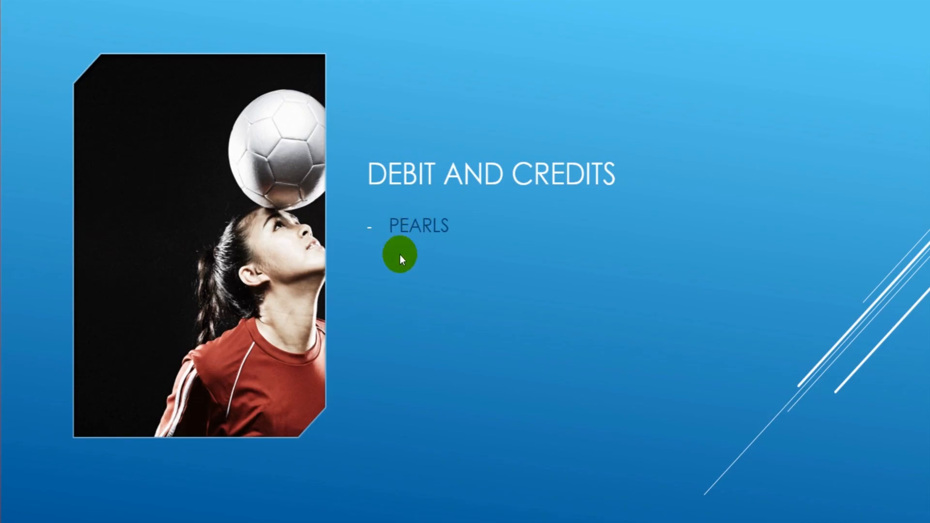
pyautogui.moveTo(454, 243)
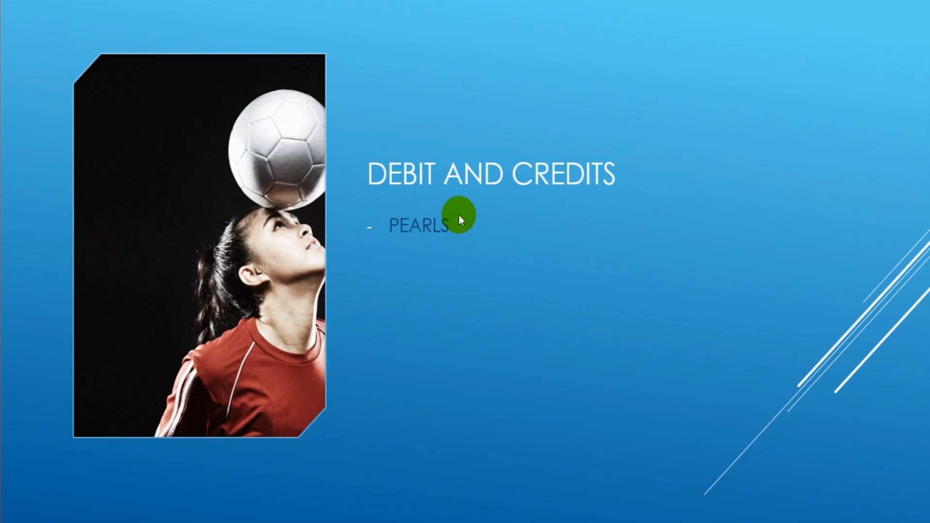
pyautogui.moveTo(438, 211)
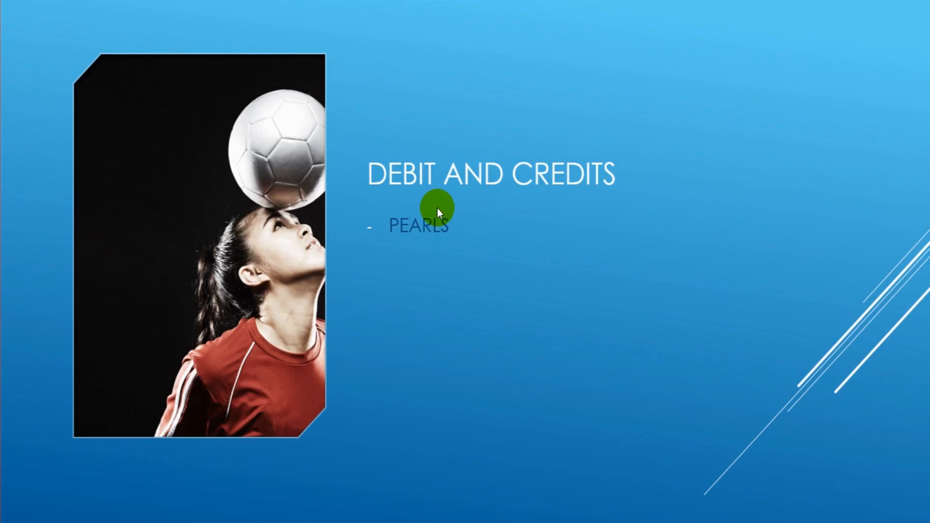
pyautogui.moveTo(336, 235)
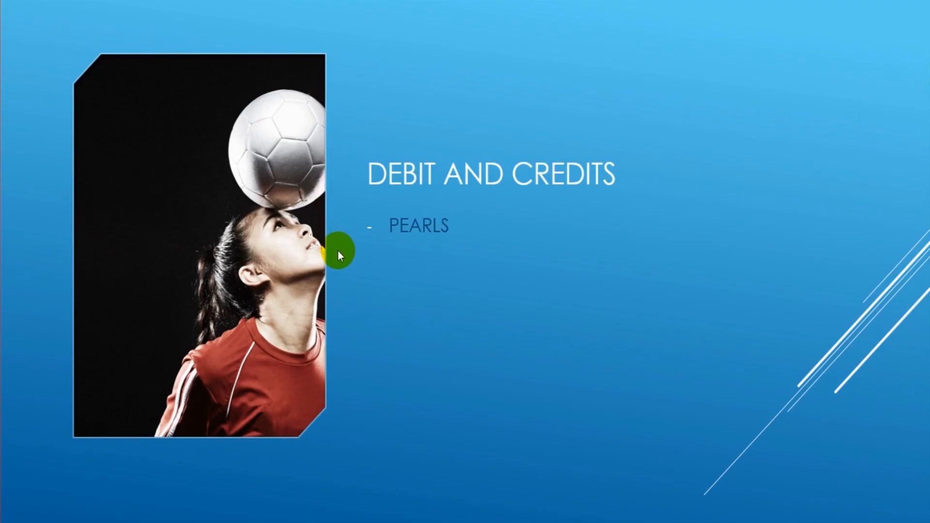
# Leave the slideshow for the double-entry workbook and highlight the S heading and debit columns.
pyautogui.press('Escape')
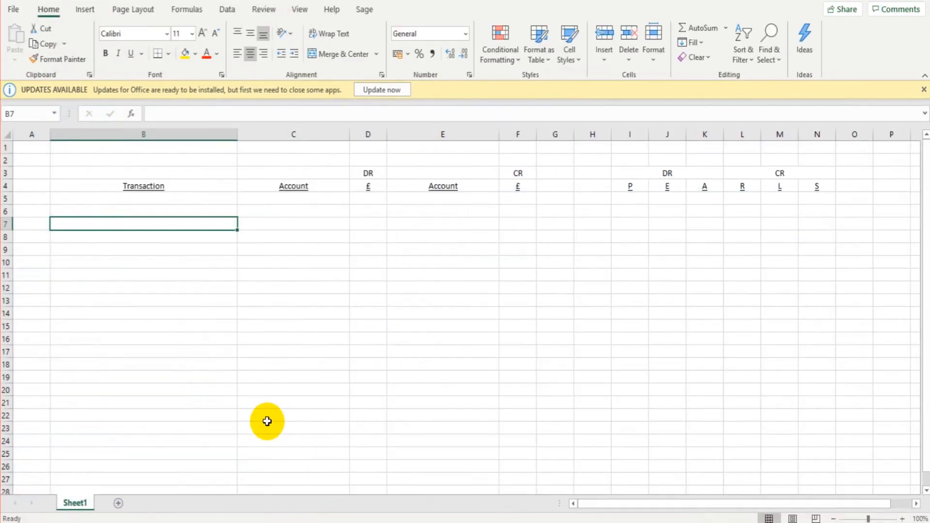
pyautogui.moveTo(254, 419)
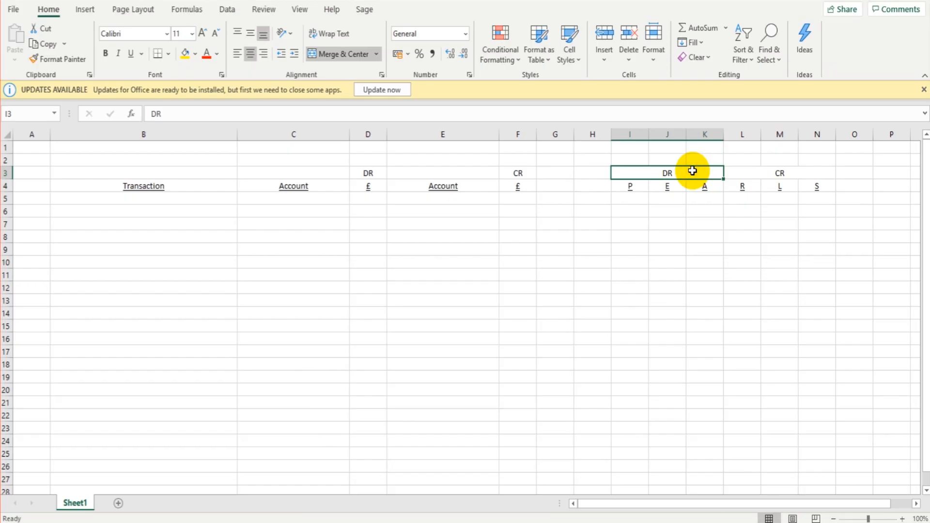
pyautogui.moveTo(693, 168)
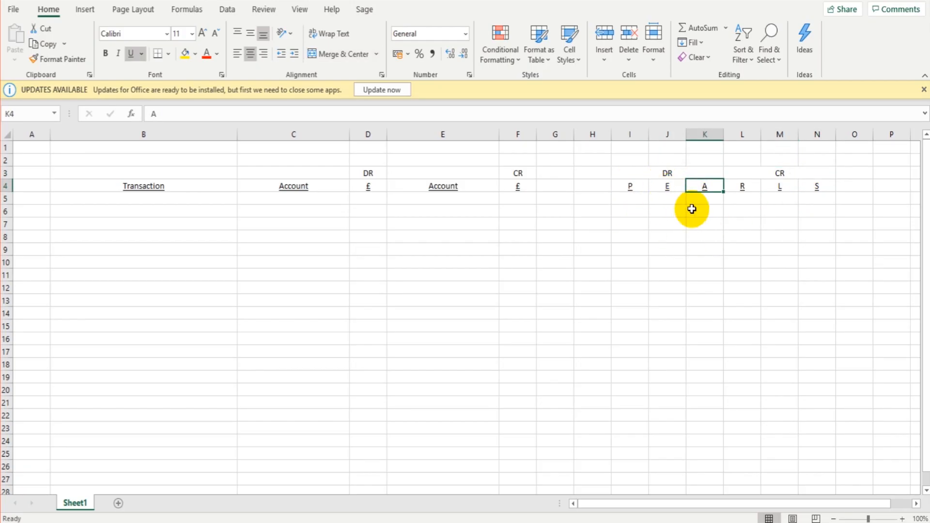
pyautogui.click(742, 186)
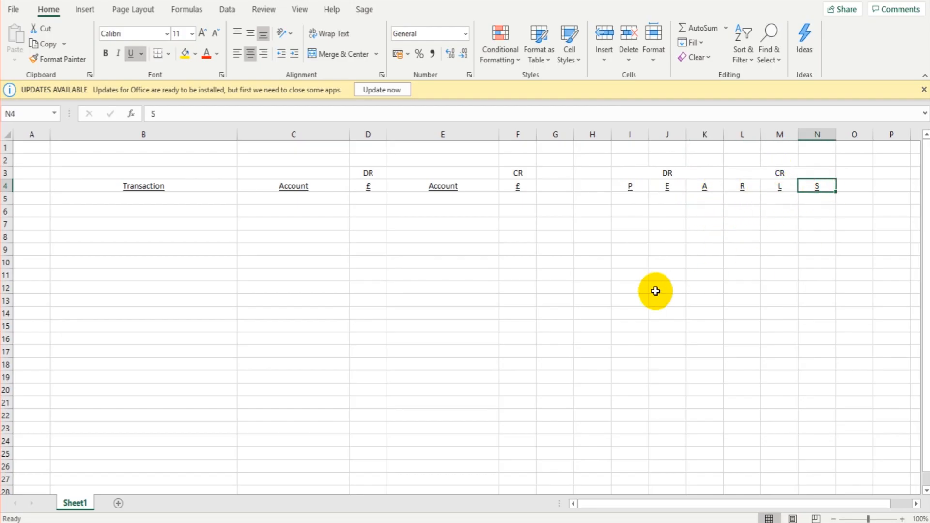
pyautogui.moveTo(257, 334)
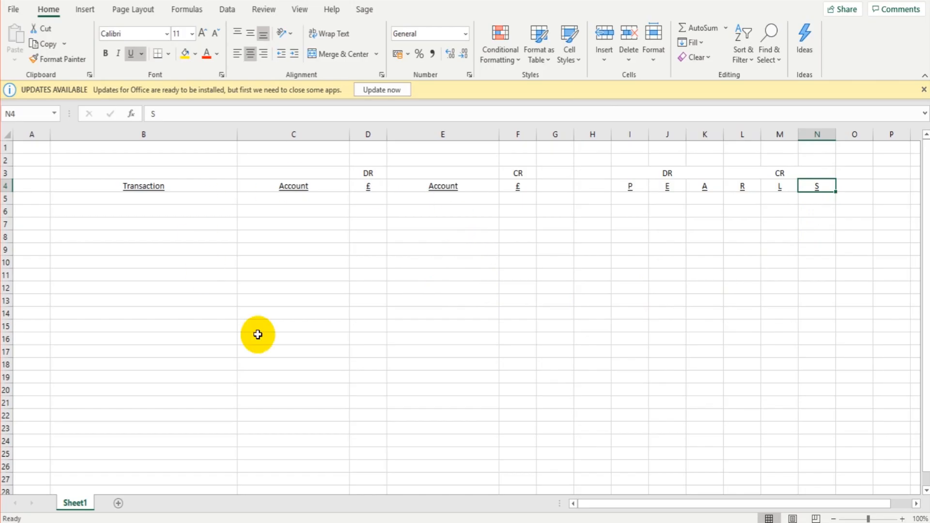
pyautogui.moveTo(145, 240)
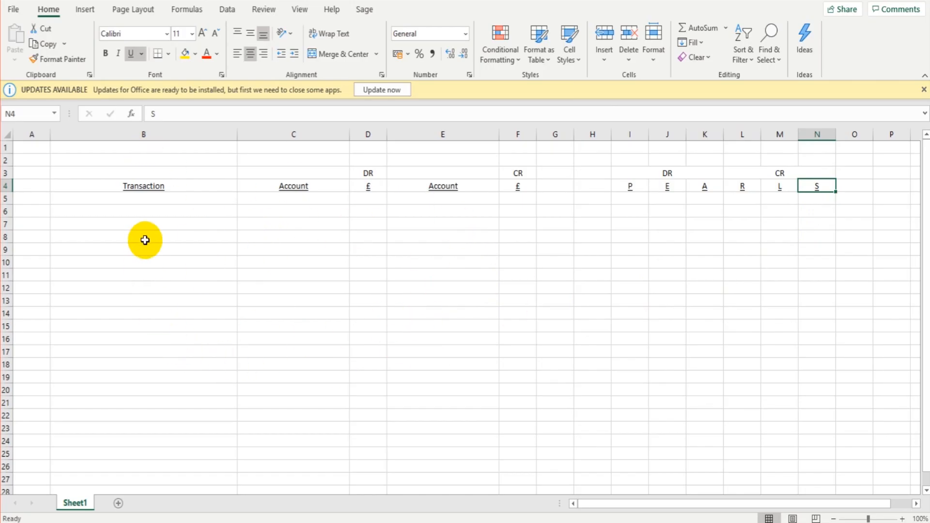
pyautogui.click(143, 186)
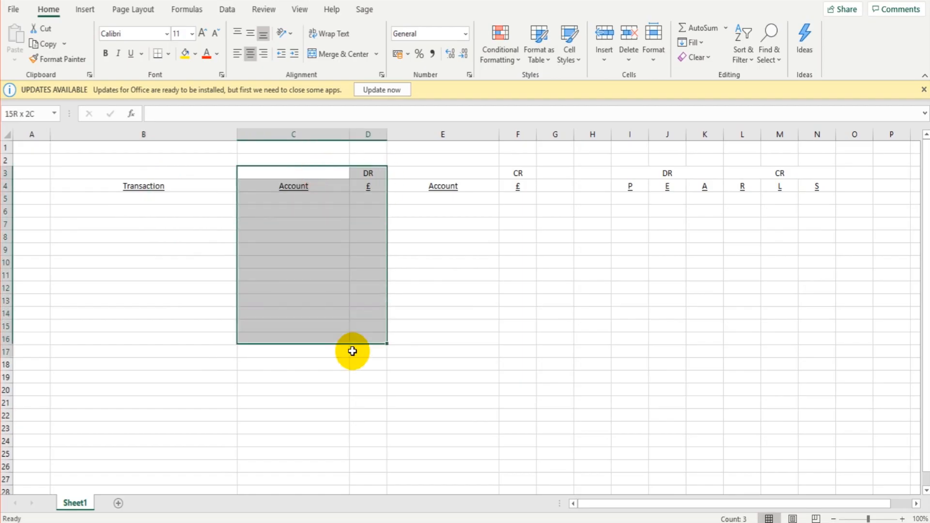
pyautogui.click(292, 212)
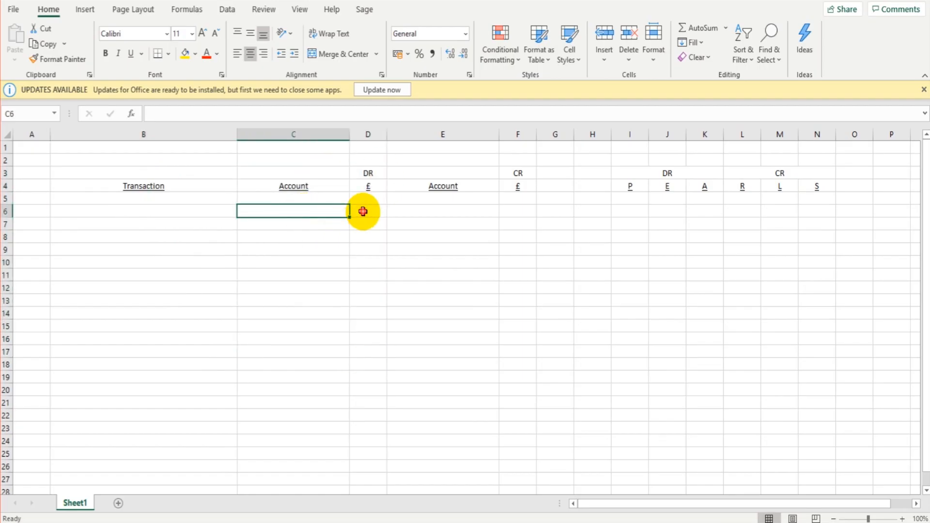
pyautogui.click(367, 210)
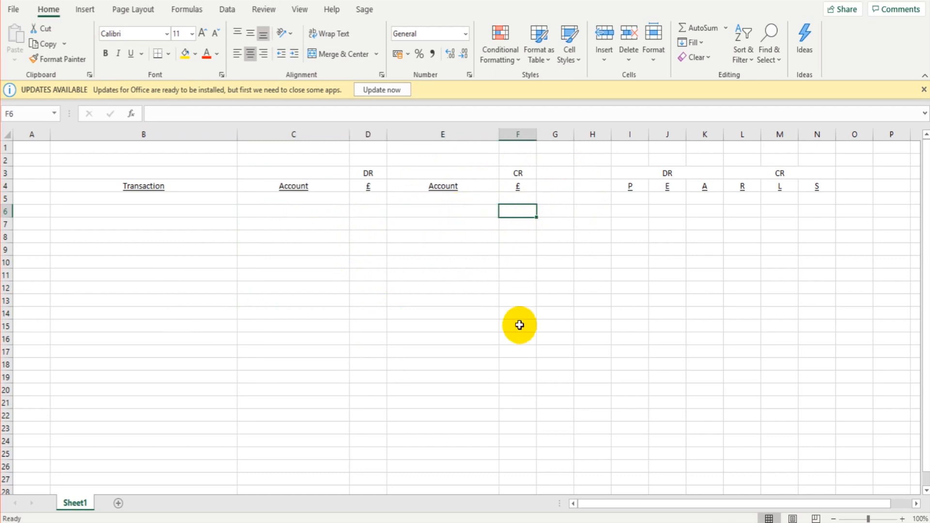
pyautogui.click(293, 211)
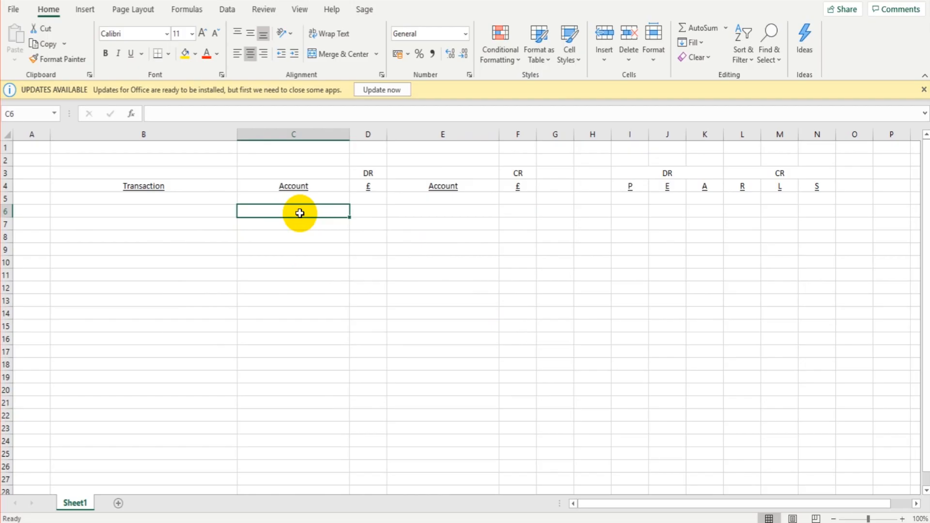
pyautogui.click(367, 211)
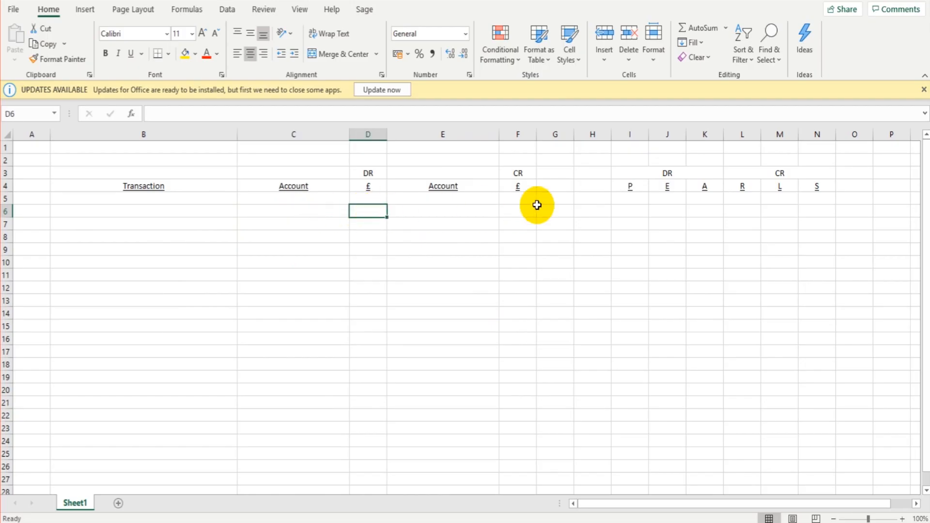
pyautogui.click(442, 212)
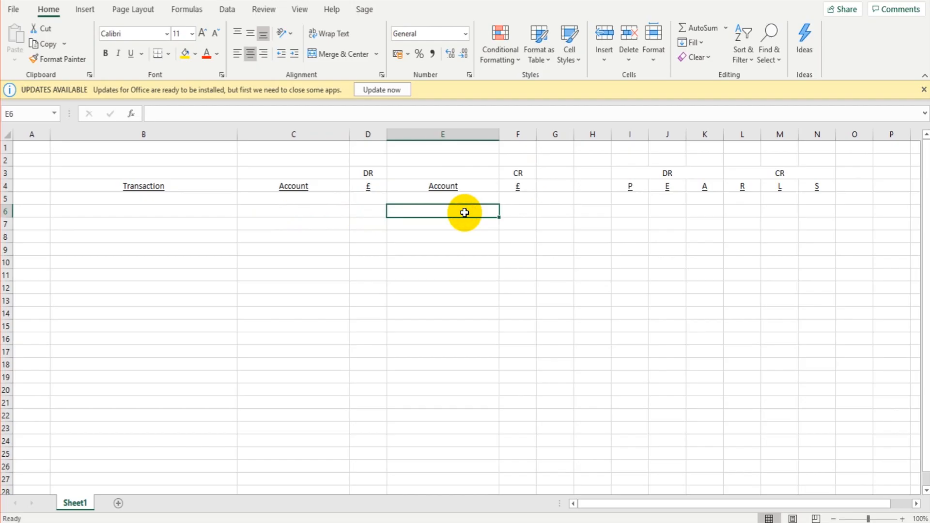
pyautogui.moveTo(491, 211)
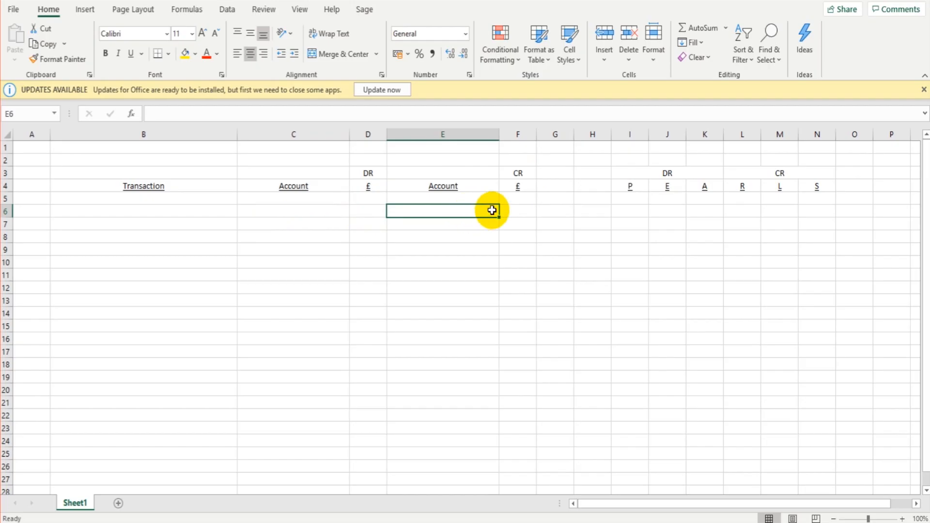
pyautogui.click(517, 211)
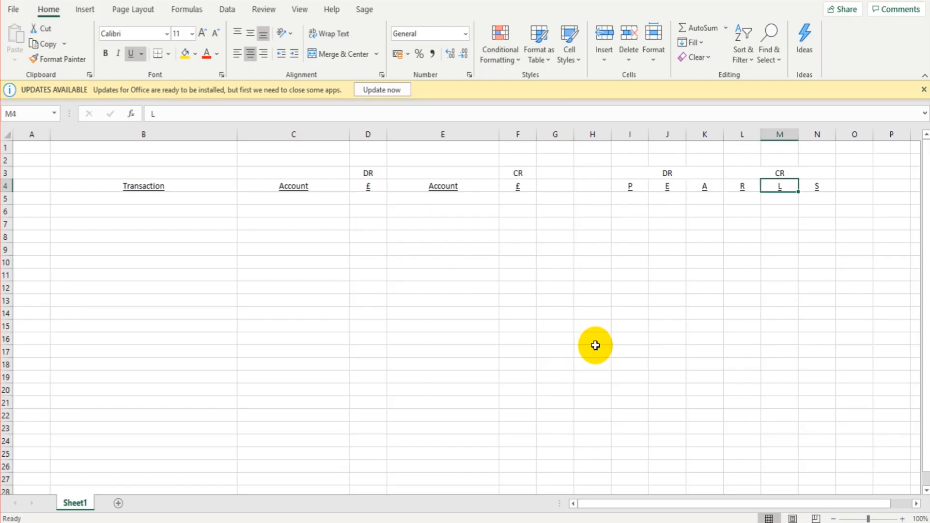
pyautogui.click(817, 186)
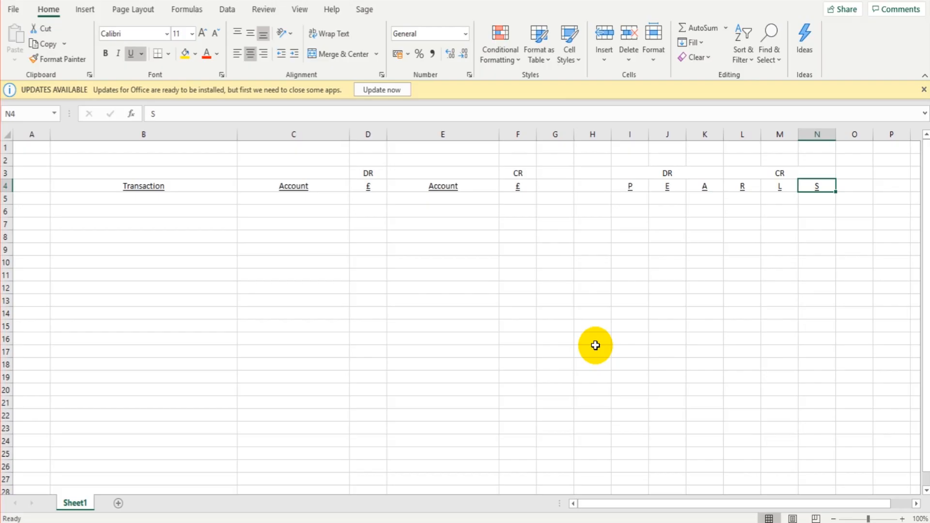
pyautogui.click(555, 211)
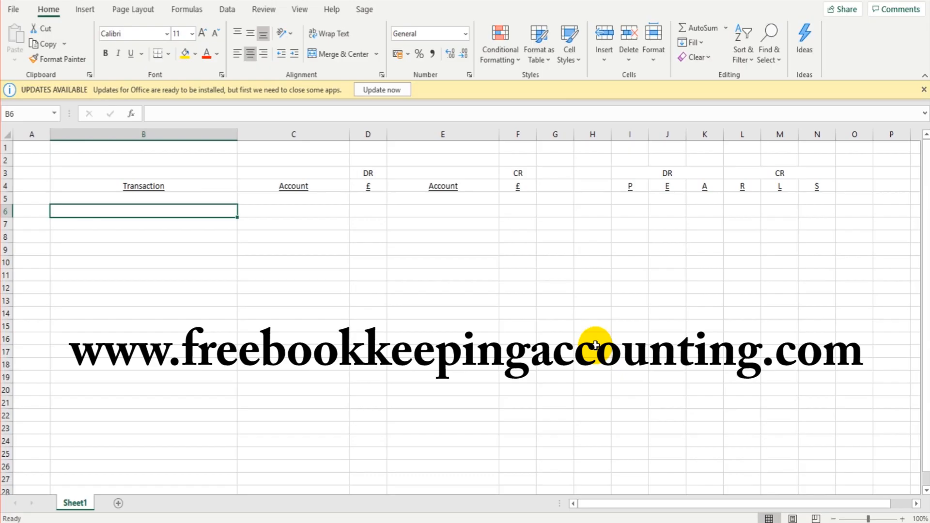
pyautogui.moveTo(574, 338)
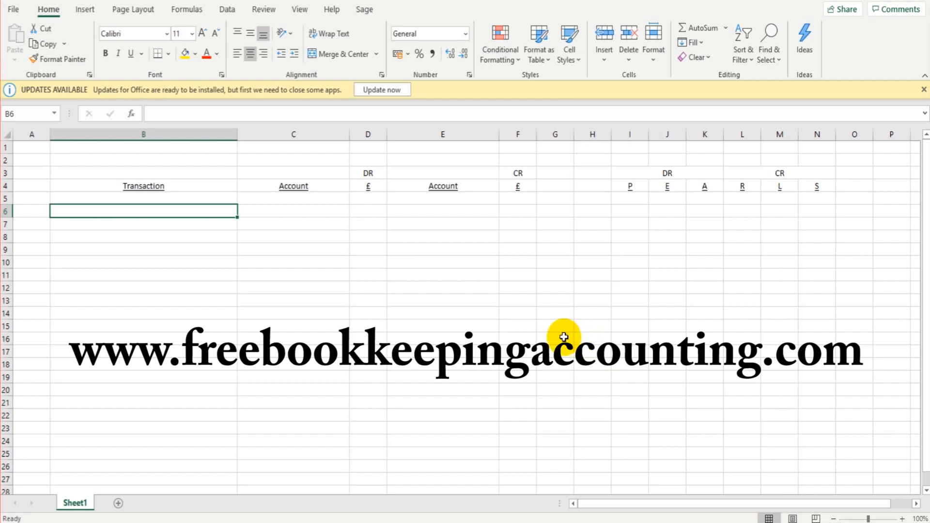
pyautogui.moveTo(515, 370)
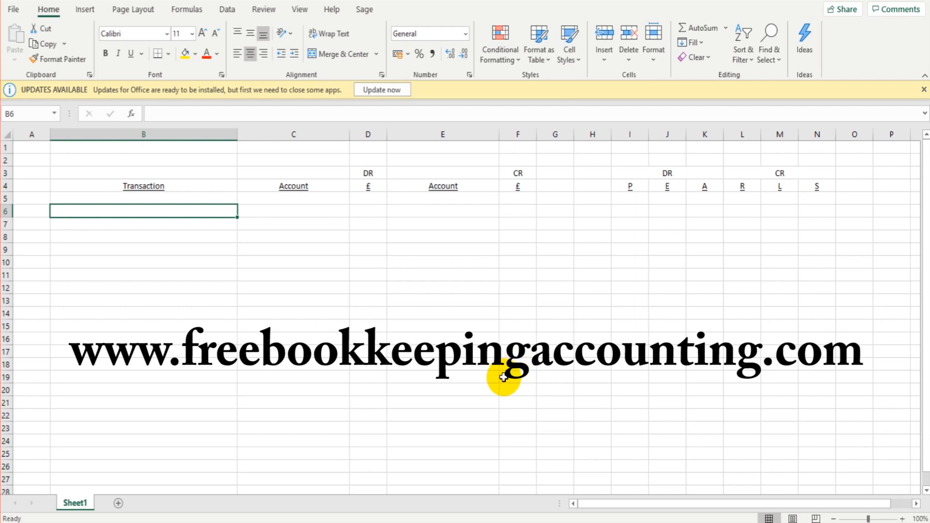
pyautogui.moveTo(526, 393)
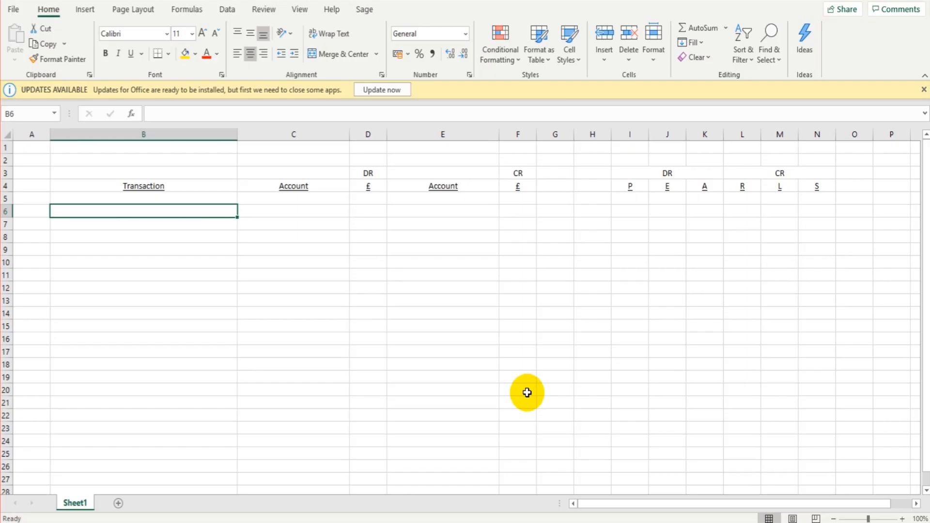
pyautogui.write('Capital Introduced')
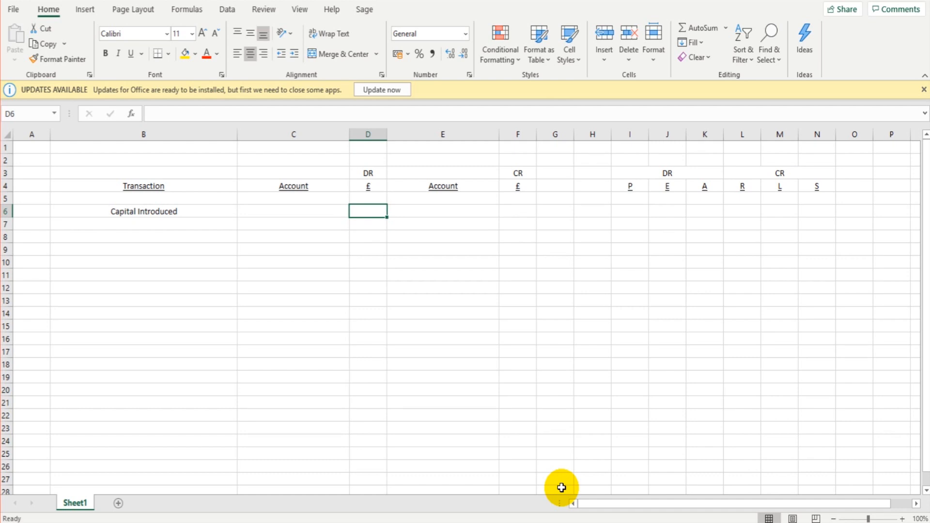
pyautogui.click(293, 212)
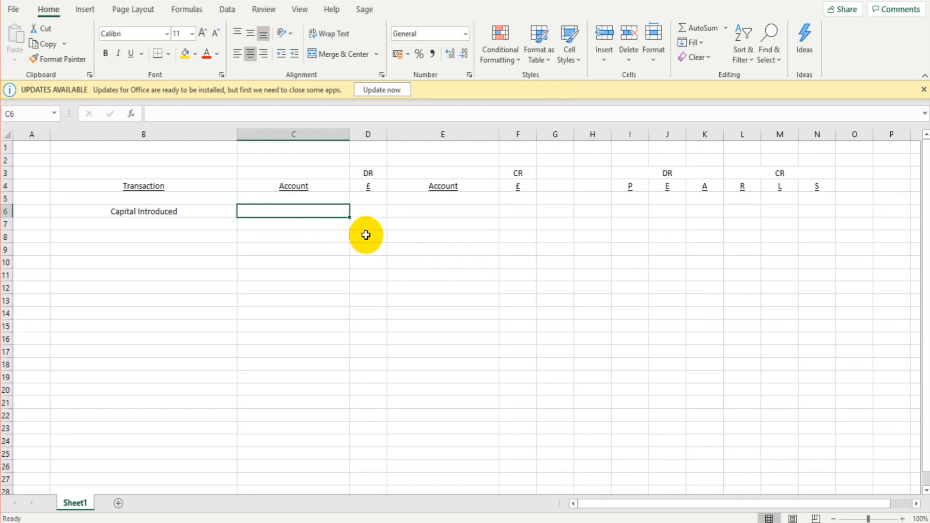
pyautogui.click(442, 211)
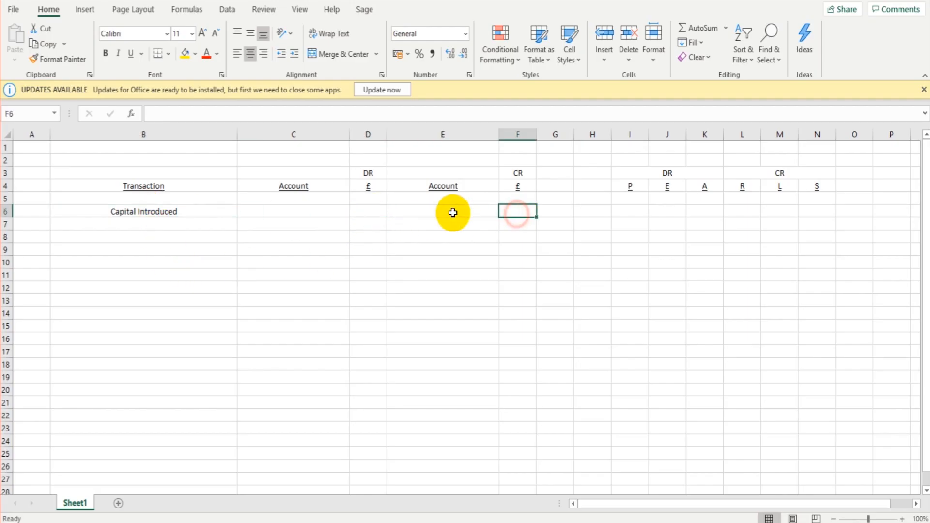
pyautogui.click(293, 211)
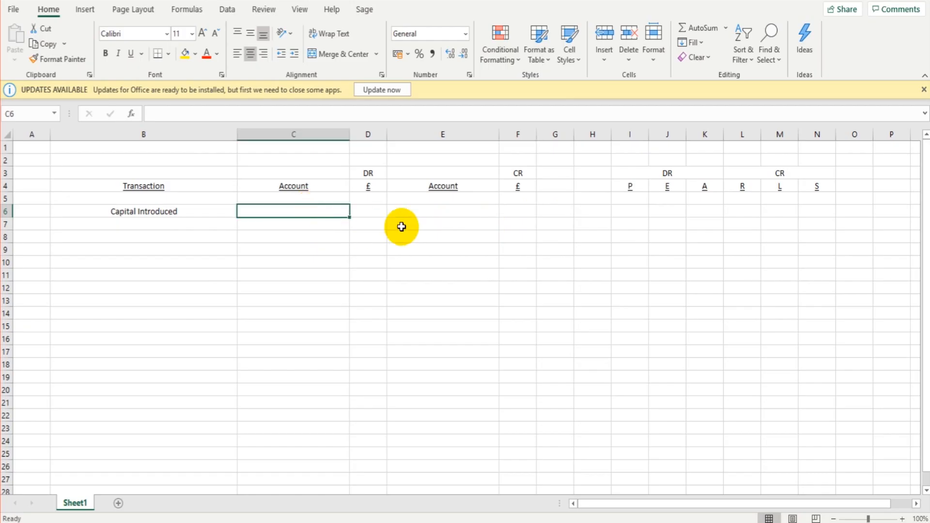
pyautogui.click(293, 224)
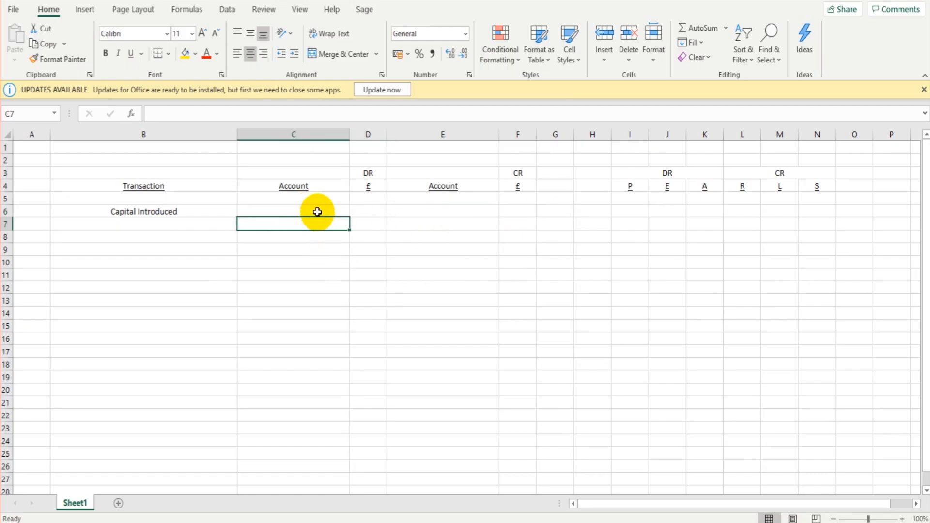
pyautogui.click(293, 210)
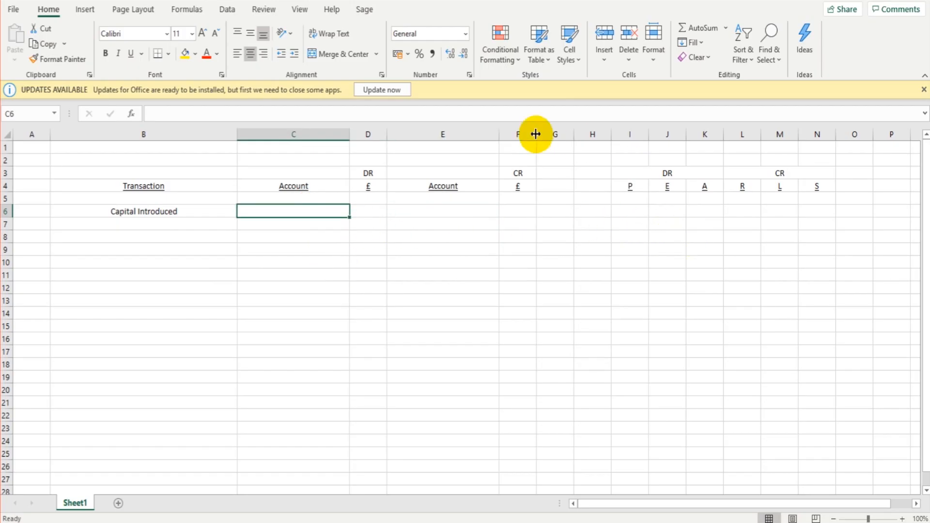
pyautogui.moveTo(389, 255)
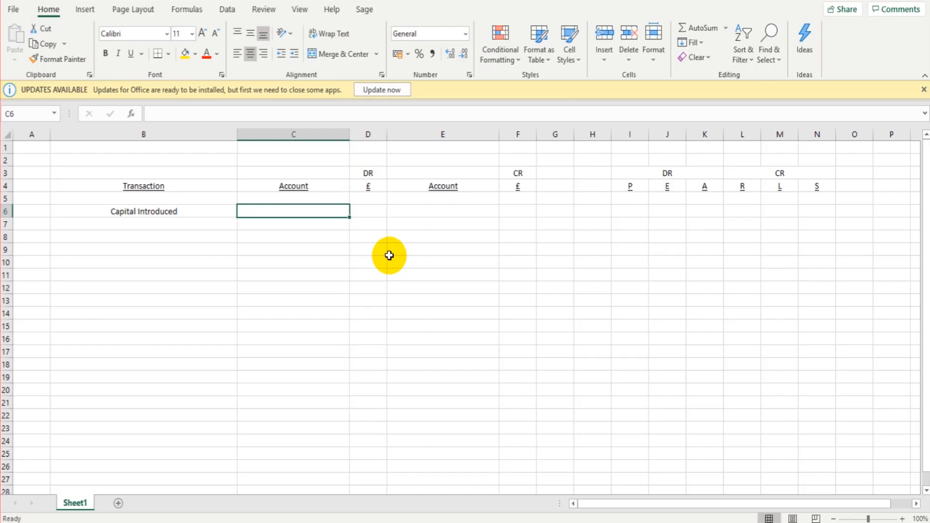
pyautogui.moveTo(704, 186); pyautogui.dragTo(704, 265)
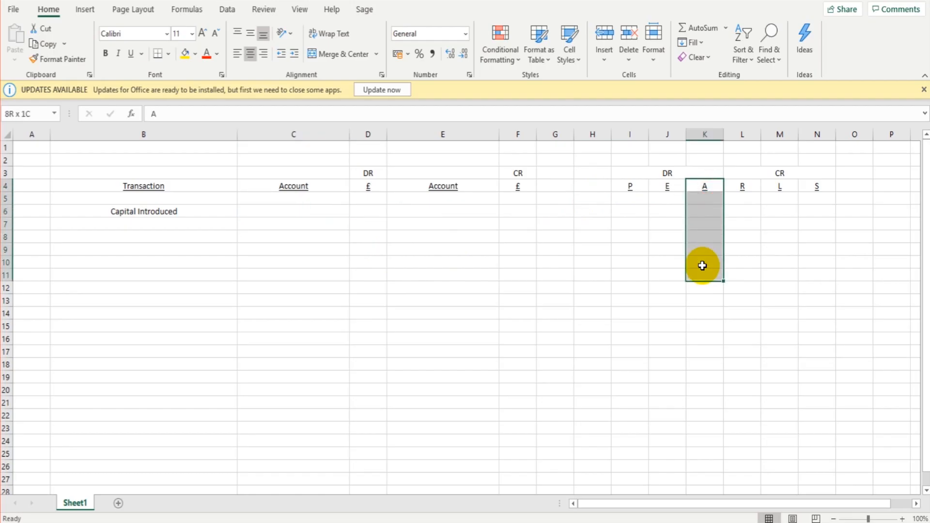
pyautogui.click(130, 53)
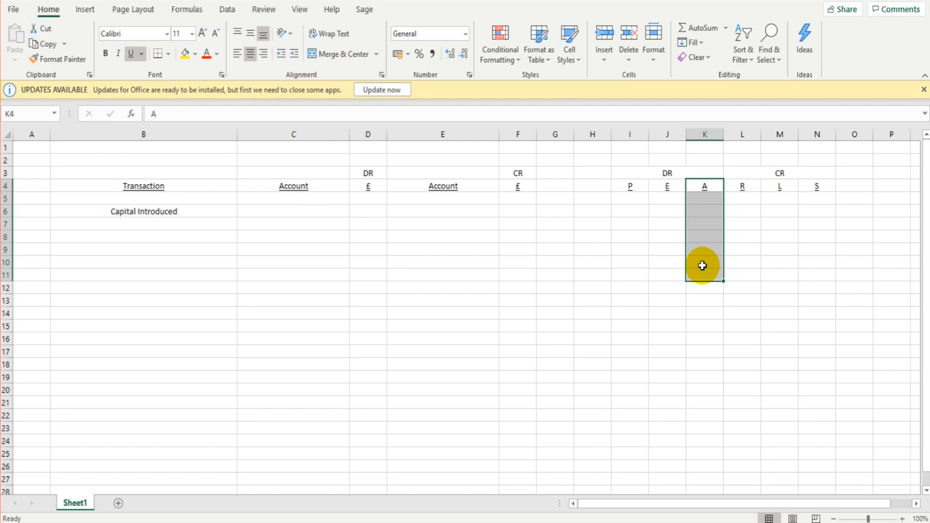
pyautogui.moveTo(283, 224)
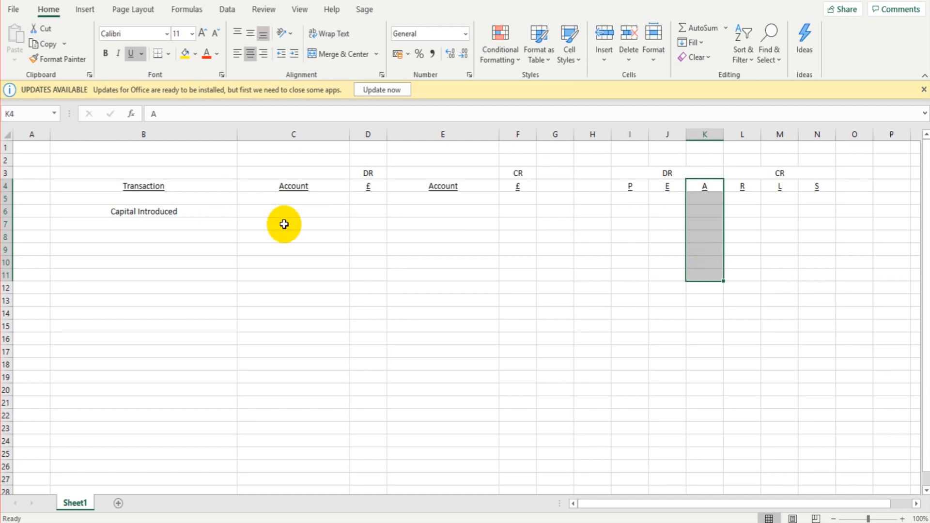
pyautogui.click(293, 224)
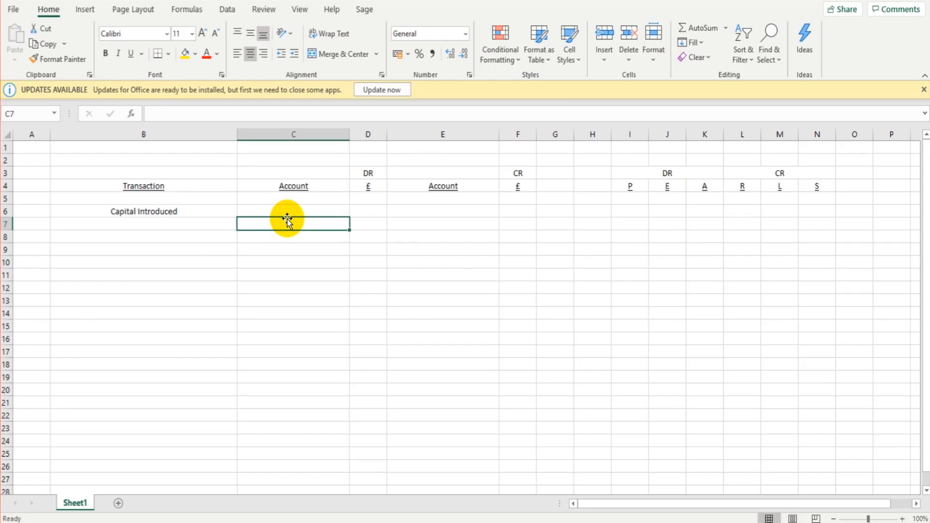
pyautogui.click(704, 186)
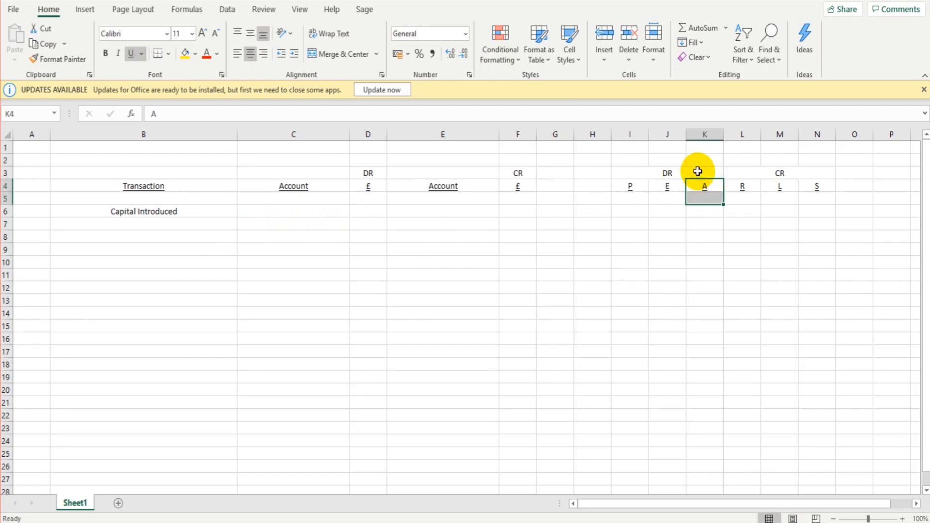
pyautogui.click(294, 212)
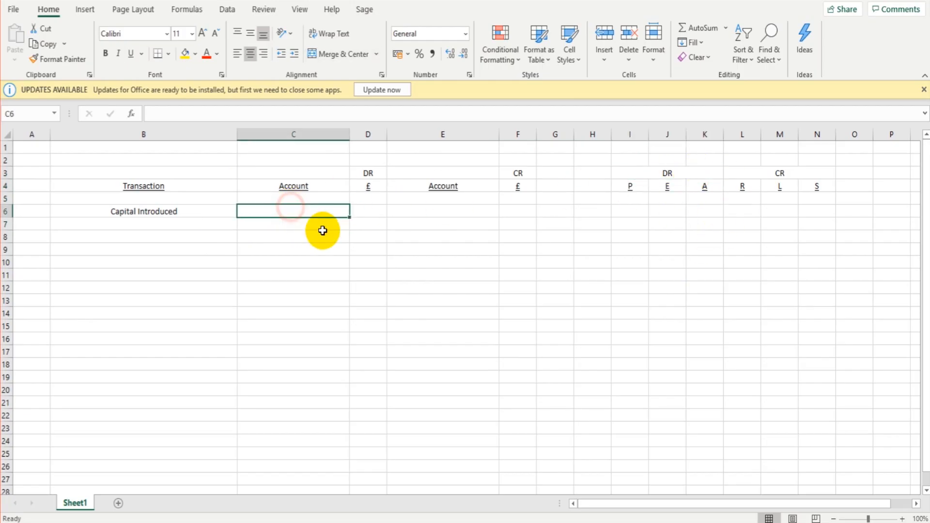
# Enter Business Bank as the debit account with 500 for Capital Introduced.
pyautogui.write('Busin')
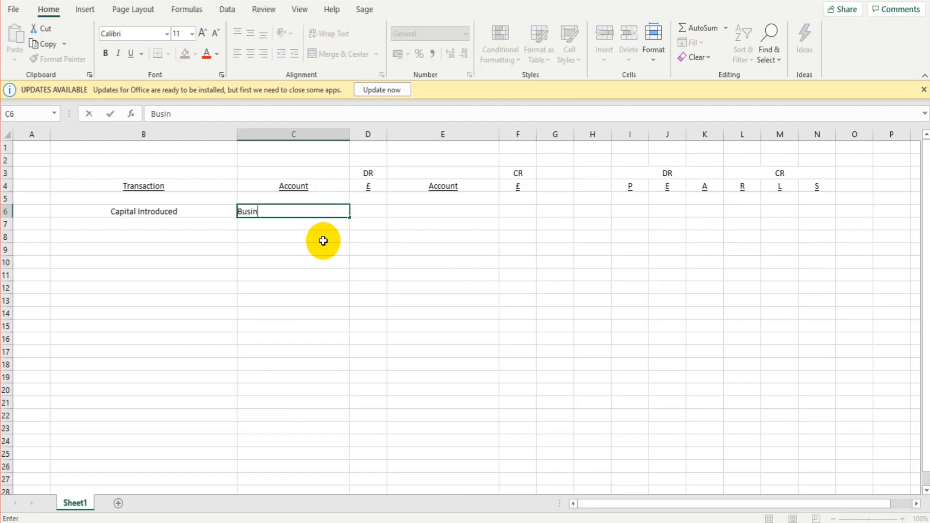
pyautogui.write('ess Bank')
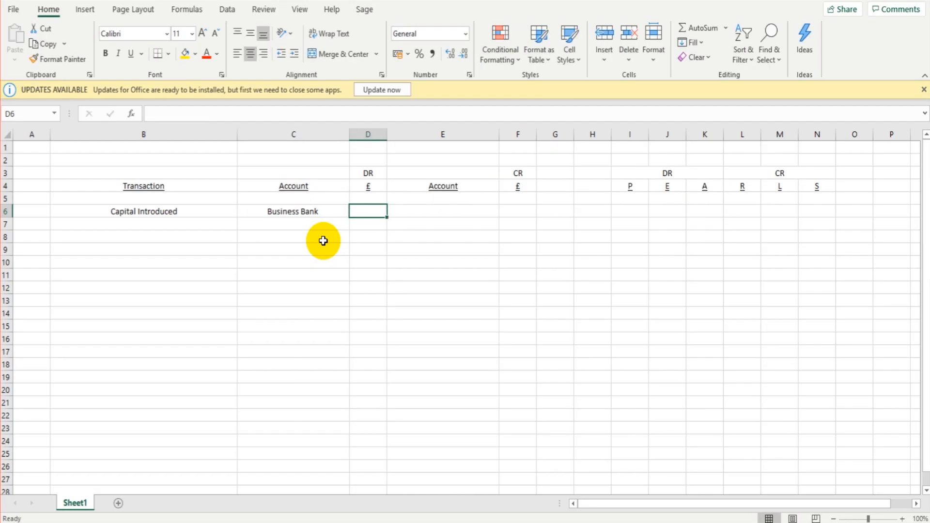
pyautogui.write('500')
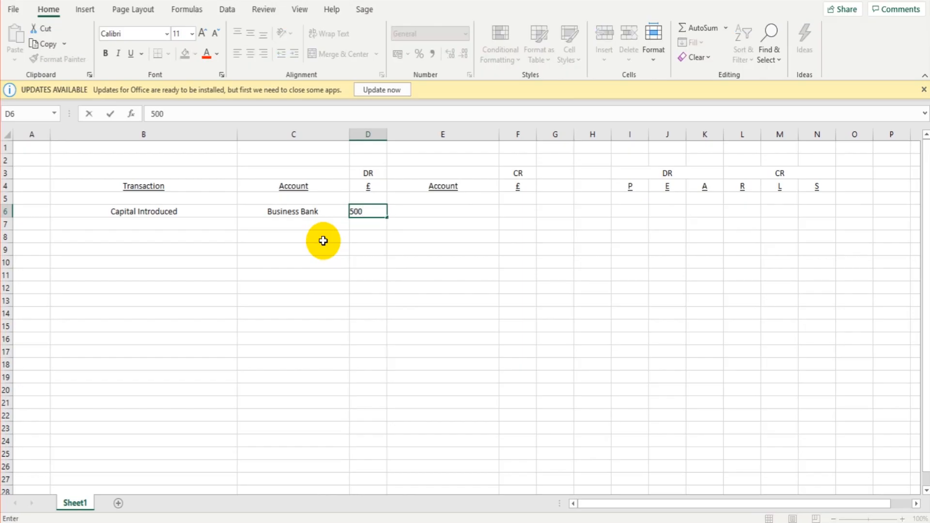
pyautogui.press('Tab')
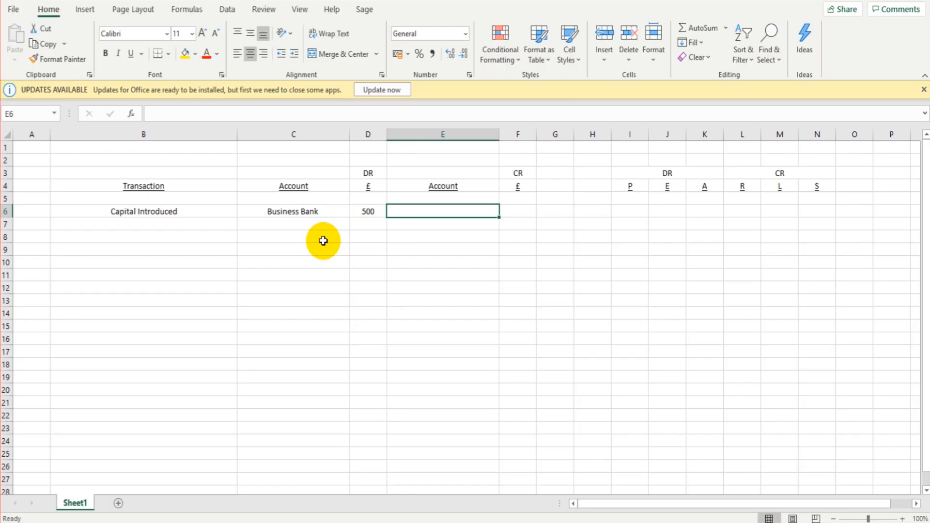
pyautogui.moveTo(372, 242)
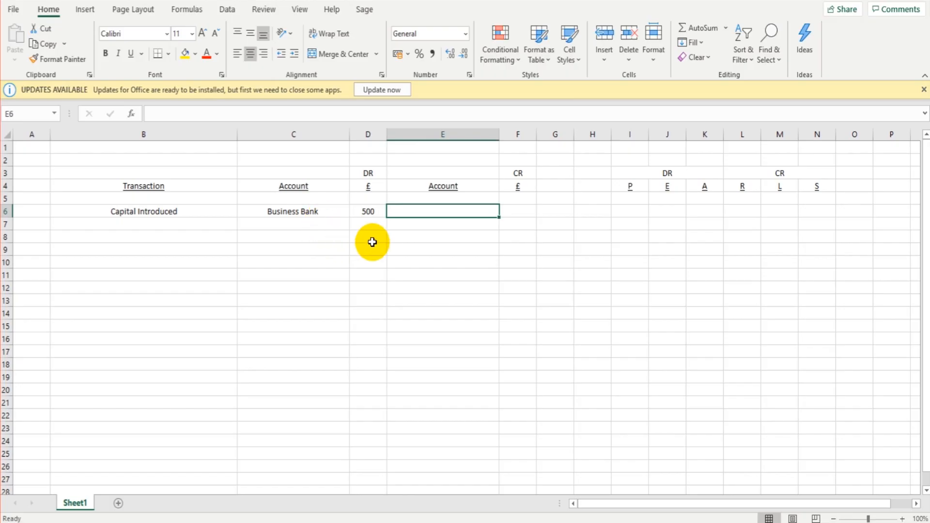
pyautogui.moveTo(494, 177)
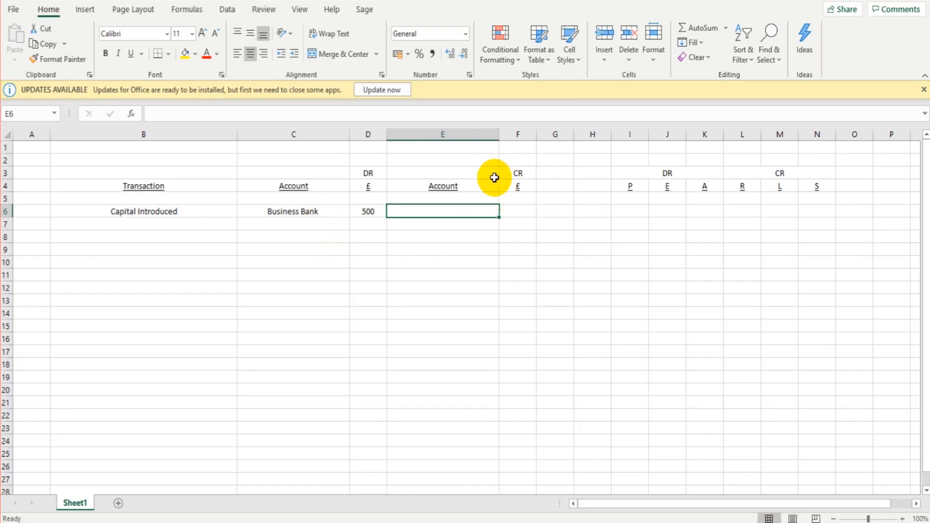
pyautogui.moveTo(450, 258)
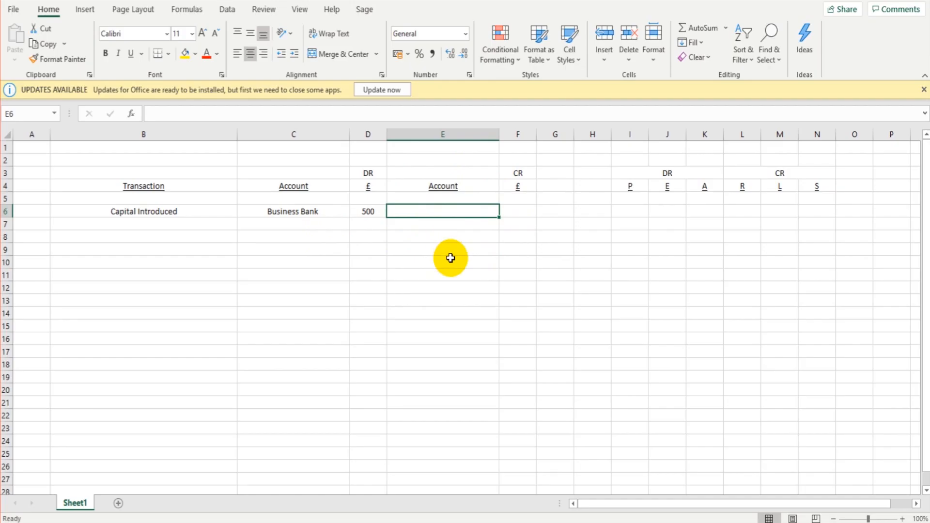
pyautogui.click(143, 211)
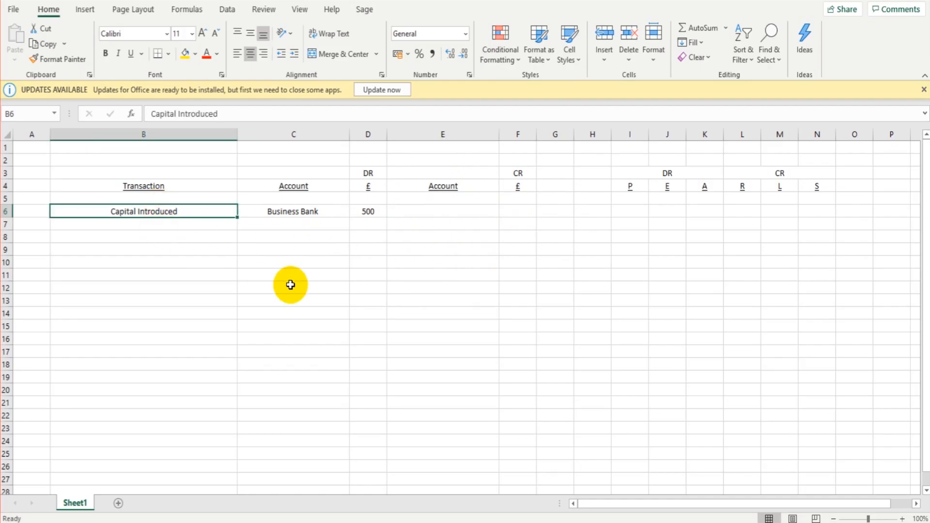
pyautogui.moveTo(272, 282)
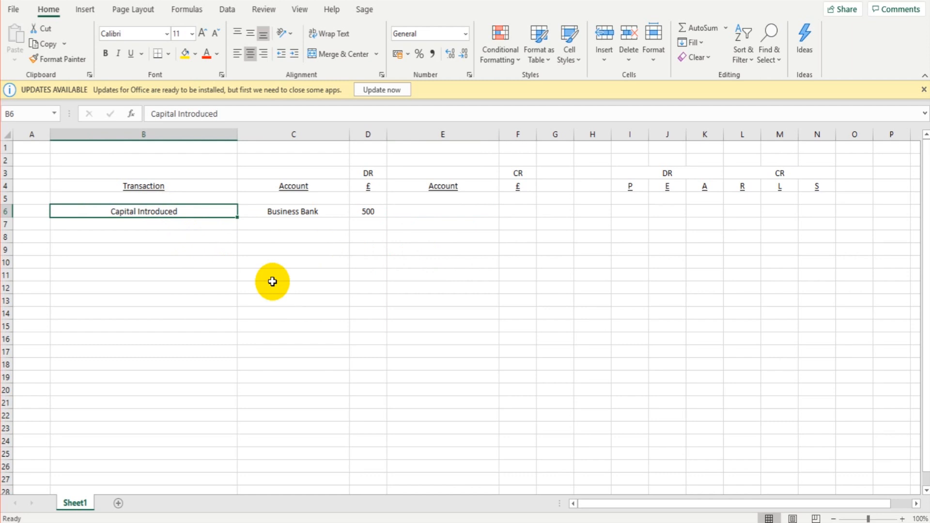
pyautogui.click(368, 212)
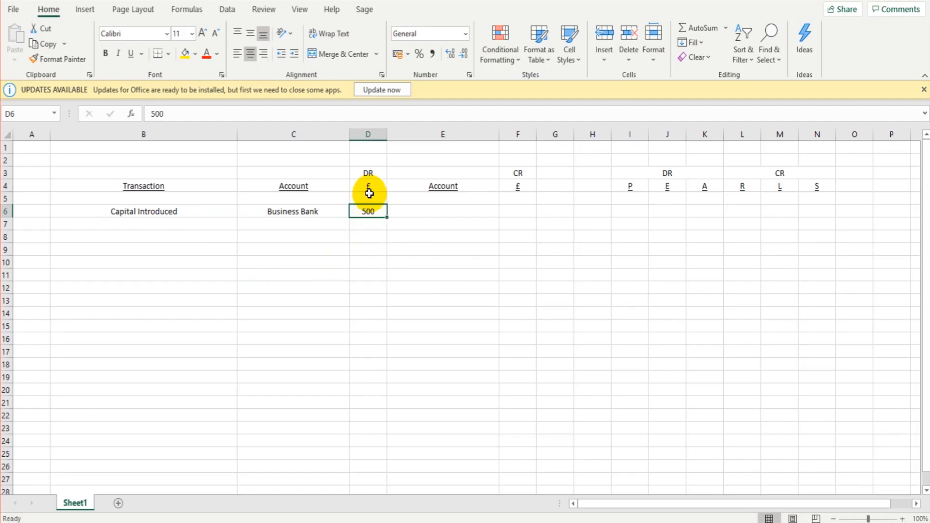
pyautogui.click(293, 212)
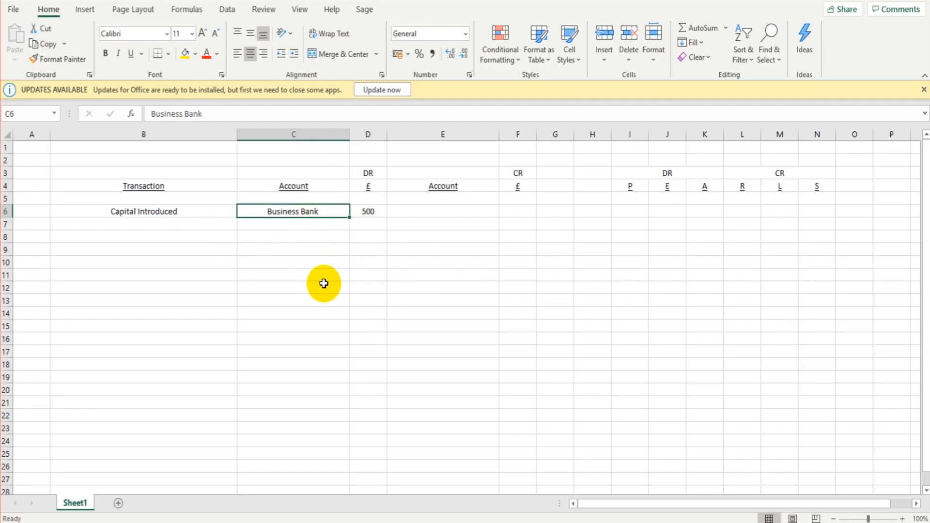
pyautogui.moveTo(355, 180)
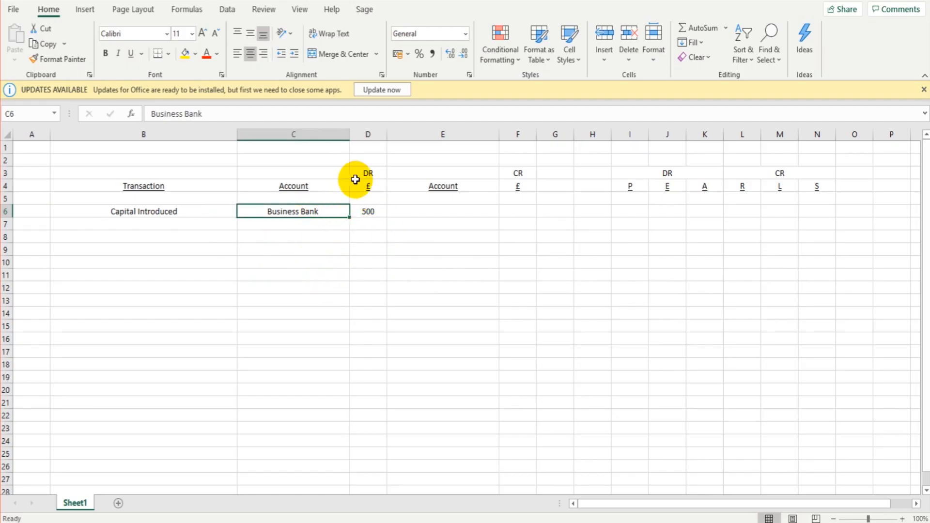
pyautogui.moveTo(383, 297)
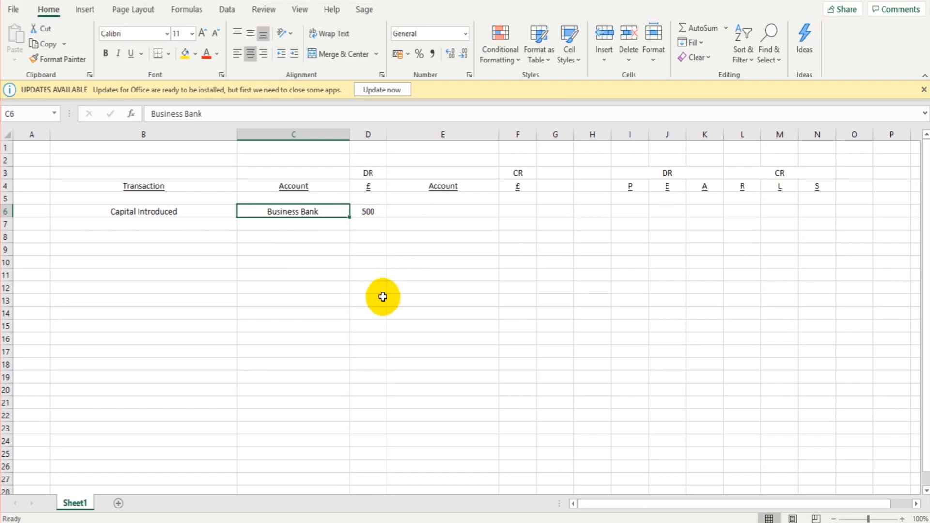
pyautogui.moveTo(490, 206)
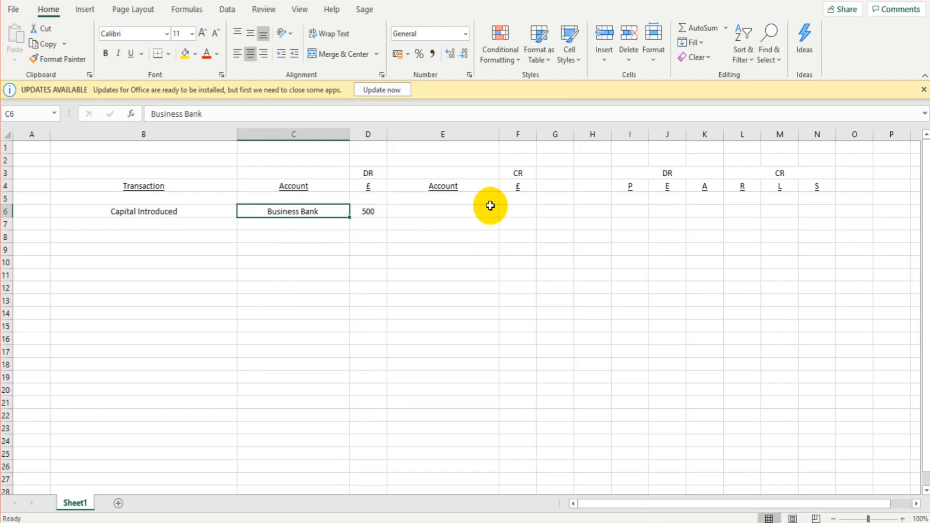
pyautogui.click(442, 211)
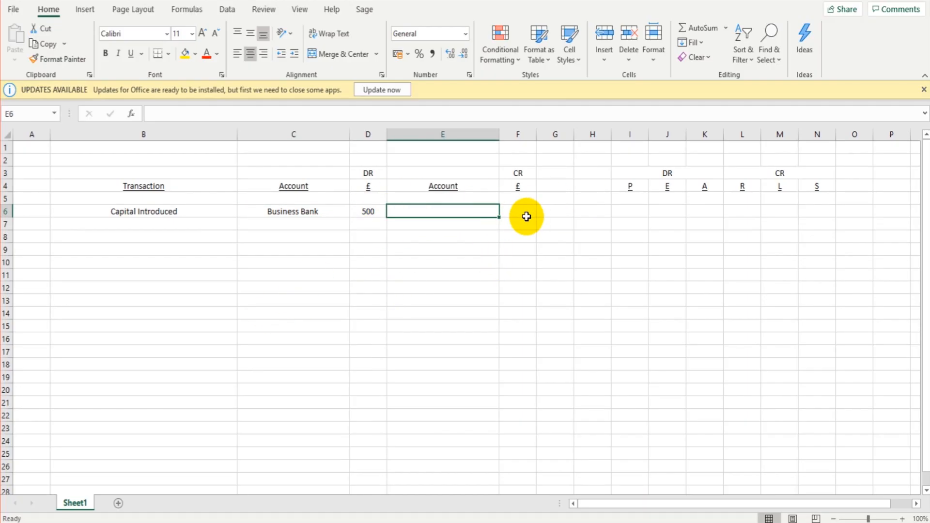
# Enter Capital as the credit account with 500, balancing Capital Introduced.
pyautogui.write('Capital')
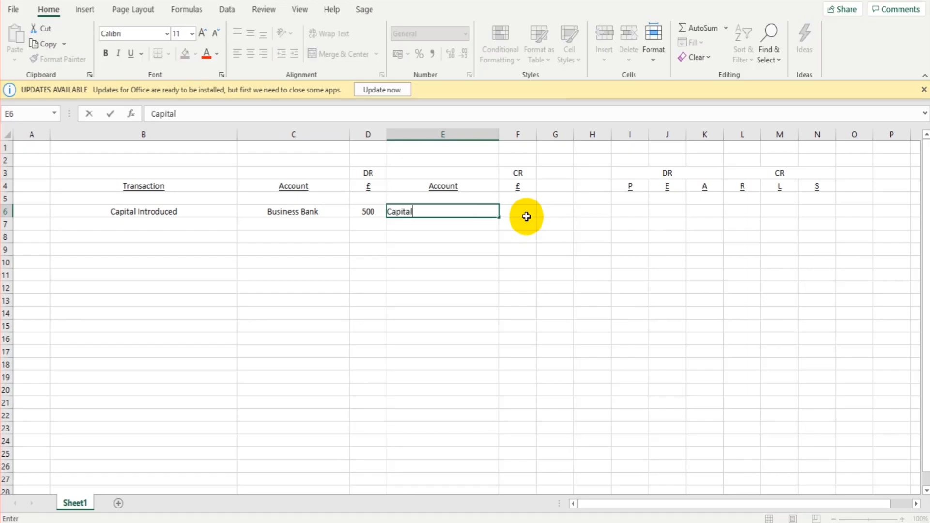
pyautogui.write('500')
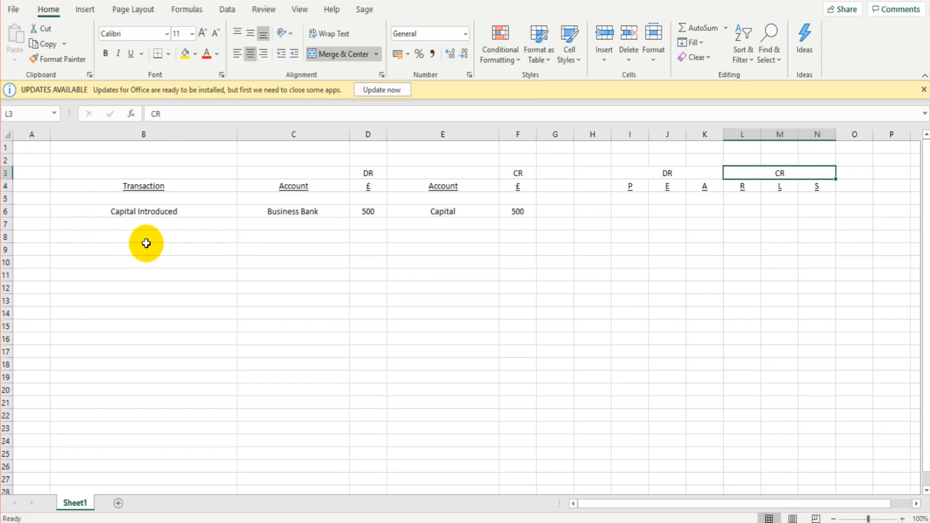
pyautogui.click(143, 212)
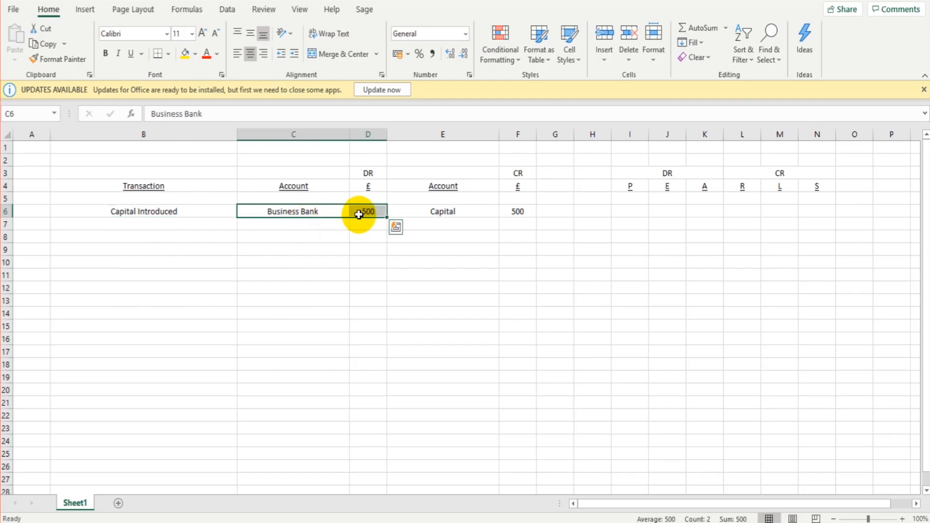
pyautogui.click(517, 211)
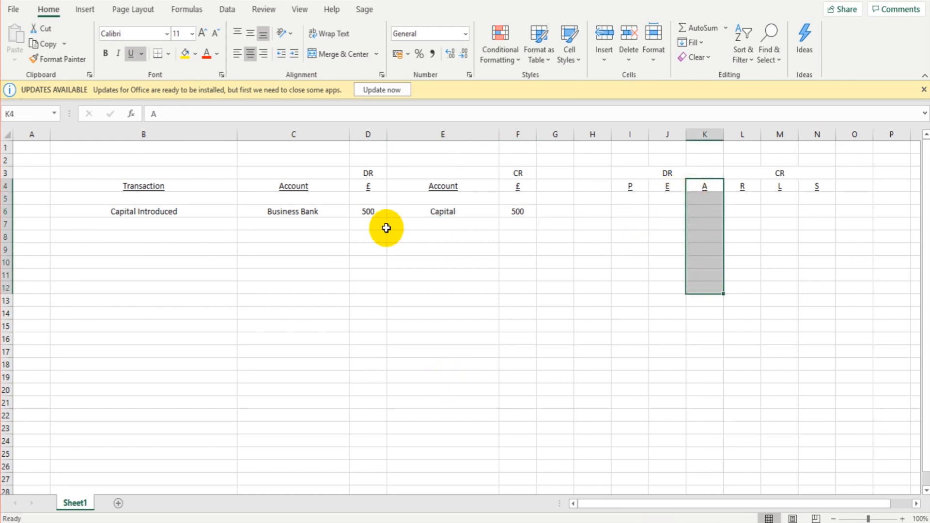
pyautogui.click(292, 211)
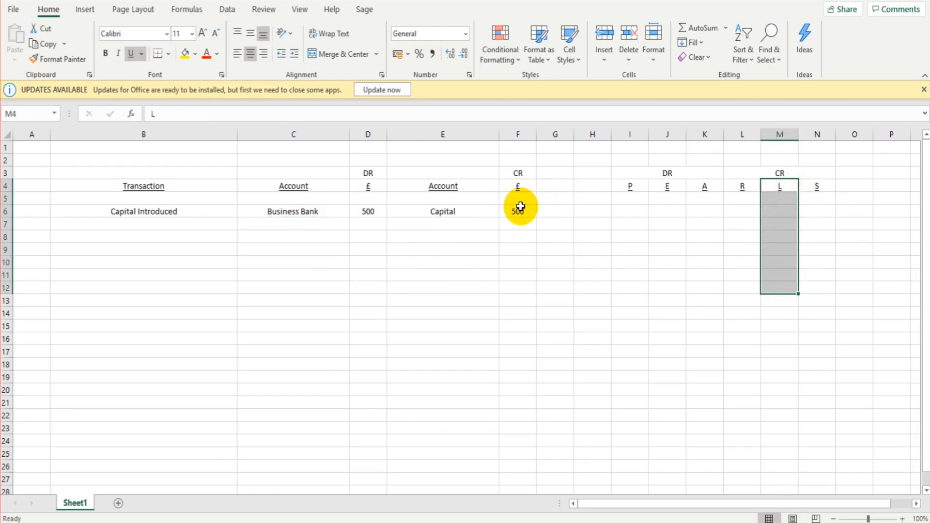
pyautogui.click(518, 212)
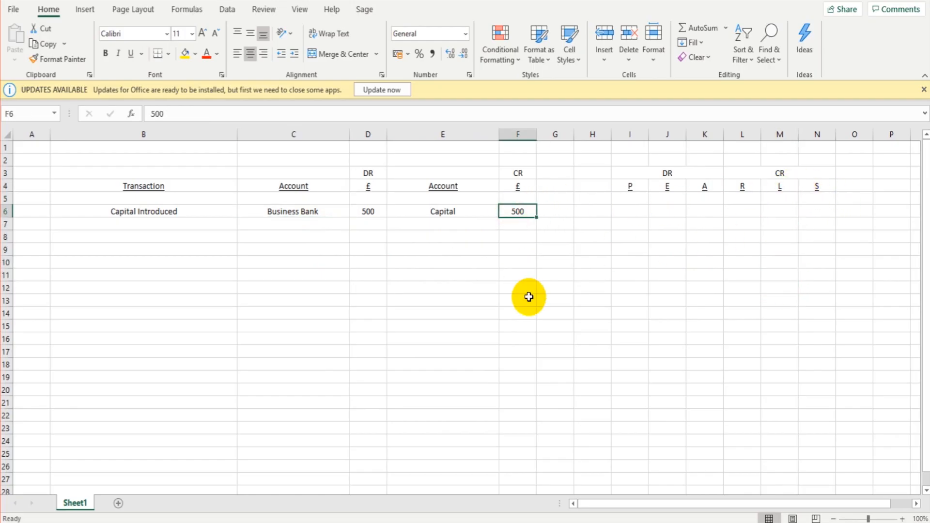
pyautogui.click(292, 211)
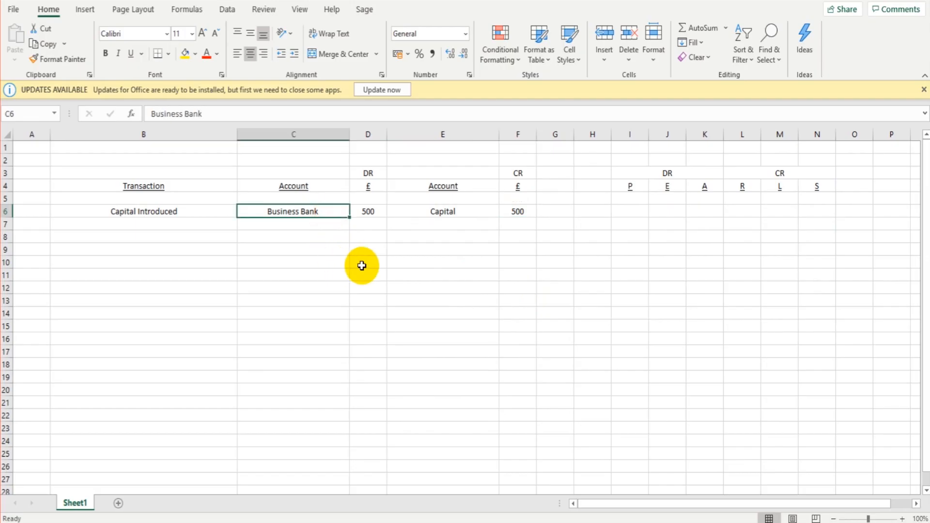
pyautogui.click(442, 211)
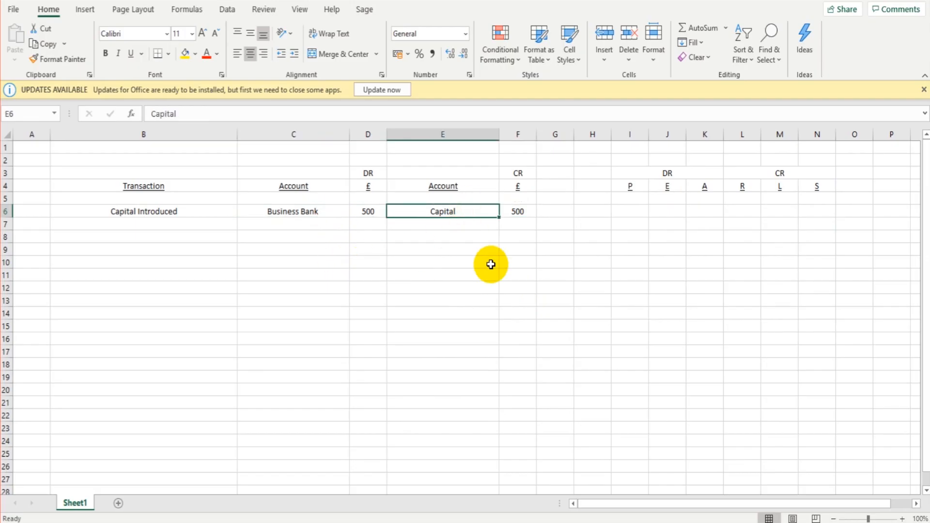
pyautogui.moveTo(223, 225)
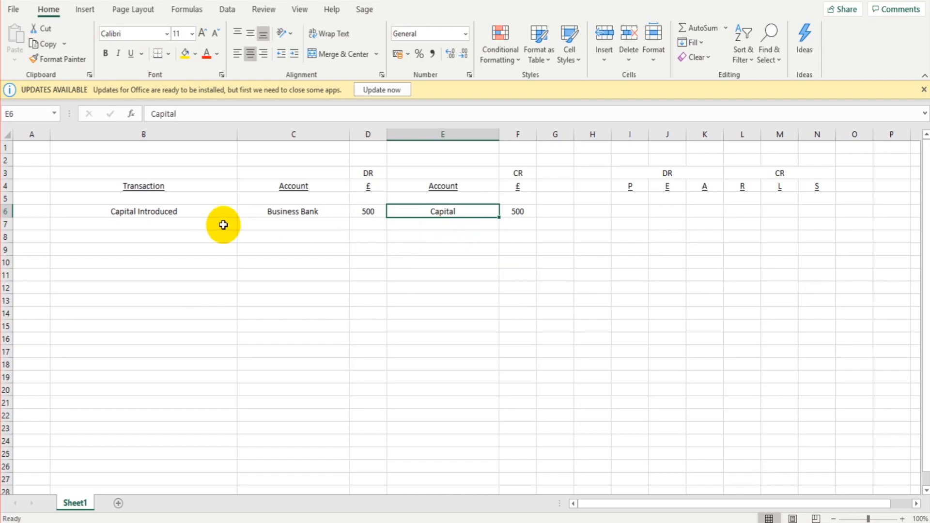
pyautogui.click(143, 224)
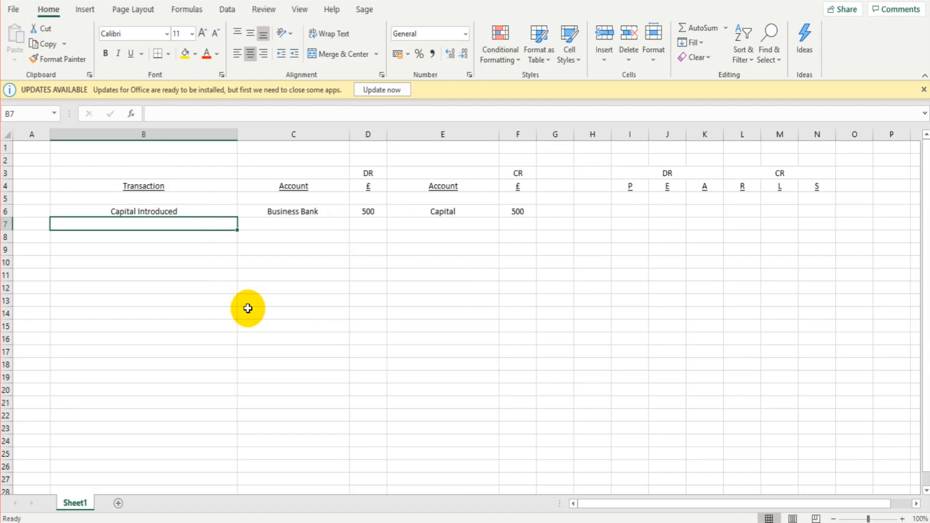
# Enter 'Sale paid into bank' as the row 7 transaction with a debit amount of 50.
pyautogui.write('Sale pain i')
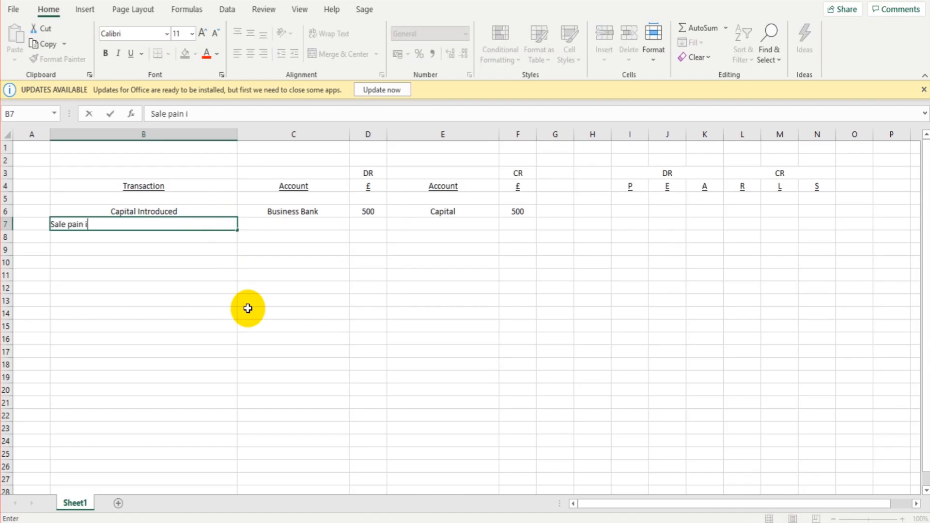
pyautogui.write('Sale paid into')
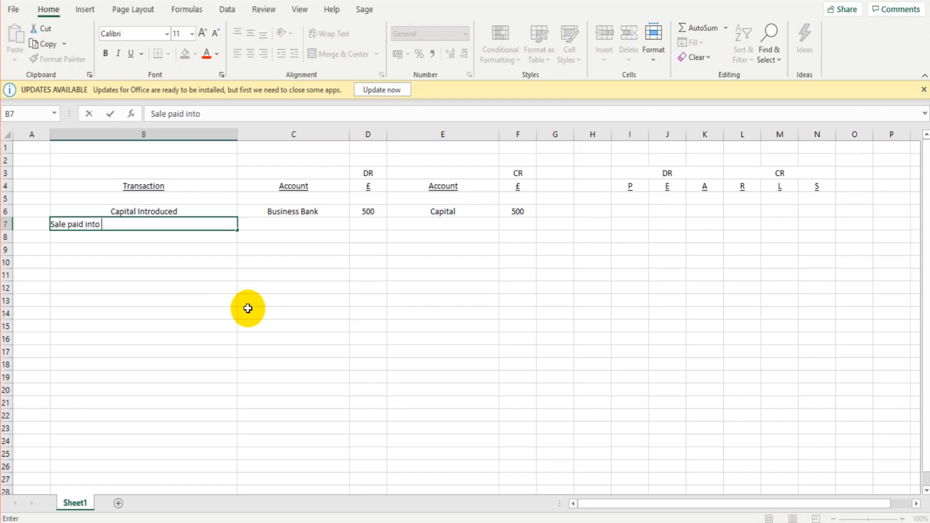
pyautogui.write('bank')
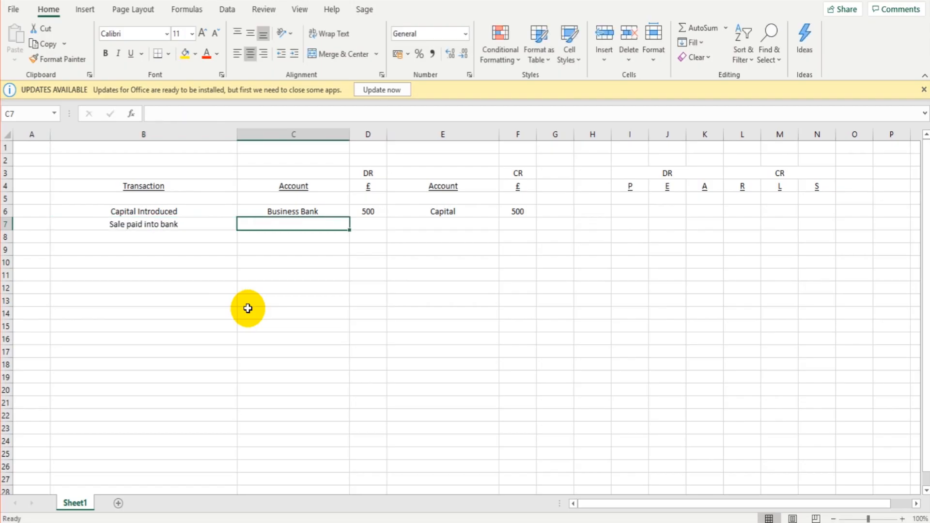
pyautogui.click(368, 224)
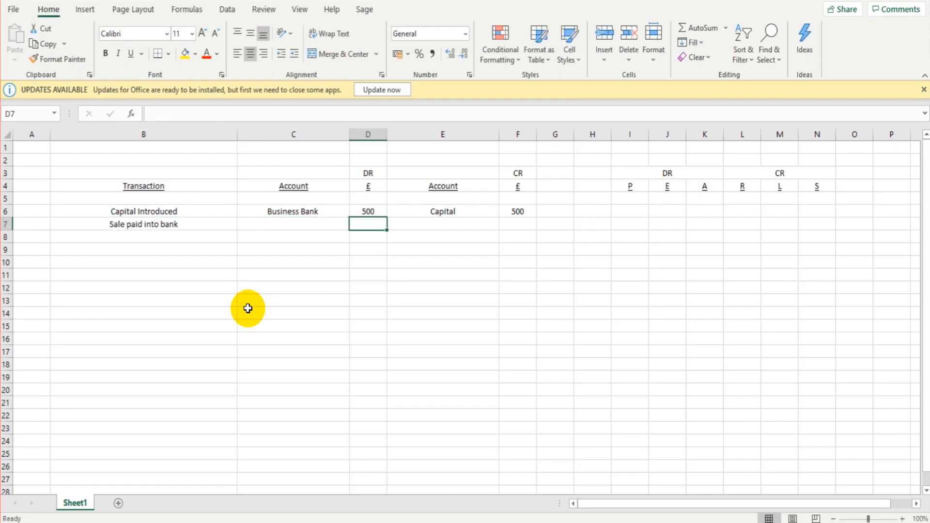
pyautogui.write('50')
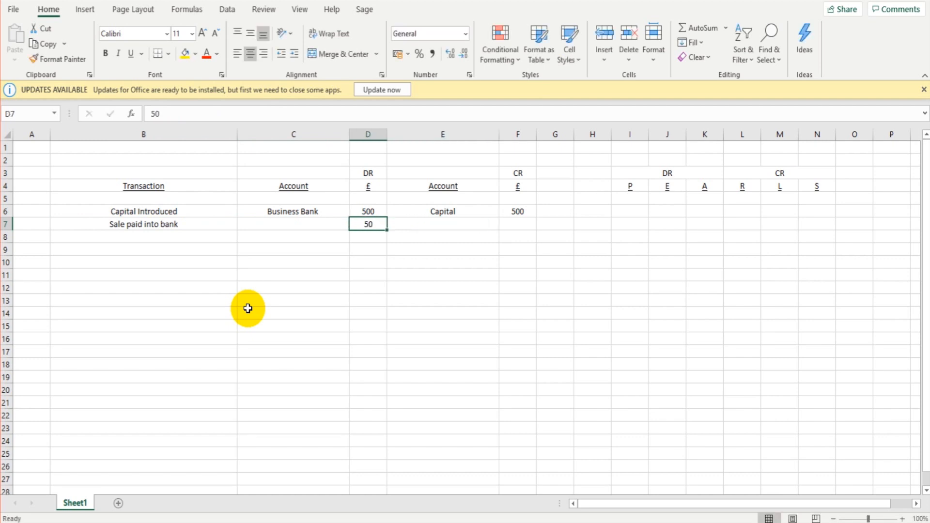
pyautogui.moveTo(704, 196)
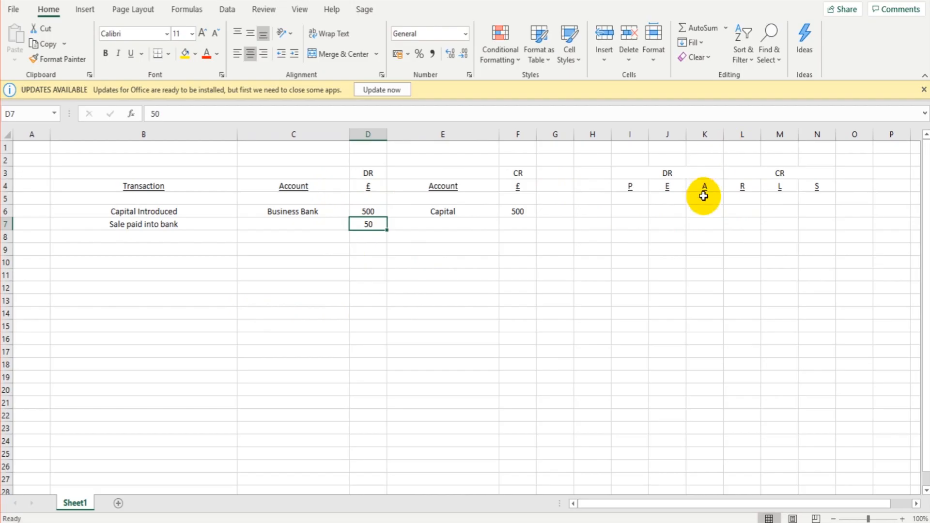
# Debit Business Bank and credit Sales for the sale, referring to the PEARLS headings.
pyautogui.click(704, 186)
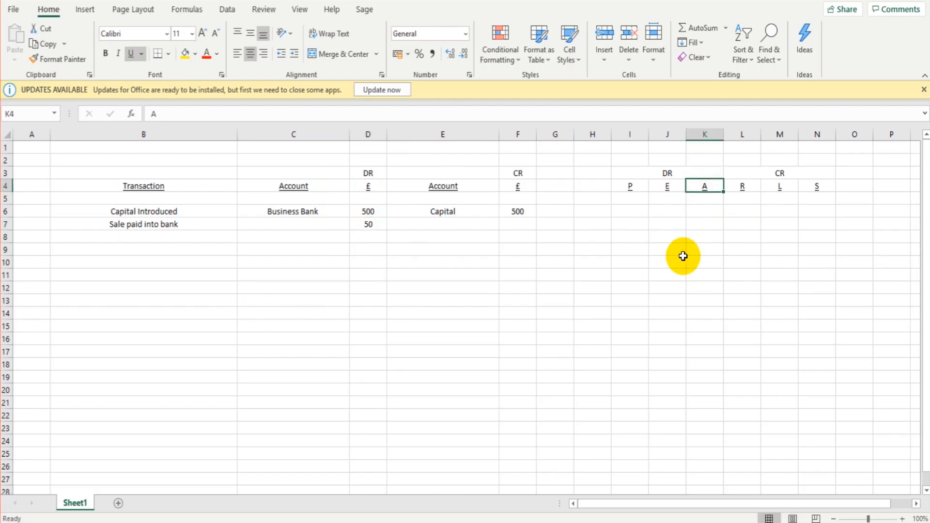
pyautogui.click(292, 224)
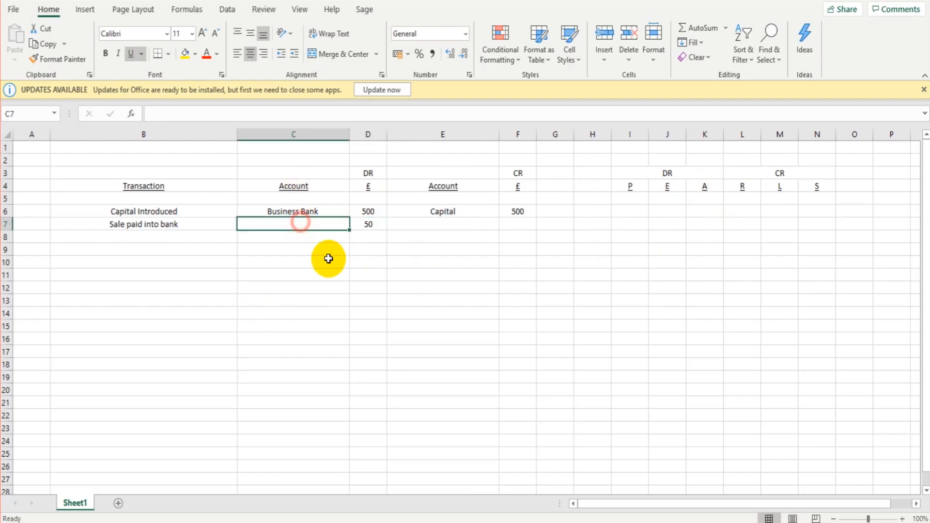
pyautogui.write('Business Bank')
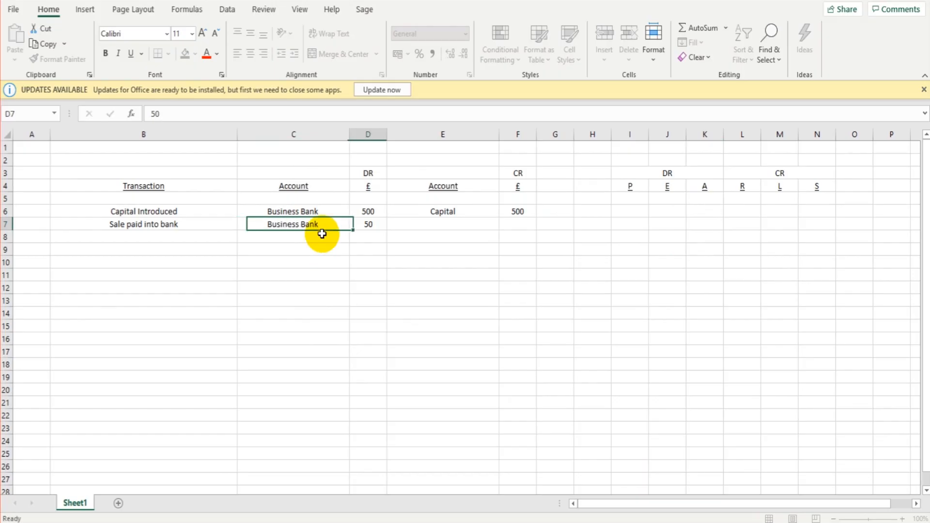
pyautogui.click(667, 172)
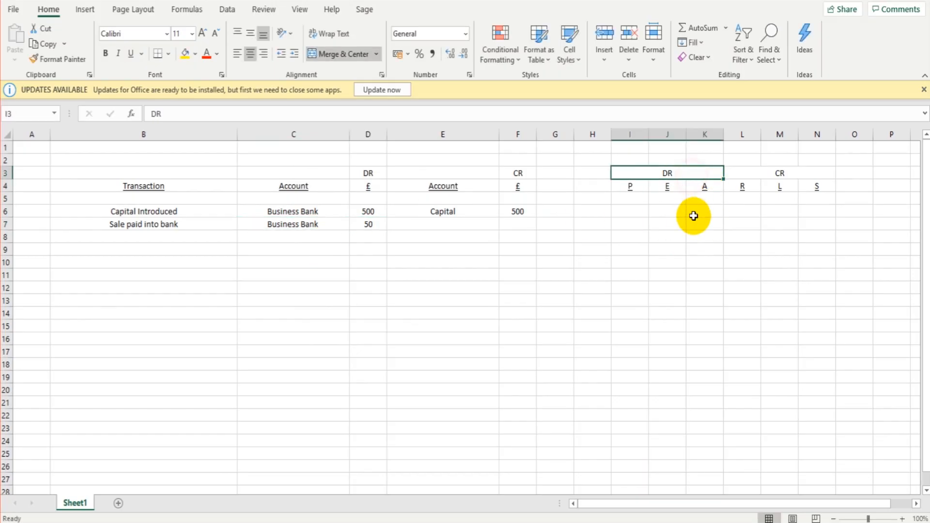
pyautogui.moveTo(387, 230)
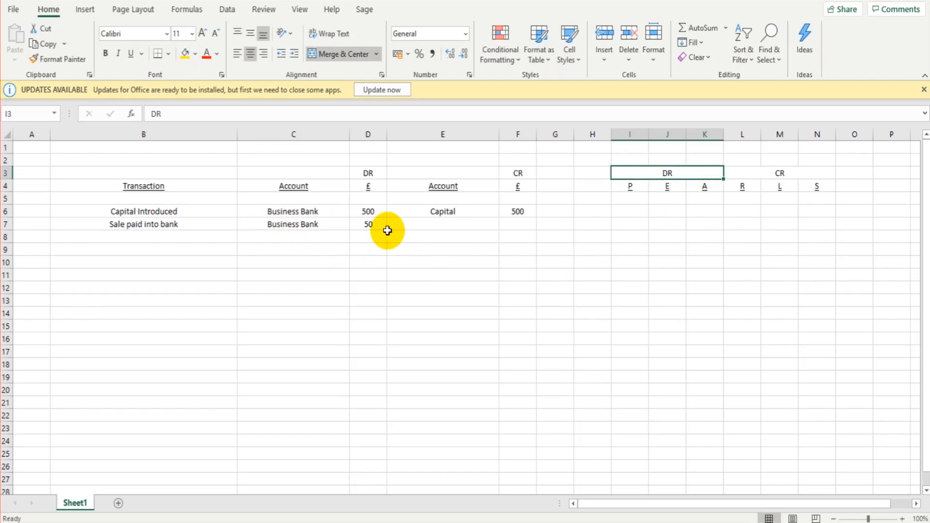
pyautogui.click(817, 186)
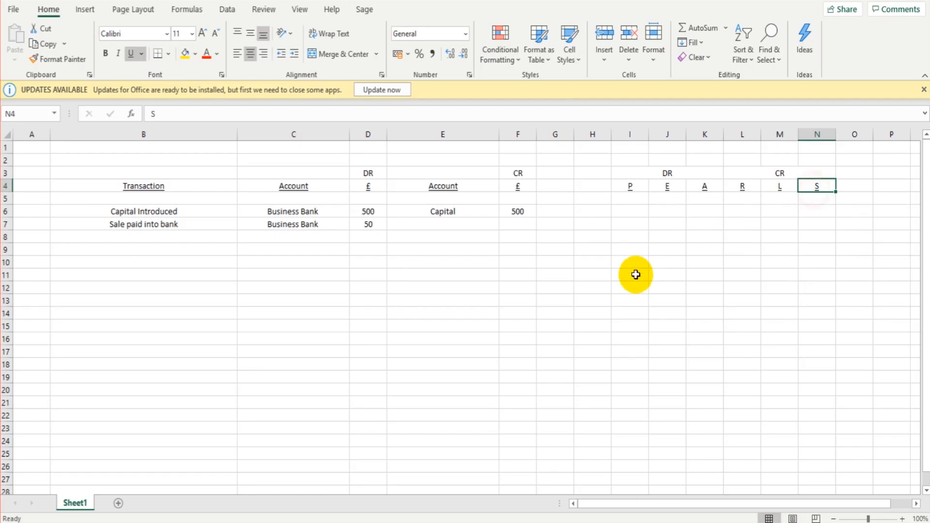
pyautogui.write('Sales')
pyautogui.click(518, 224)
pyautogui.write('50')
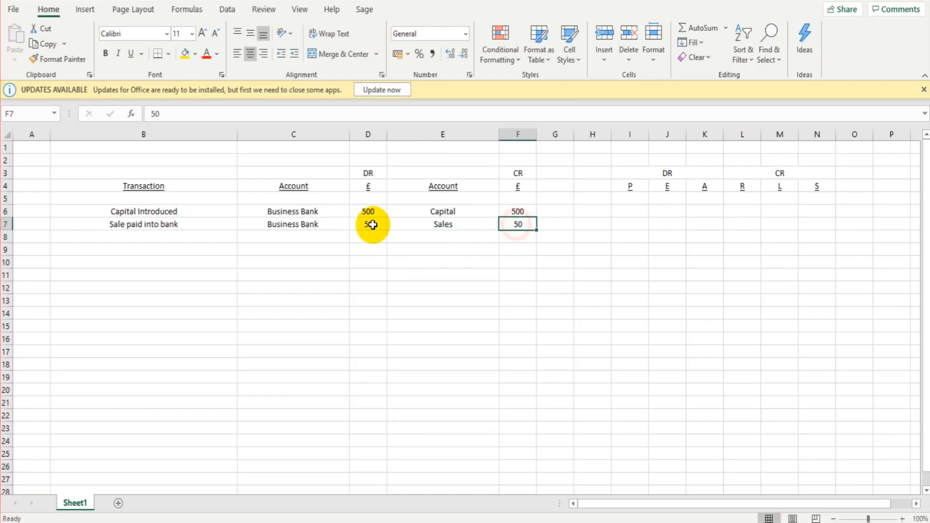
pyautogui.click(292, 225)
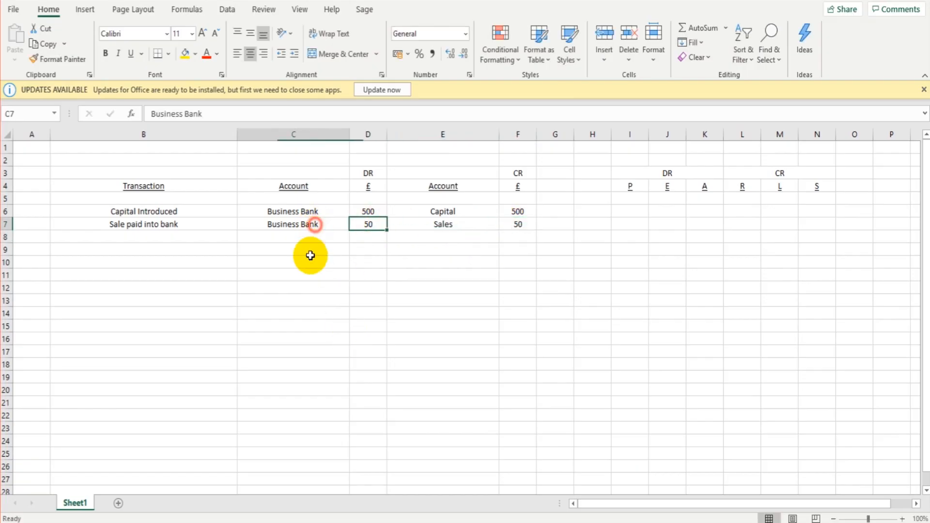
pyautogui.click(442, 224)
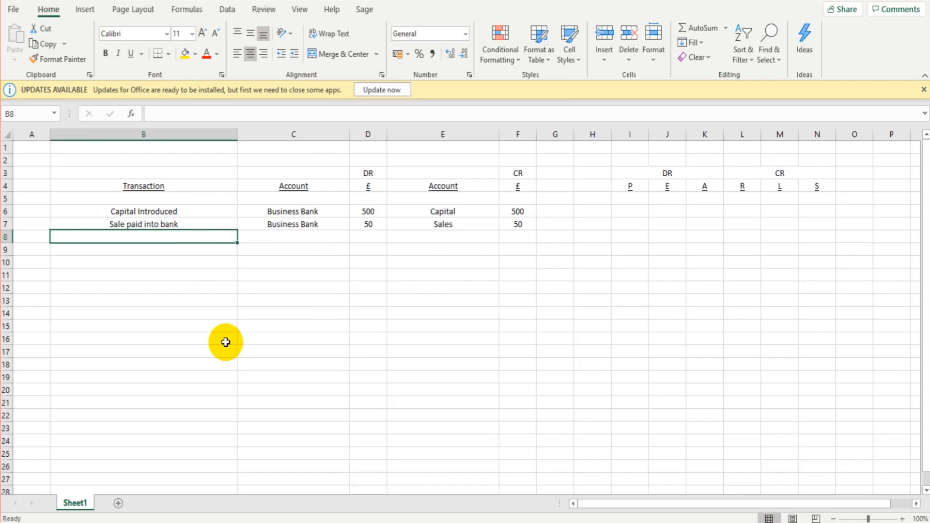
# Enter the Insurance transaction in row 8 with 37 as the debit and credit amounts.
pyautogui.write('Insurance')
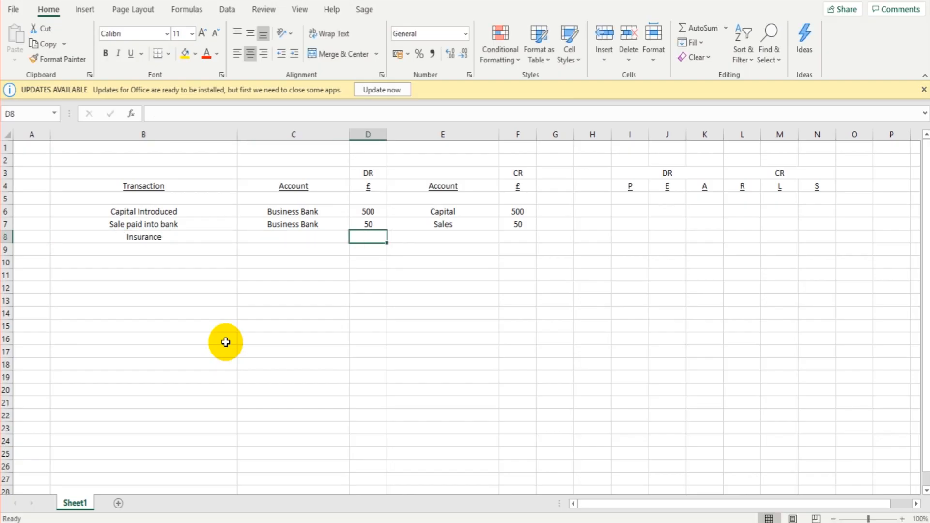
pyautogui.write('37')
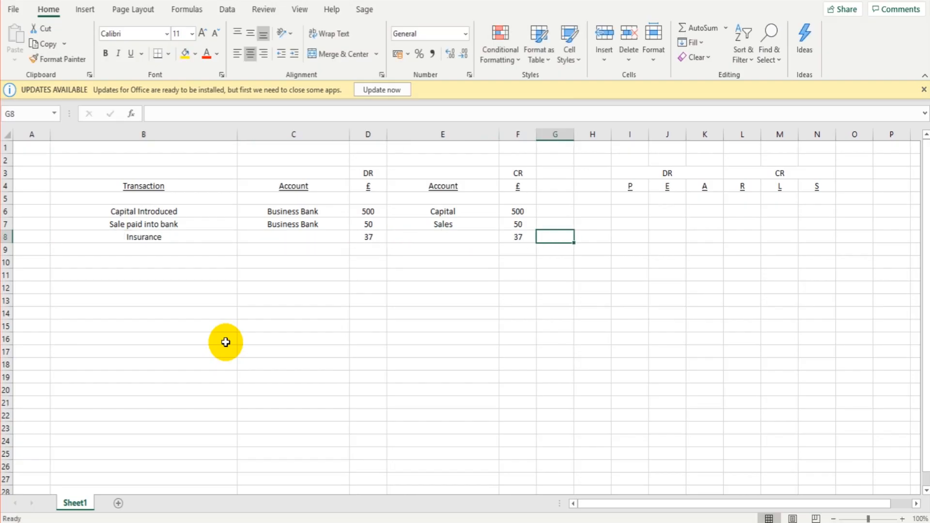
pyautogui.moveTo(247, 323)
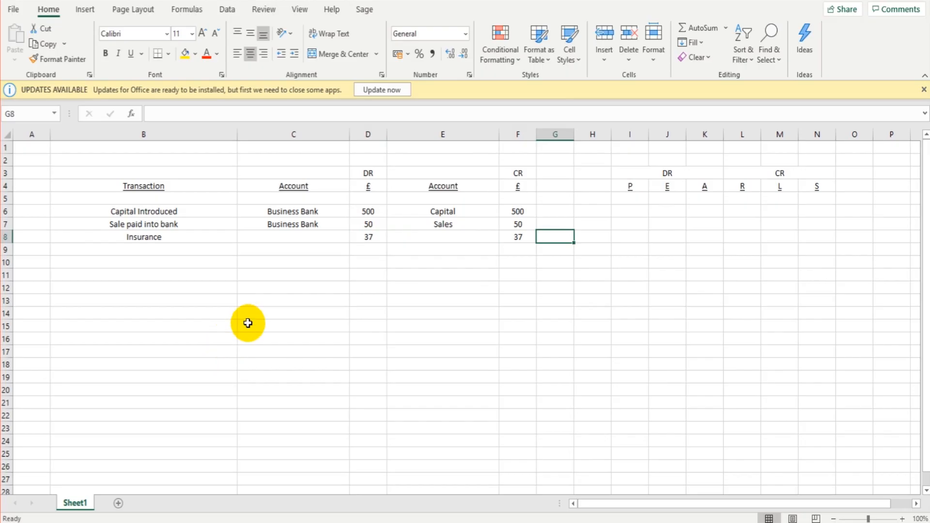
pyautogui.click(517, 236)
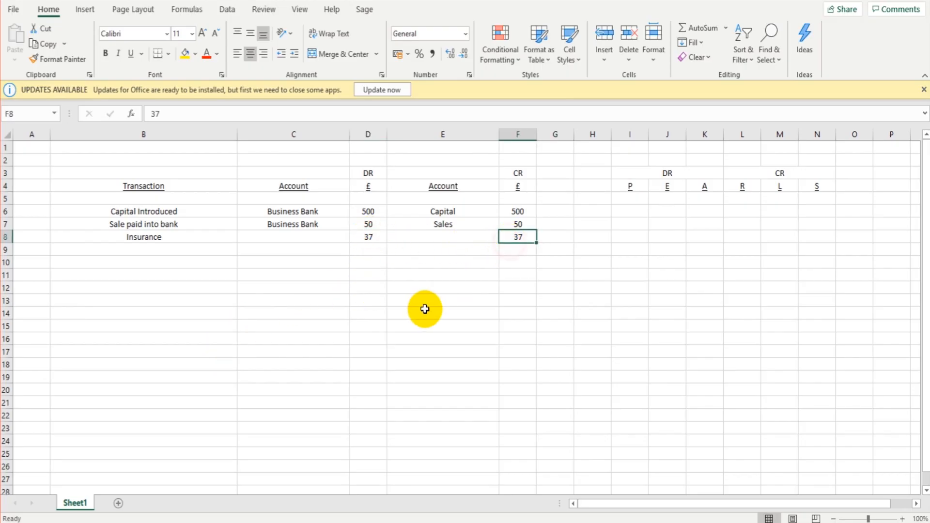
pyautogui.click(143, 237)
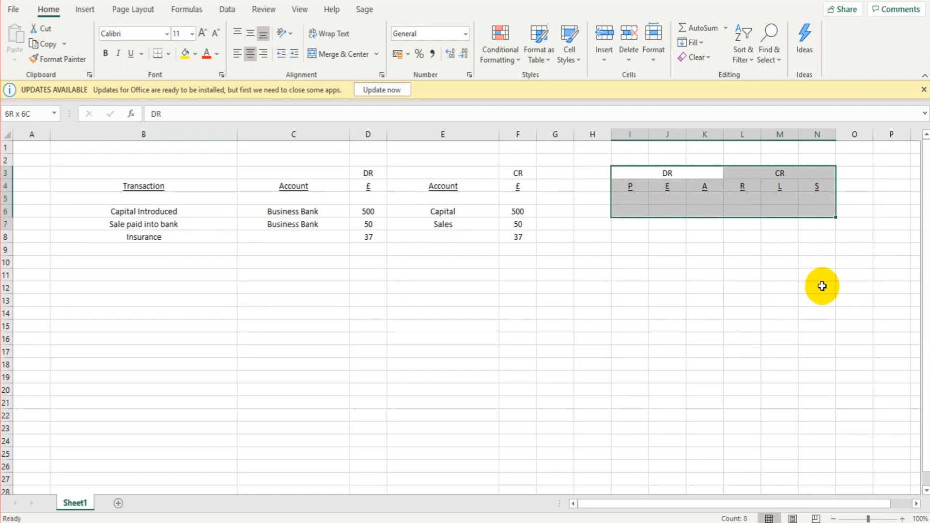
# Debit the Insurance account and credit Business Bank, checking the E and L headings.
pyautogui.click(666, 186)
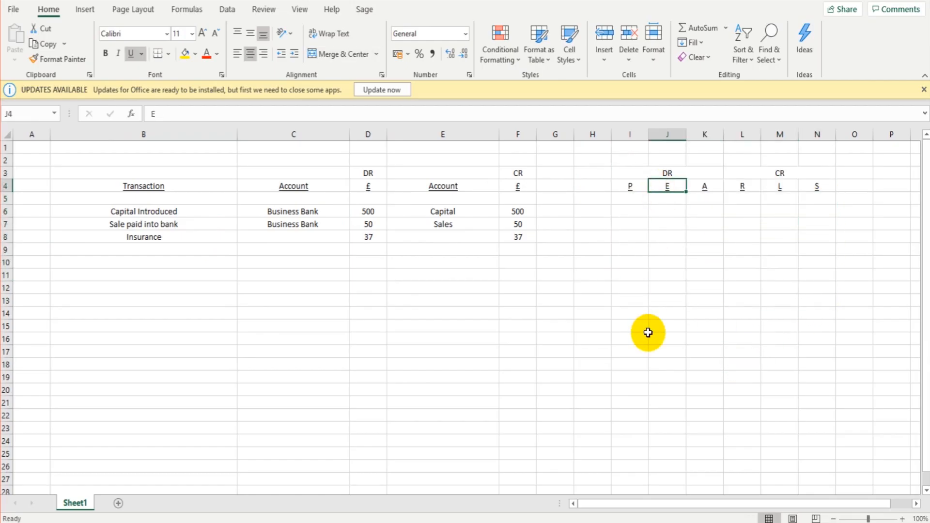
pyautogui.moveTo(635, 179)
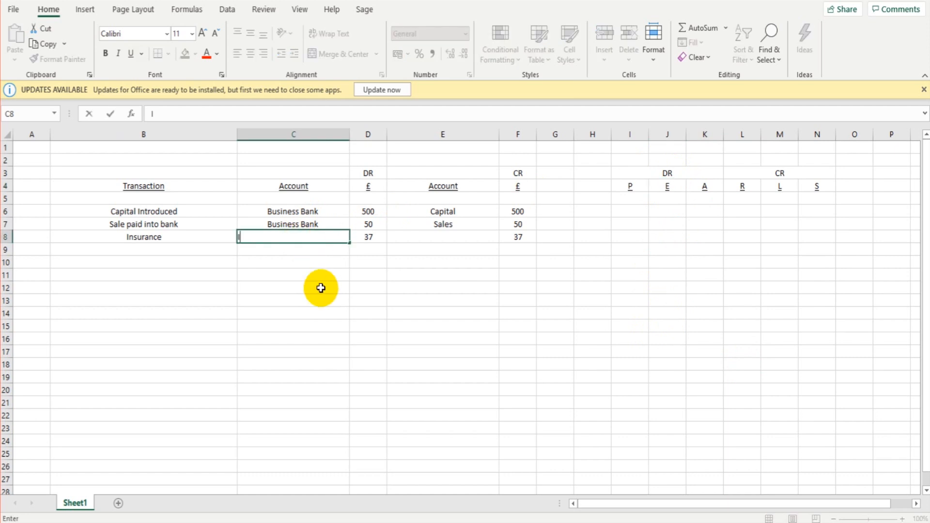
pyautogui.write('Insurance')
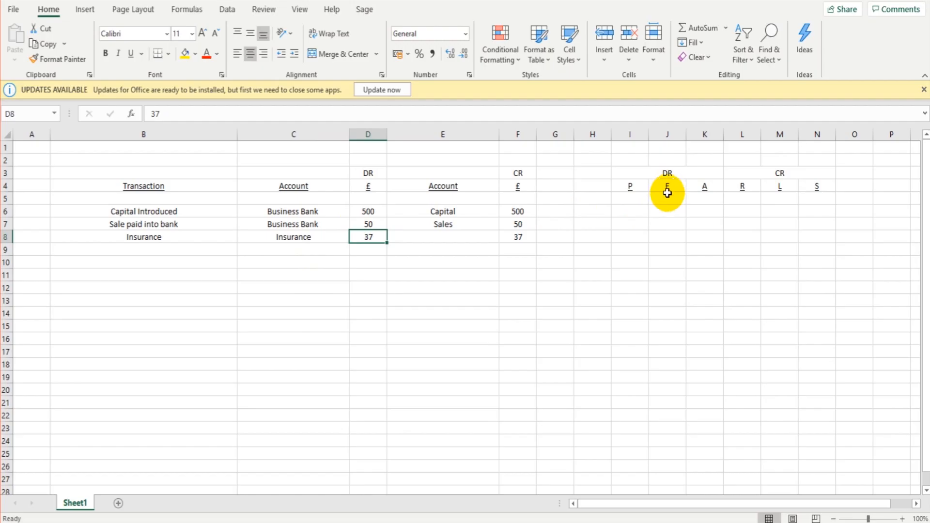
pyautogui.click(293, 236)
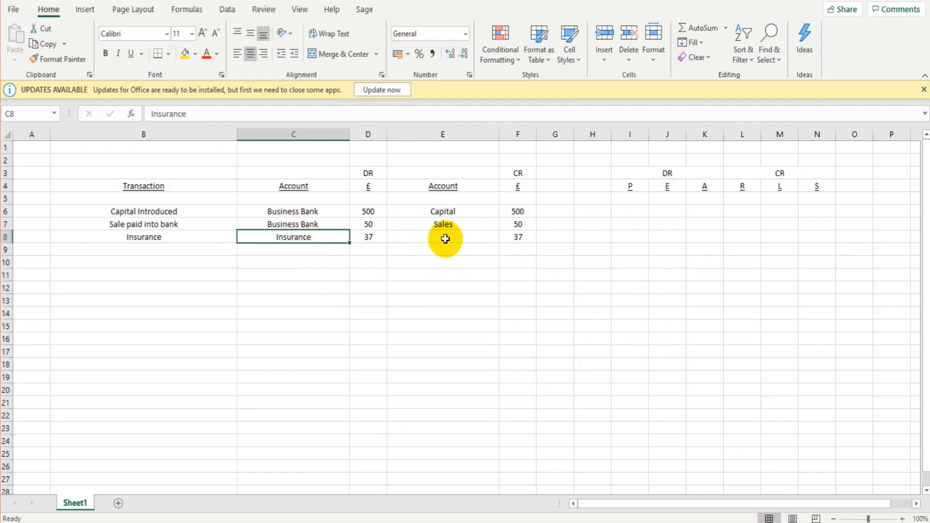
pyautogui.click(442, 237)
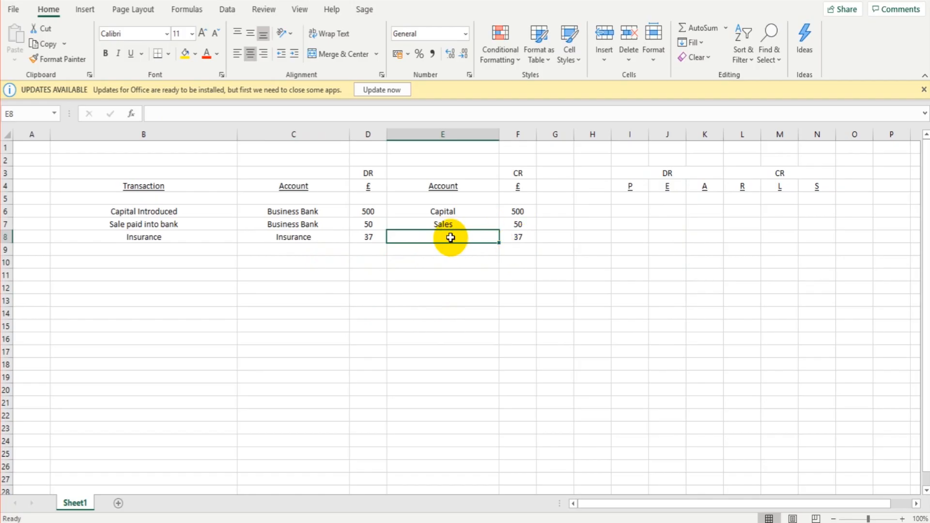
pyautogui.click(779, 185)
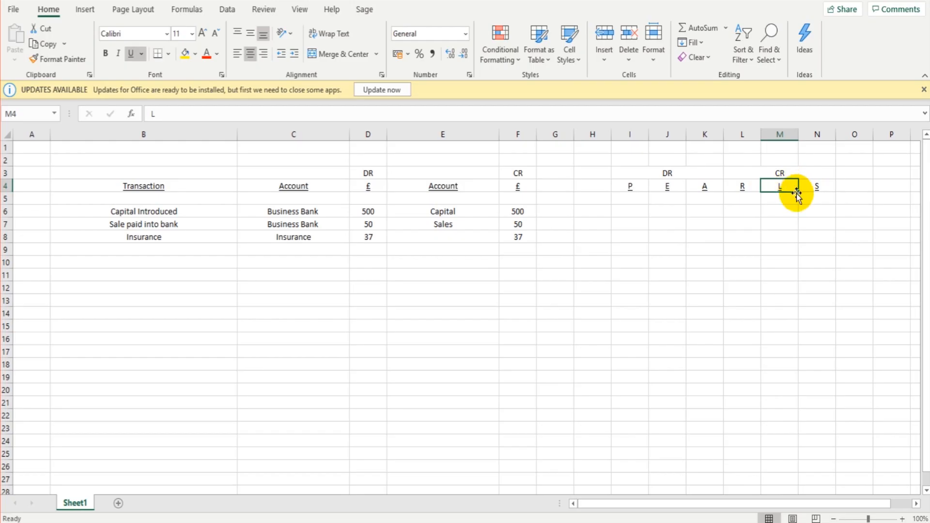
pyautogui.moveTo(792, 179)
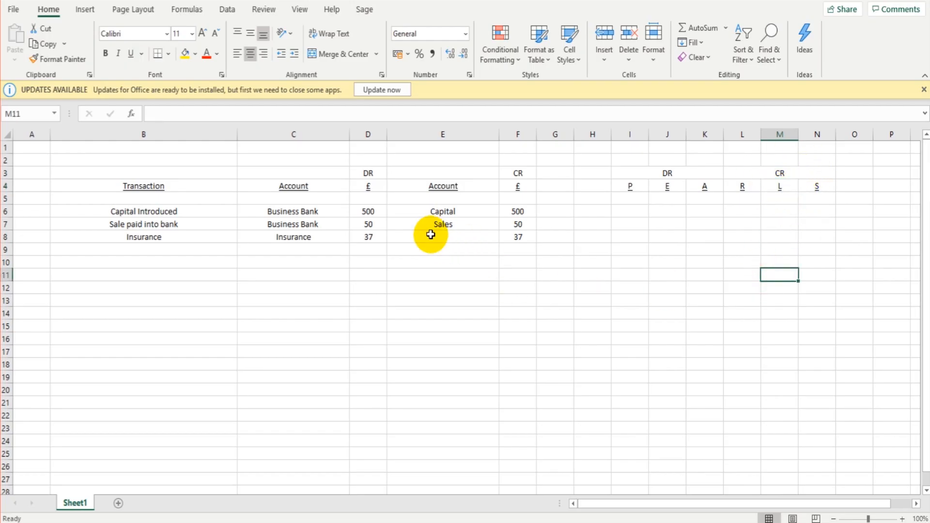
pyautogui.write('Business Bank')
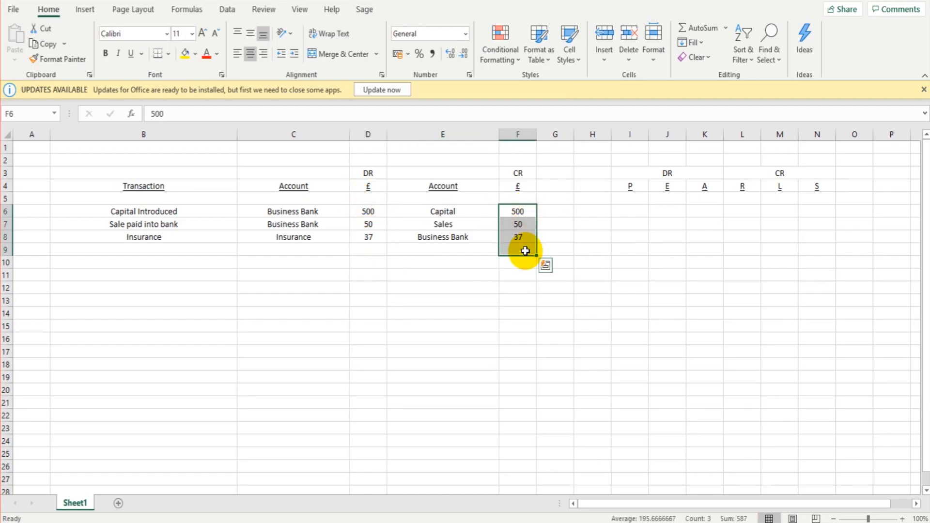
pyautogui.moveTo(496, 271)
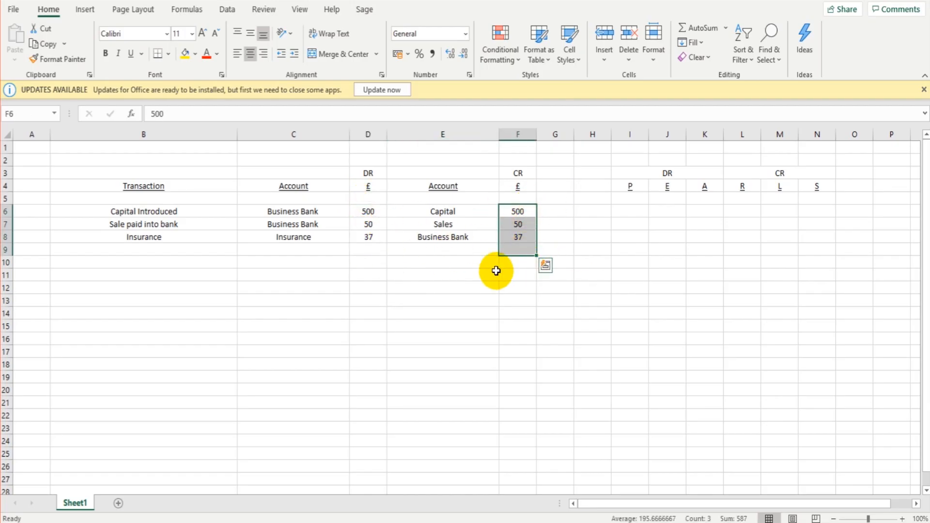
pyautogui.click(442, 288)
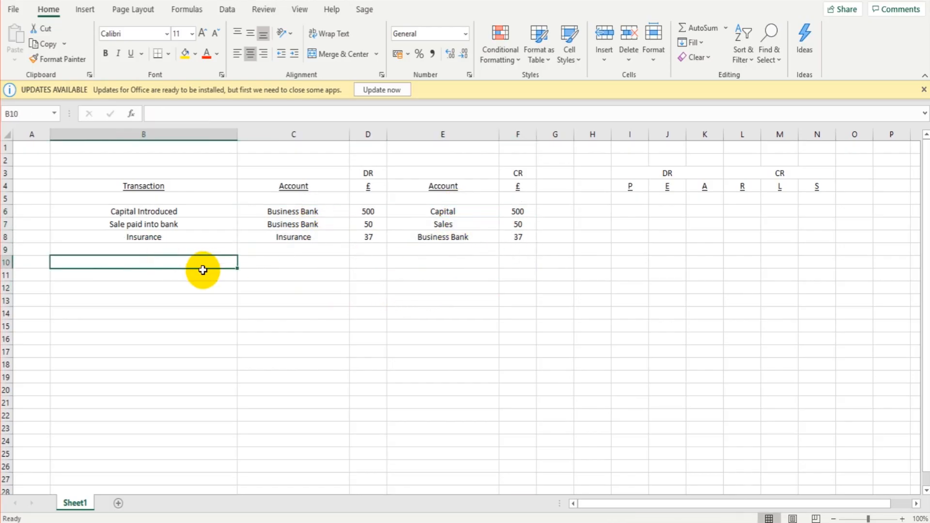
pyautogui.click(143, 249)
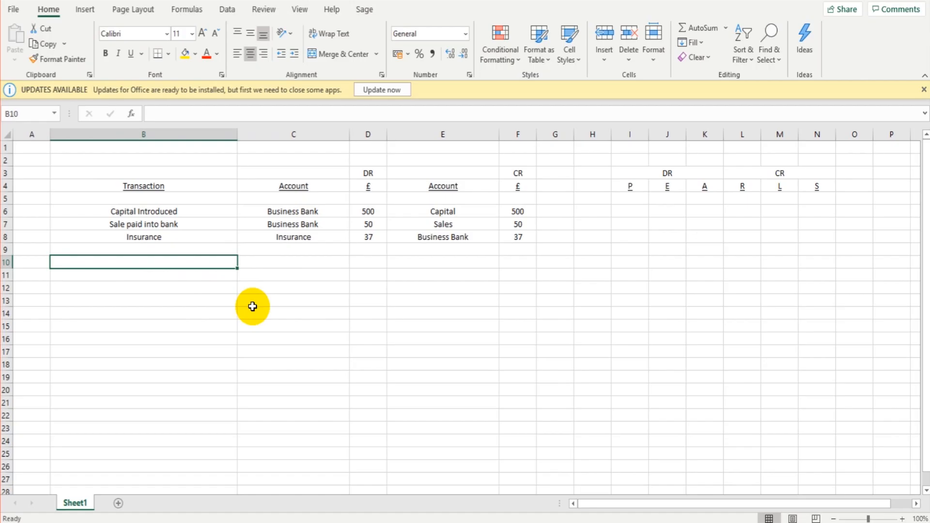
# Enter the Business Loan transaction in row 10 with 5000 on both debit and credit sides.
pyautogui.write('Business Loan')
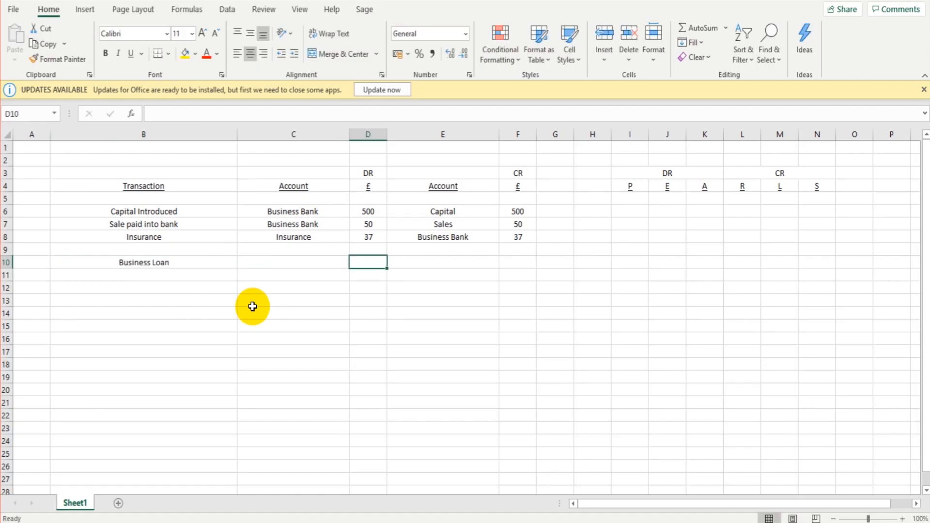
pyautogui.write('5000')
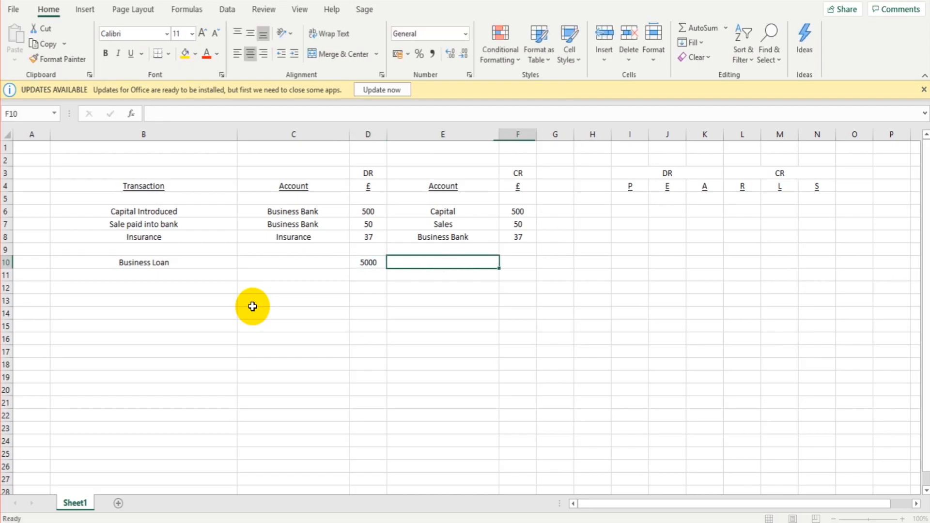
pyautogui.write('5000')
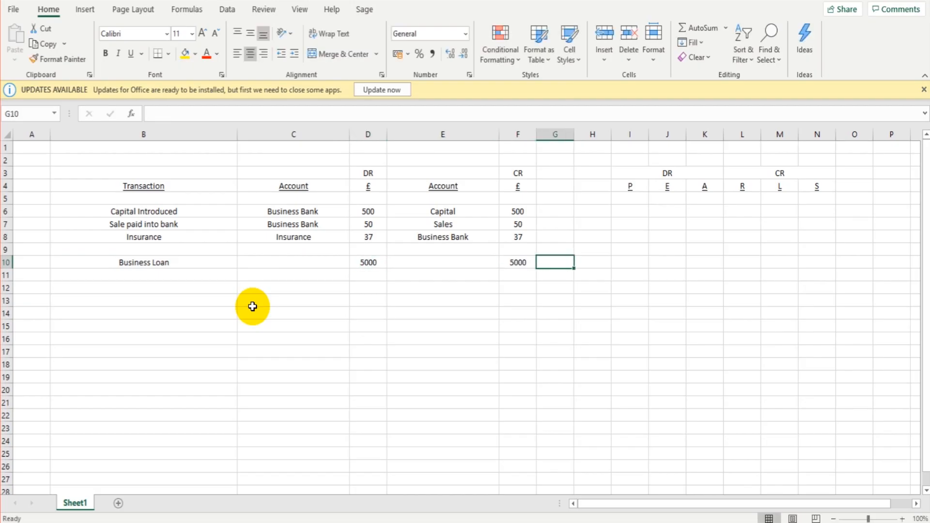
pyautogui.moveTo(255, 294)
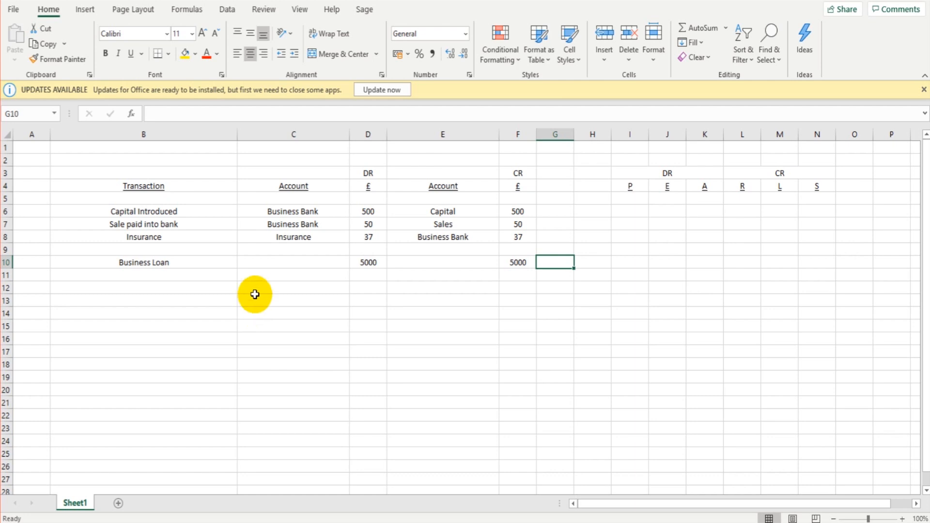
pyautogui.moveTo(251, 291)
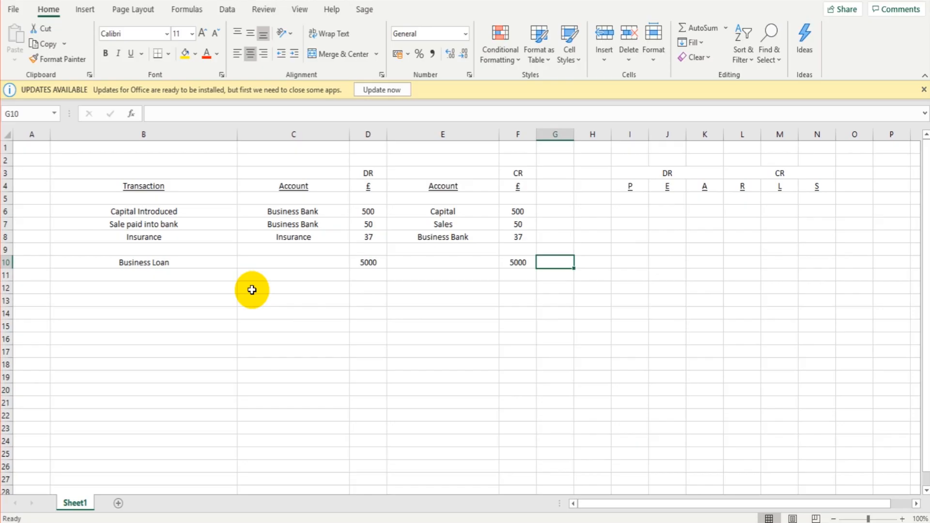
pyautogui.moveTo(256, 290)
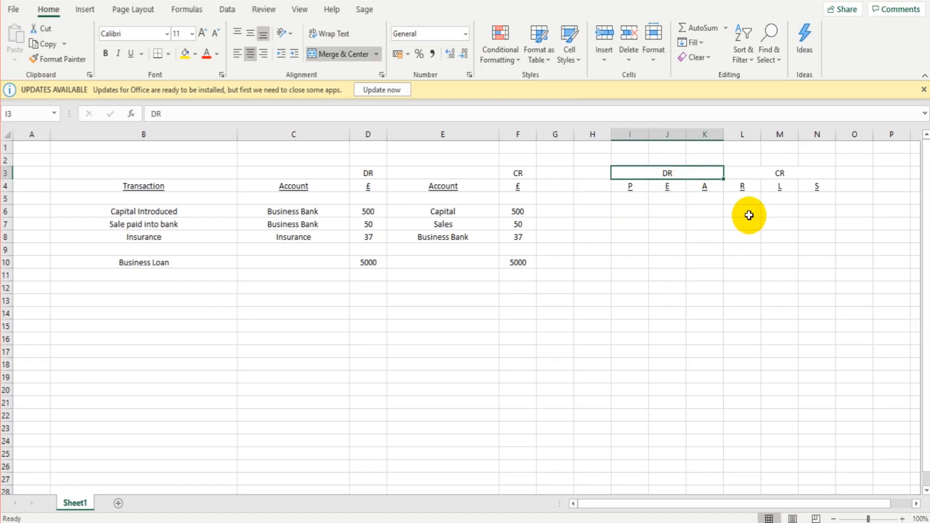
pyautogui.click(780, 198)
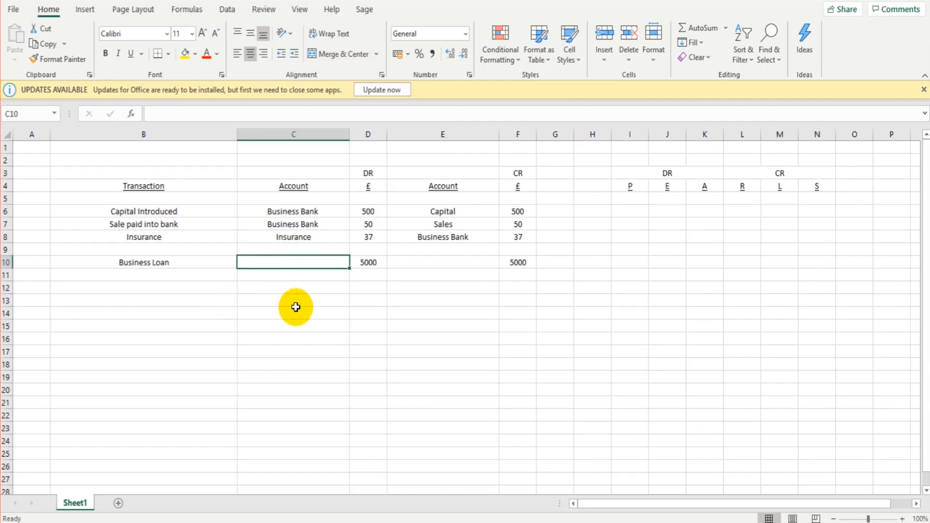
pyautogui.moveTo(362, 324)
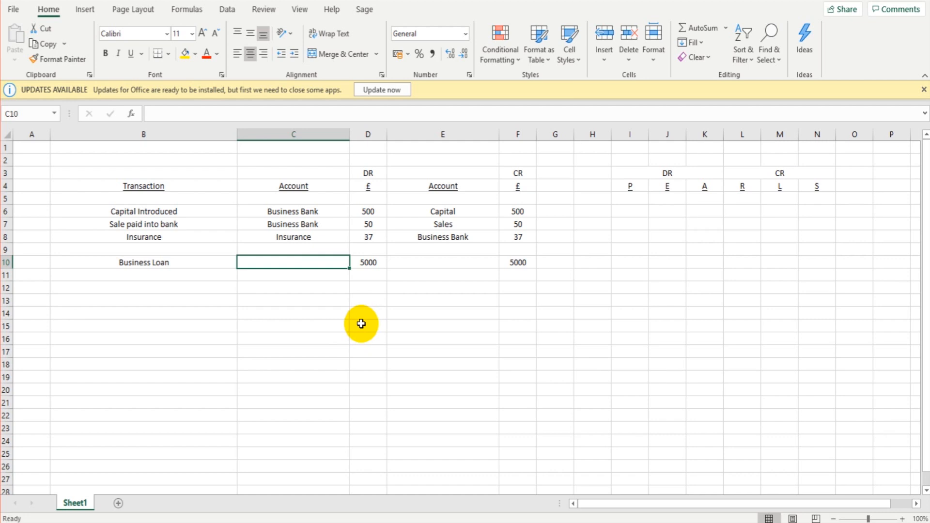
pyautogui.moveTo(486, 290)
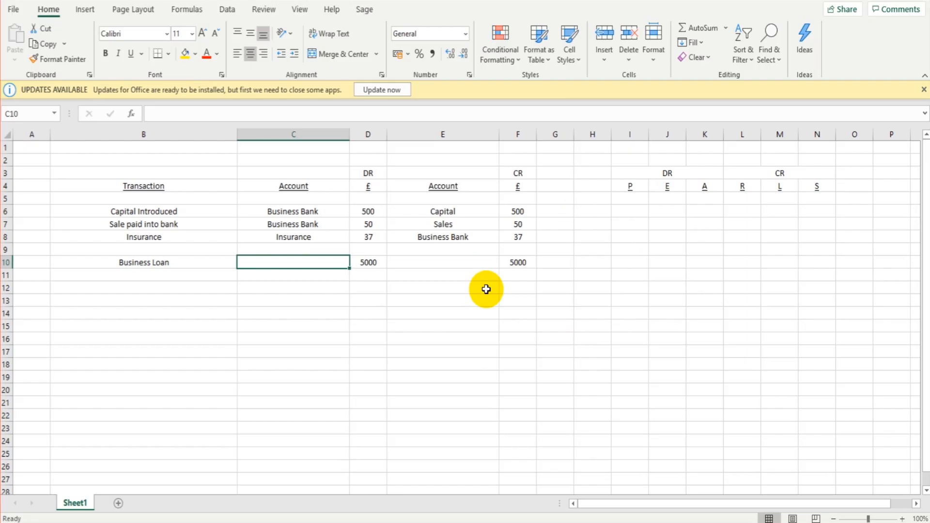
pyautogui.moveTo(517, 350)
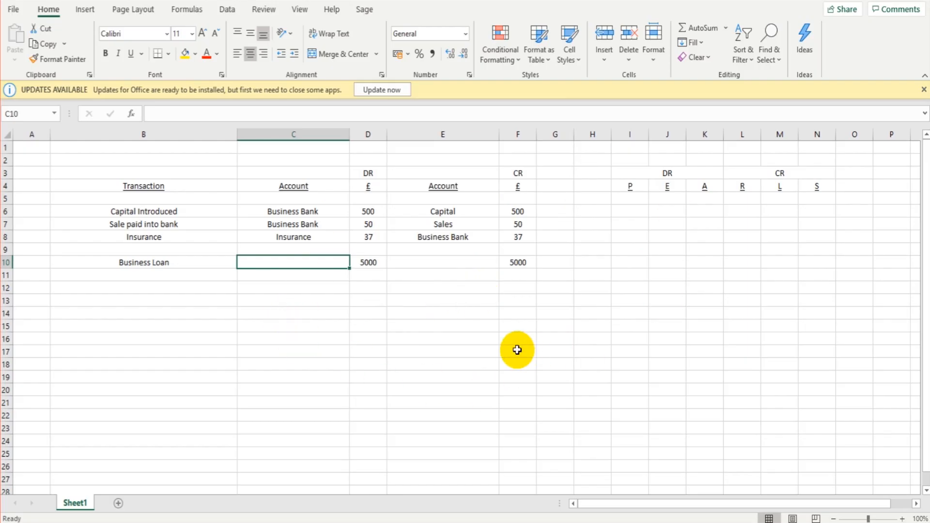
pyautogui.moveTo(505, 349)
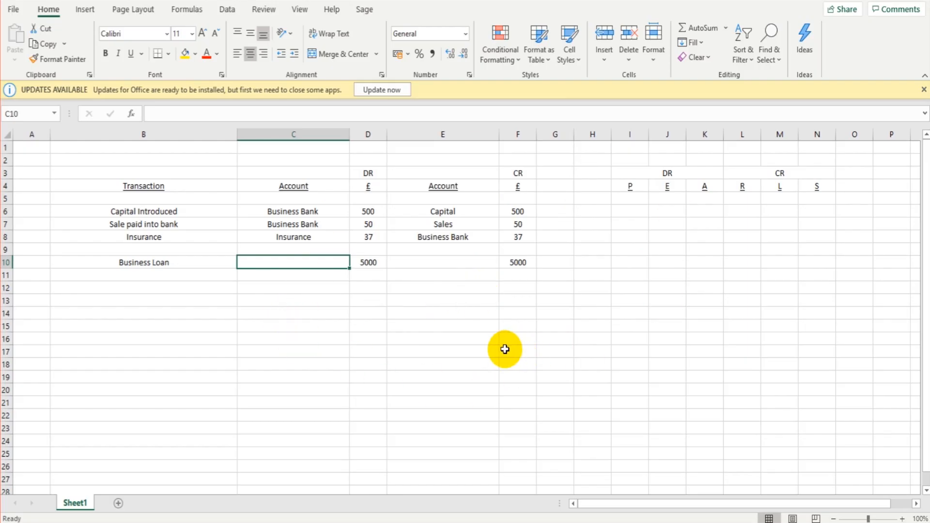
pyautogui.moveTo(347, 291)
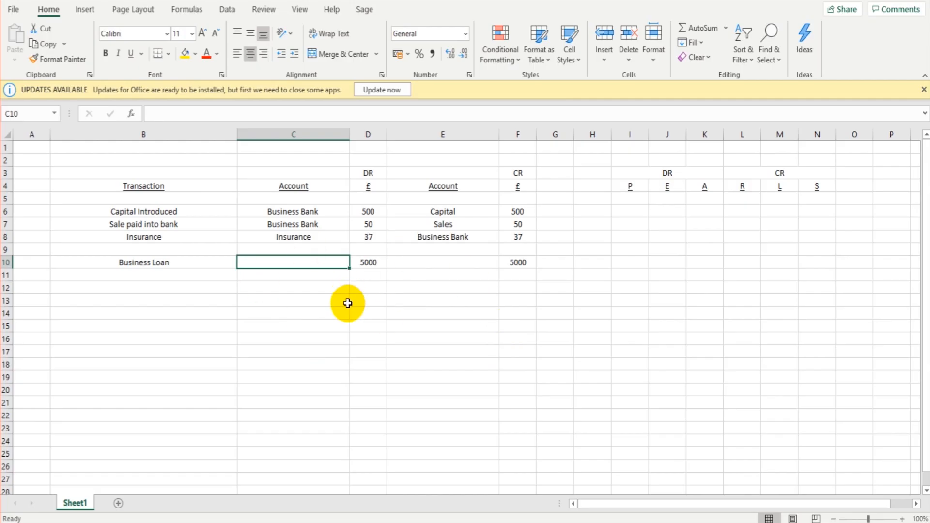
# Credit the Loan account and debit Business Bank for the Business Loan.
pyautogui.click(143, 262)
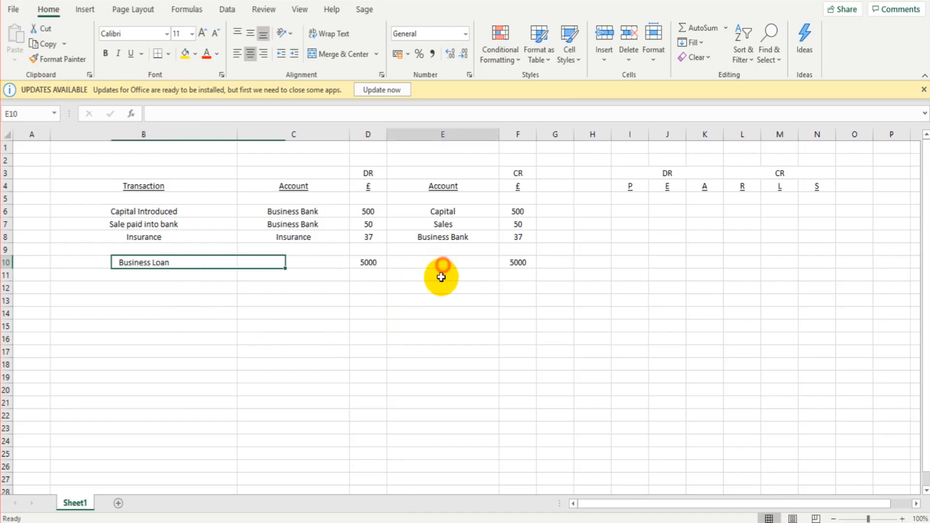
pyautogui.click(441, 262)
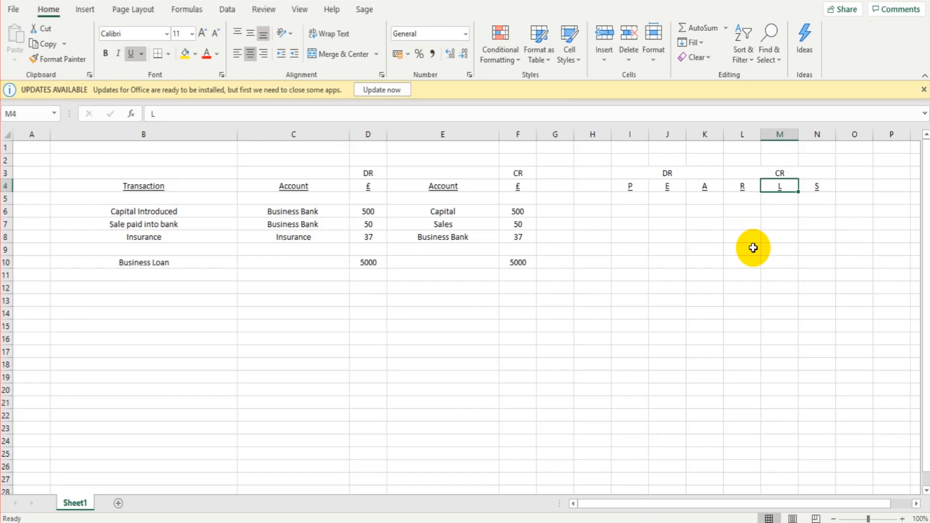
pyautogui.moveTo(457, 259)
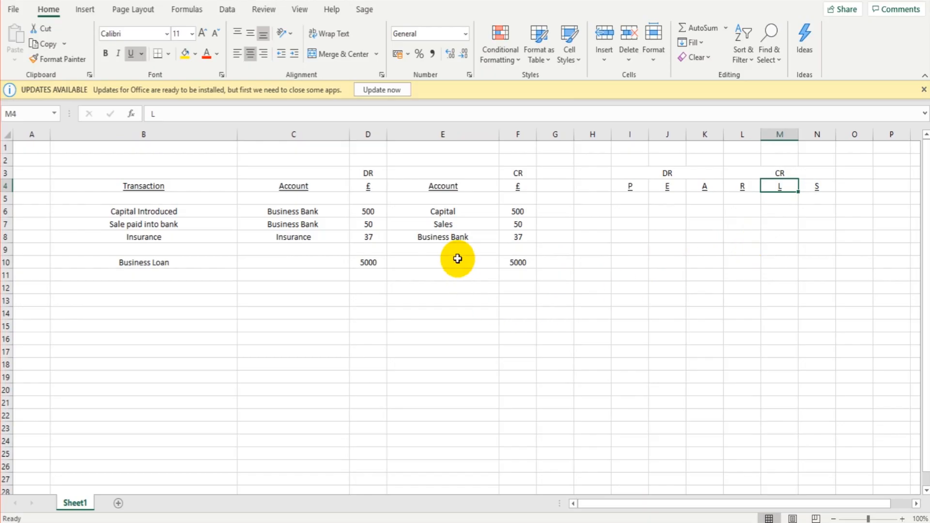
pyautogui.write('Loan')
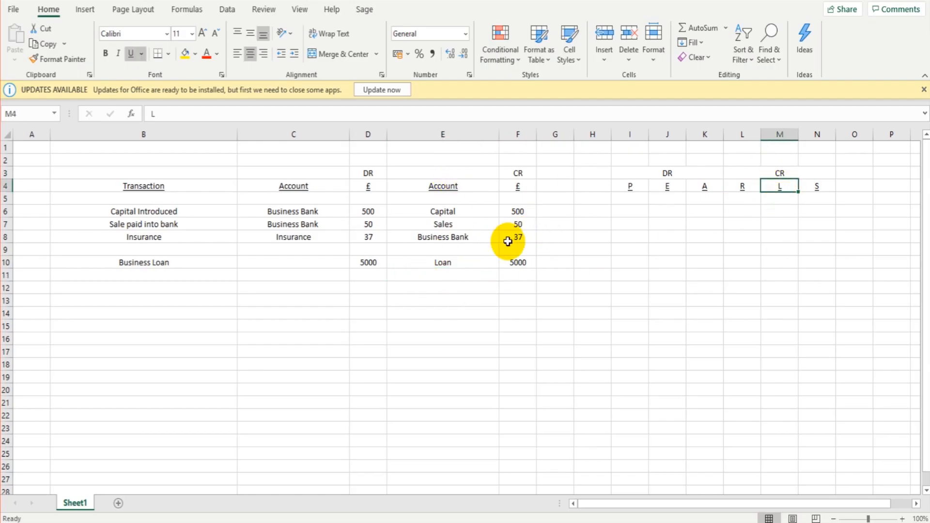
pyautogui.moveTo(283, 276)
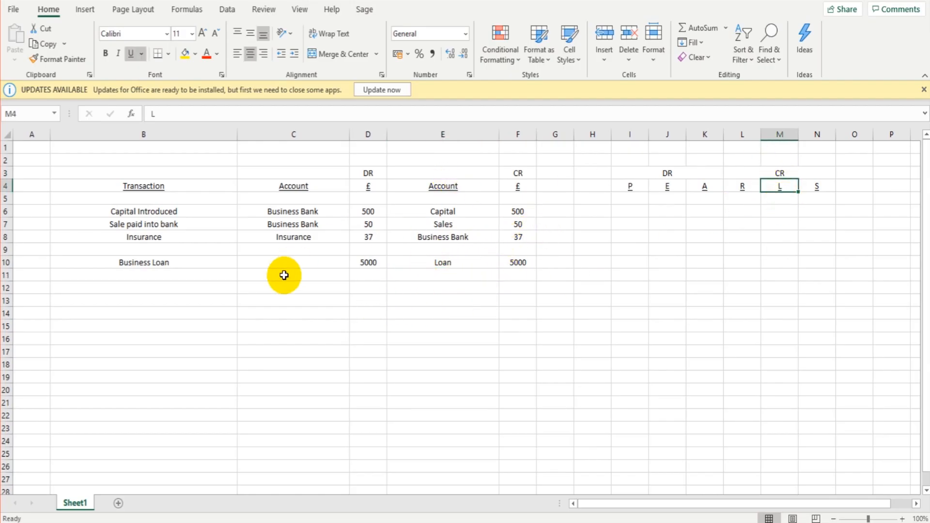
pyautogui.click(293, 262)
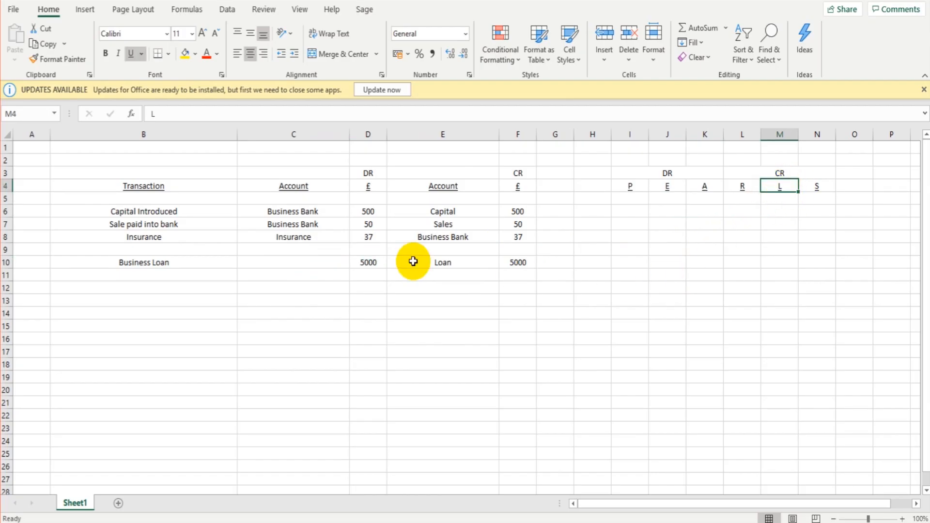
pyautogui.click(293, 262)
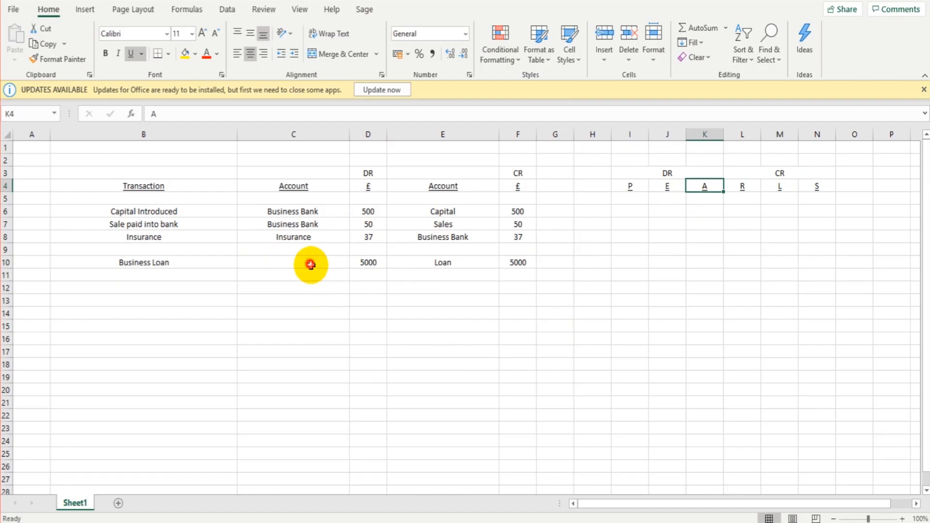
pyautogui.write('Business Bank')
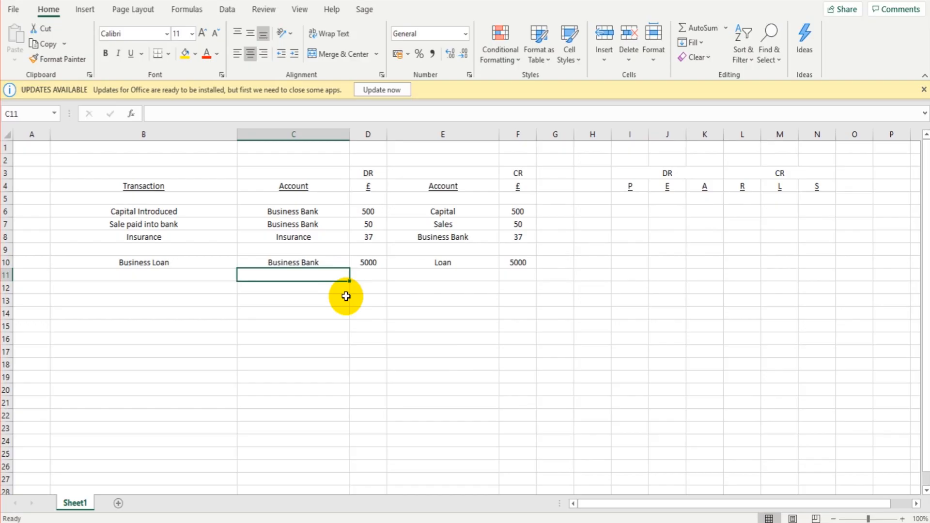
# Enter 'Sale paid into bank' in row 11 with 800 on both debit and credit sides.
pyautogui.write('Sale')
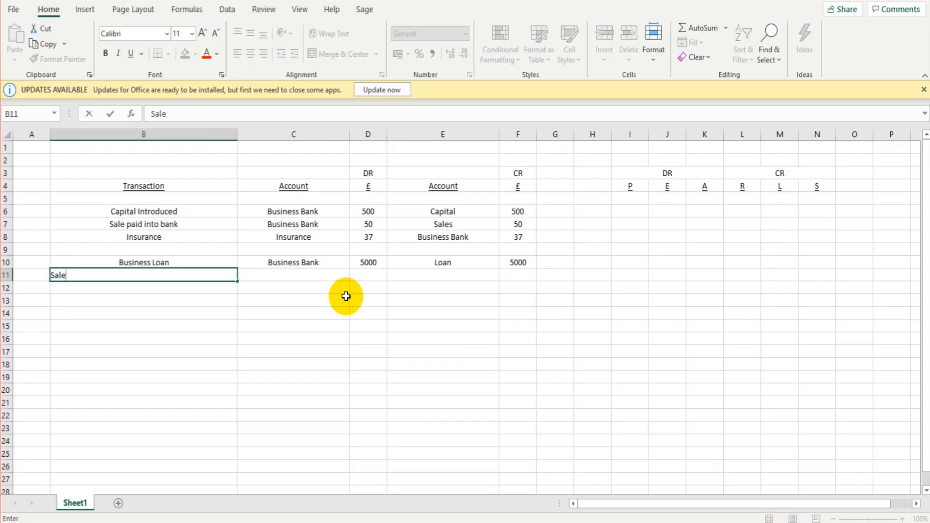
pyautogui.write('pain')
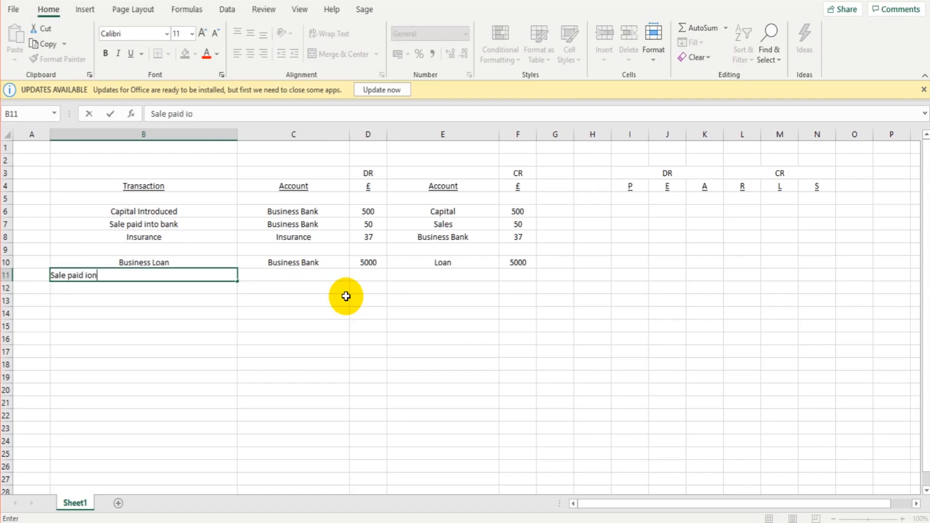
pyautogui.write('nto bank')
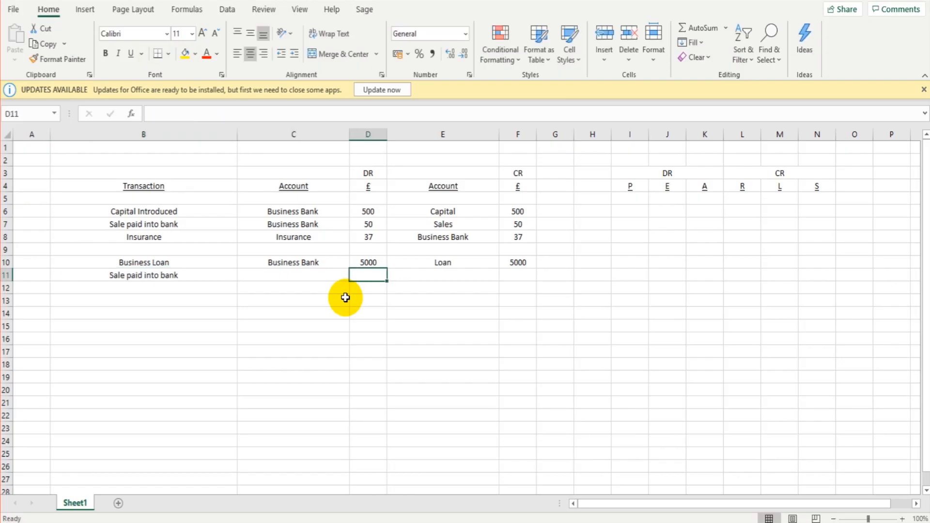
pyautogui.write('800')
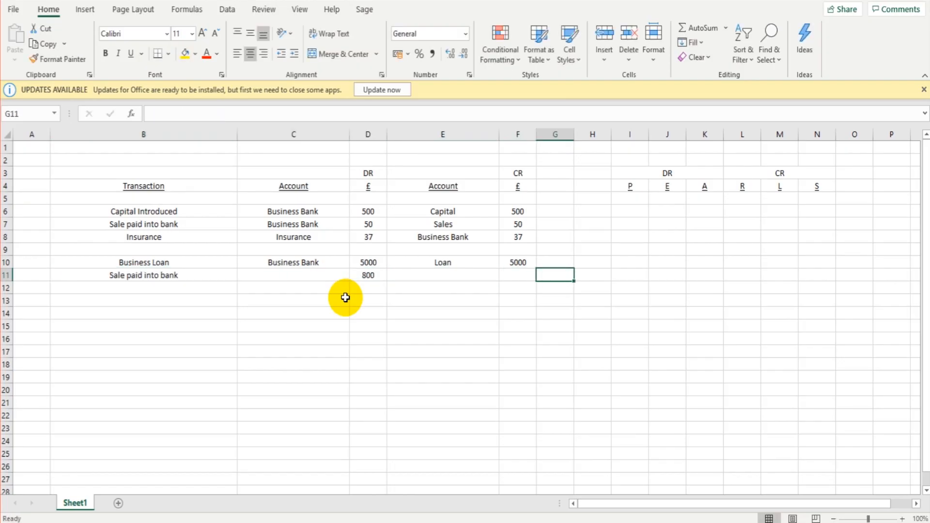
pyautogui.write('800')
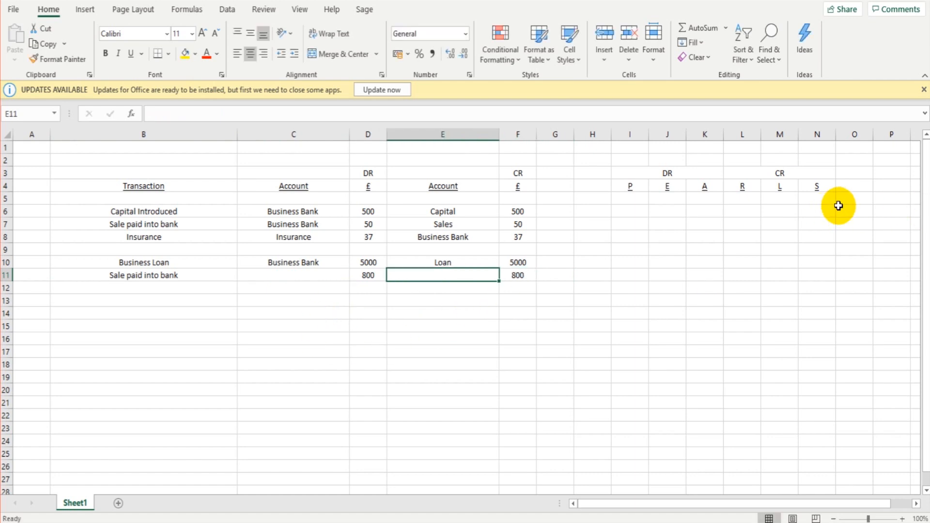
pyautogui.moveTo(819, 175)
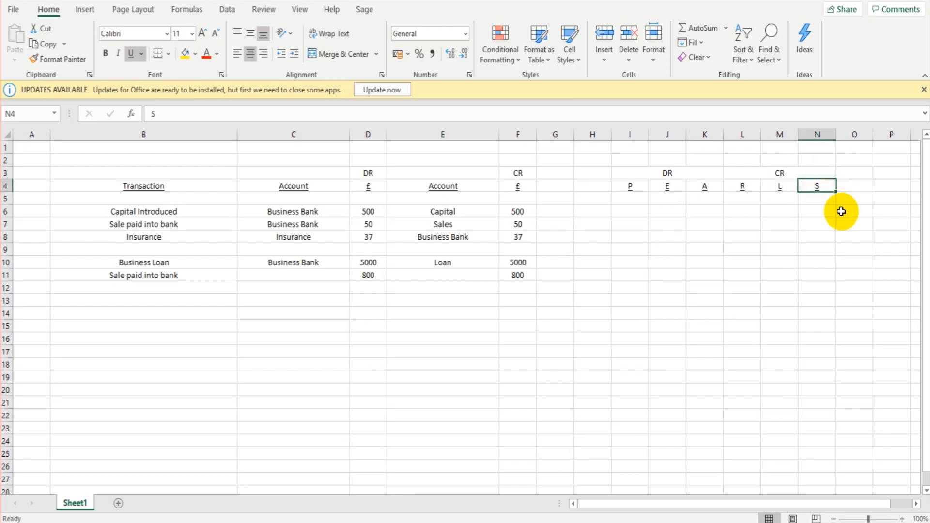
# Credit Sales and debit Business Bank for the 800 sale, referring to the PEARLS headings.
pyautogui.click(779, 173)
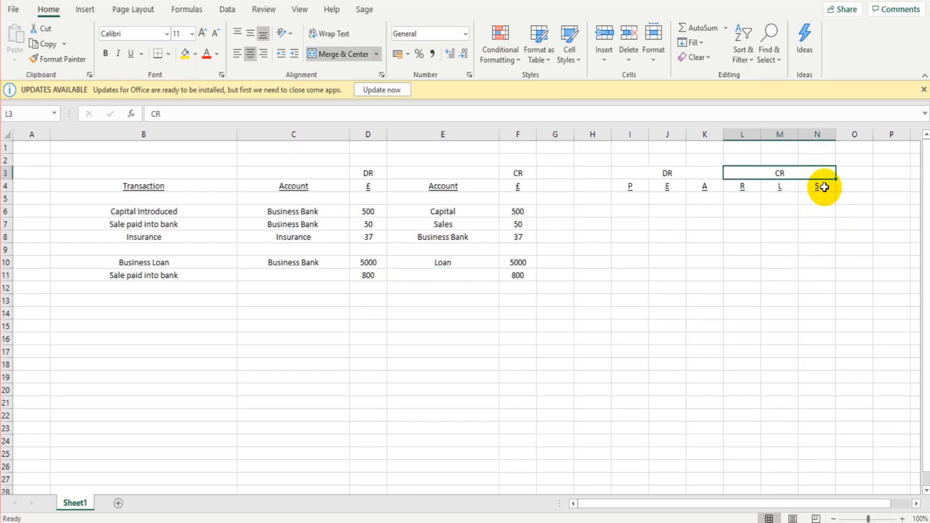
pyautogui.click(442, 274)
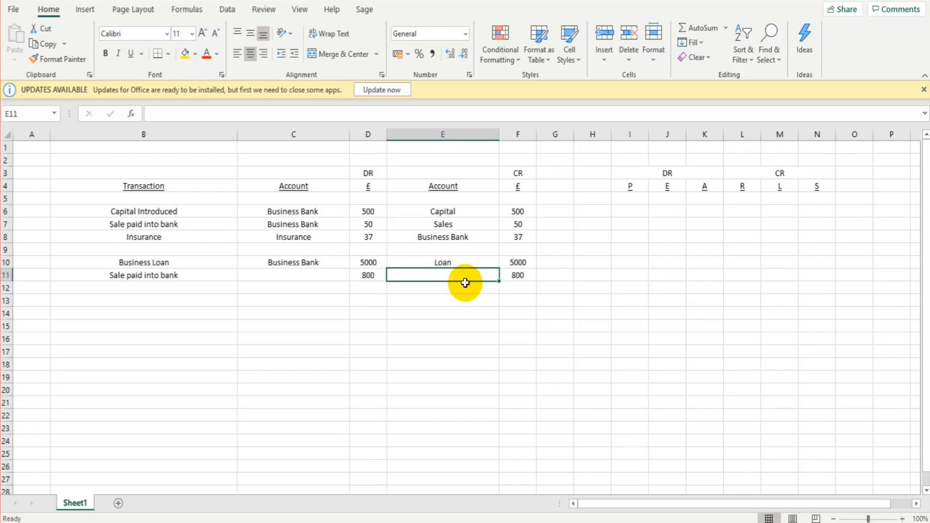
pyautogui.write('Sales')
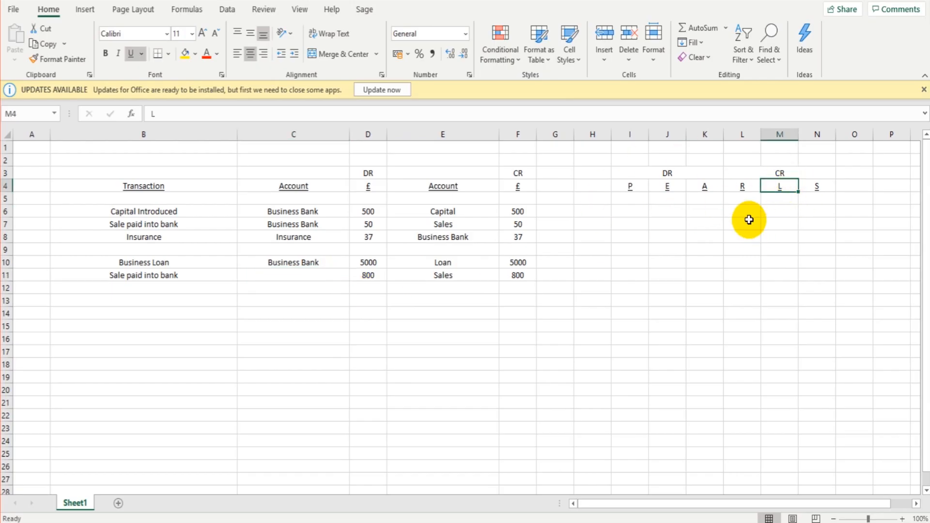
pyautogui.click(704, 185)
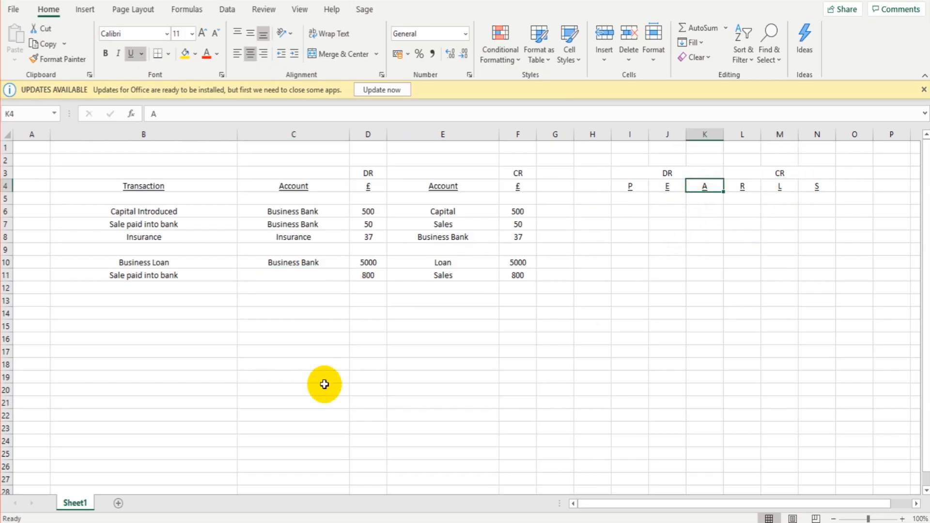
pyautogui.click(292, 275)
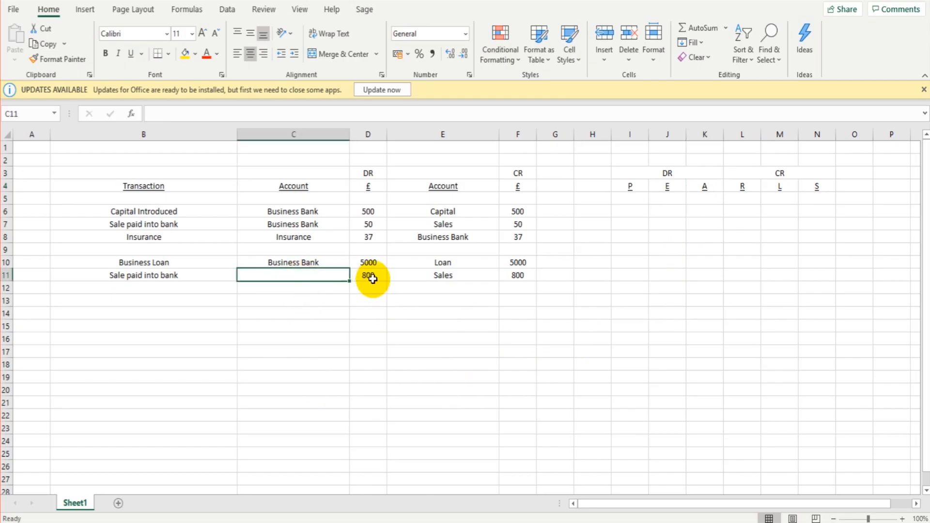
pyautogui.write('Business Bank')
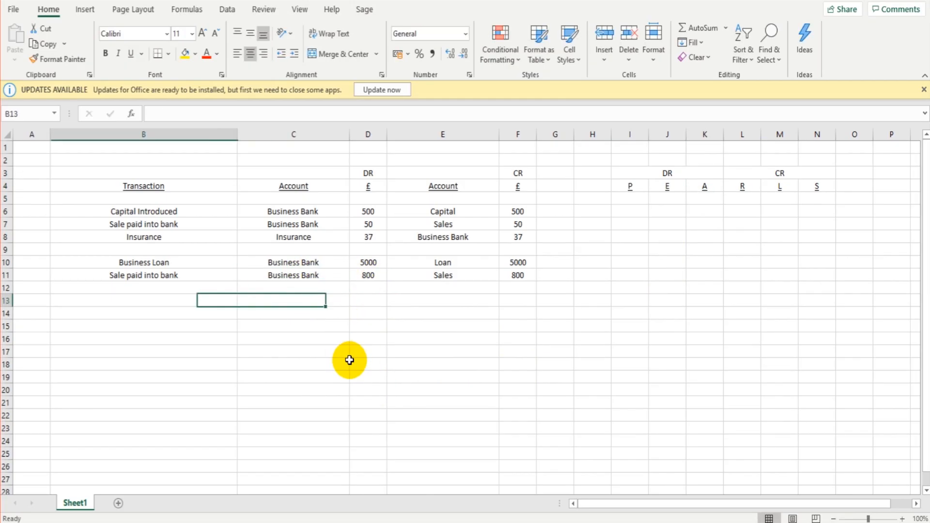
# Enter Rent in row 12 for 1500, debiting Rent and crediting Business Bank.
pyautogui.click(143, 301)
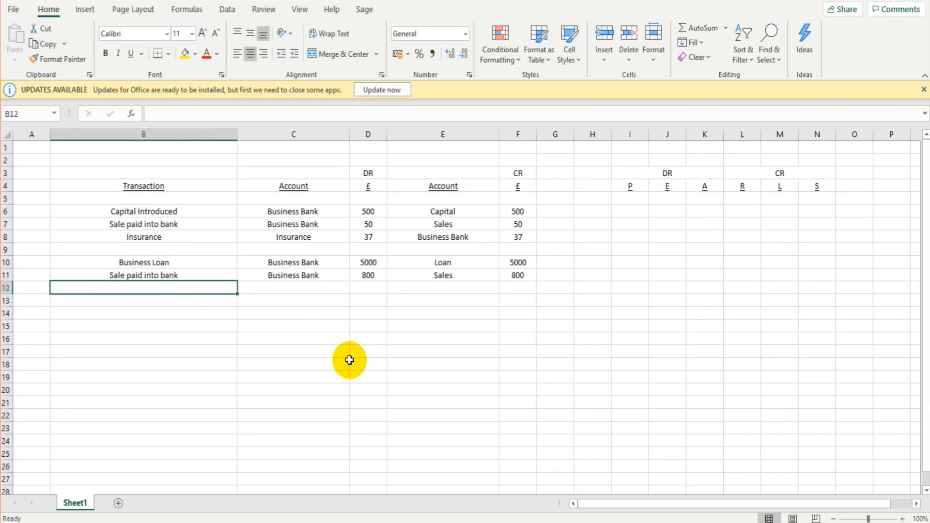
pyautogui.write('Rent')
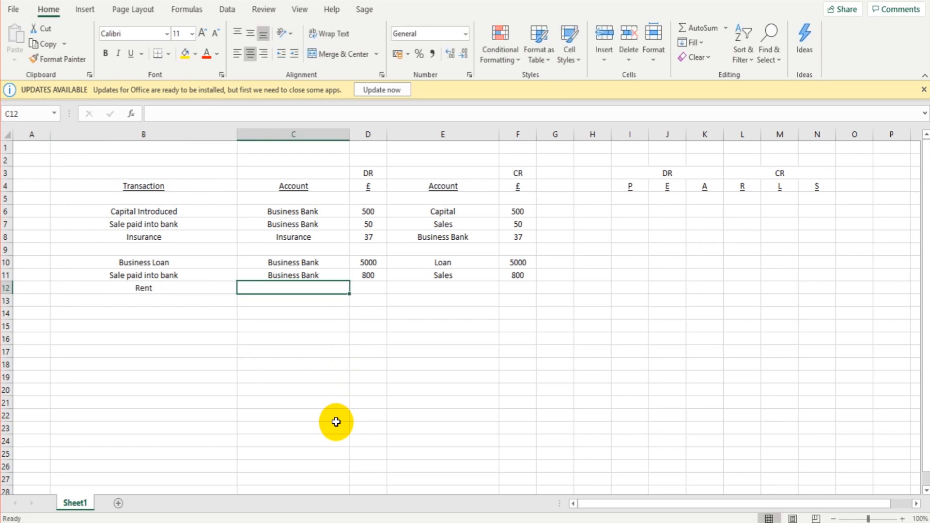
pyautogui.write('1500')
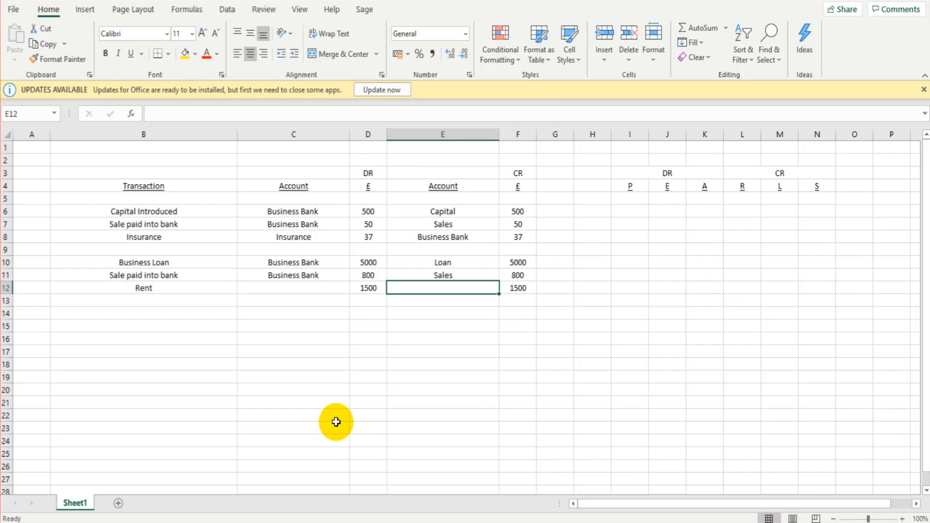
pyautogui.moveTo(656, 186)
pyautogui.write('Rent')
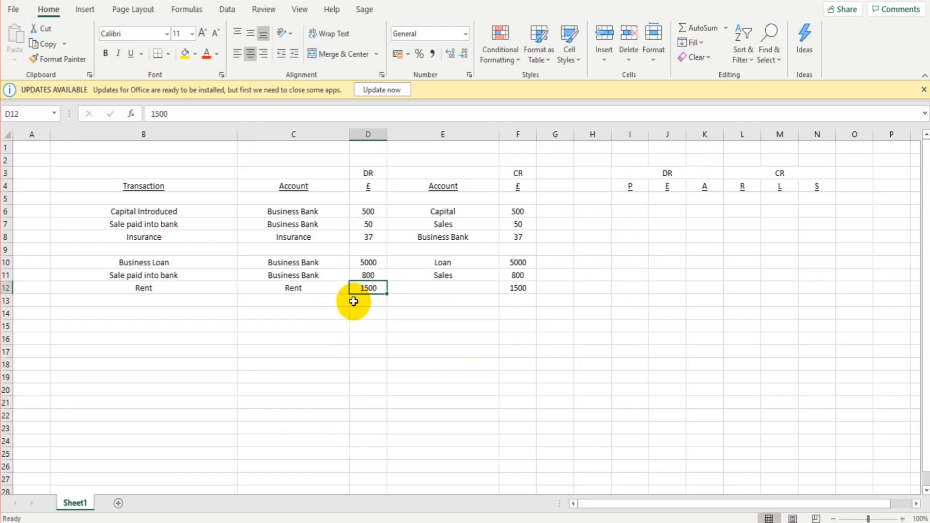
pyautogui.click(442, 288)
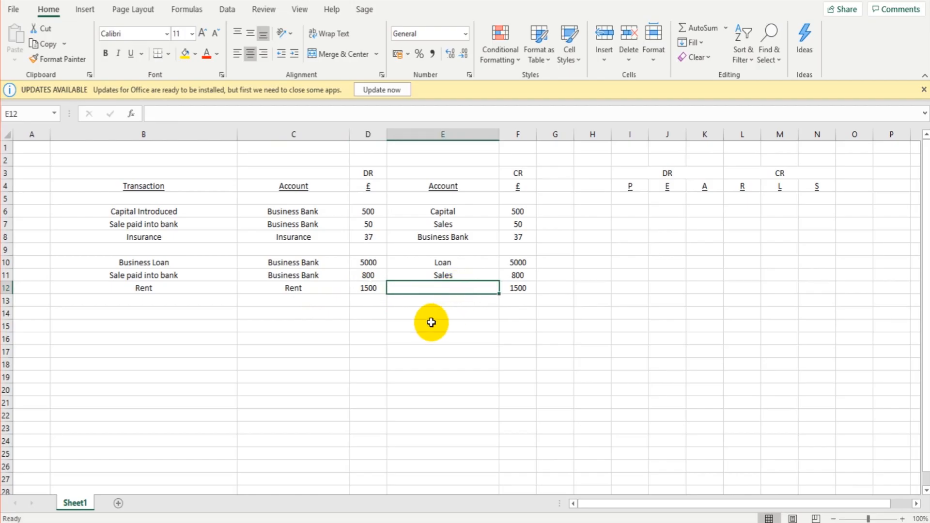
pyautogui.moveTo(772, 186)
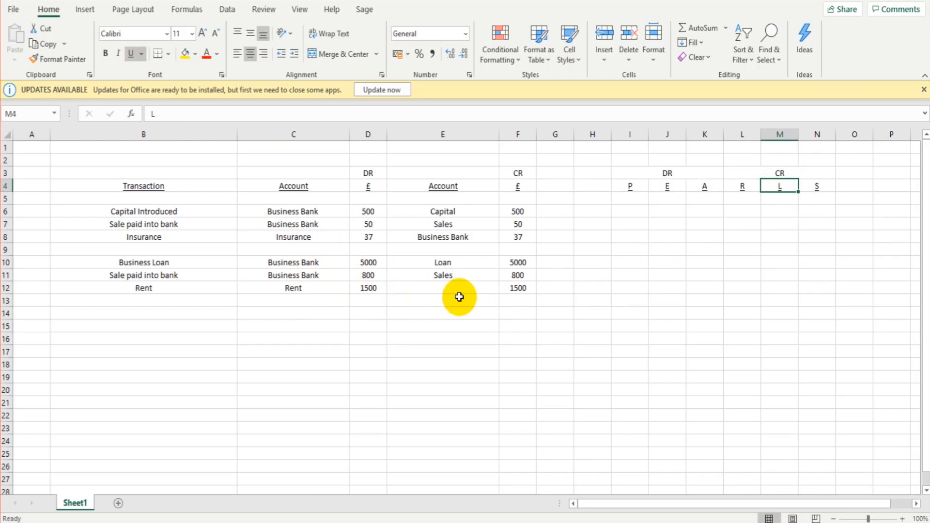
pyautogui.click(442, 288)
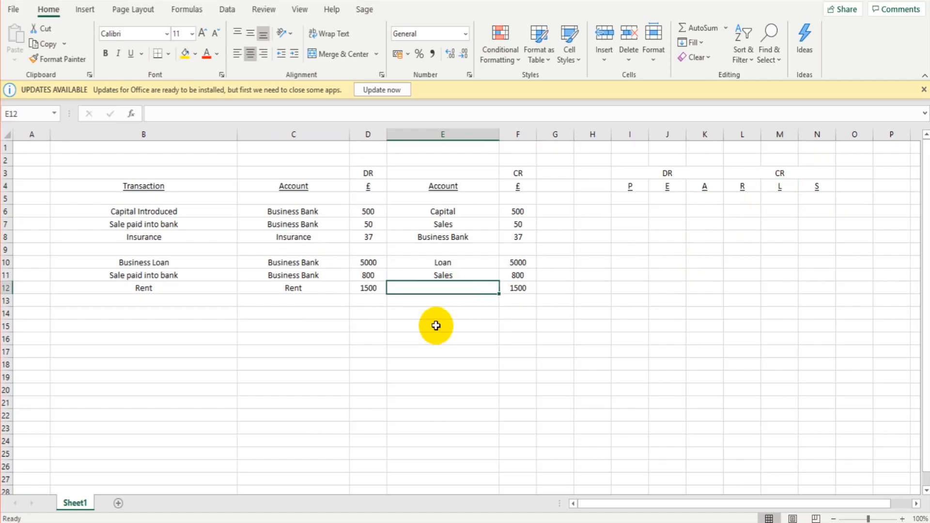
pyautogui.write('Business Bank')
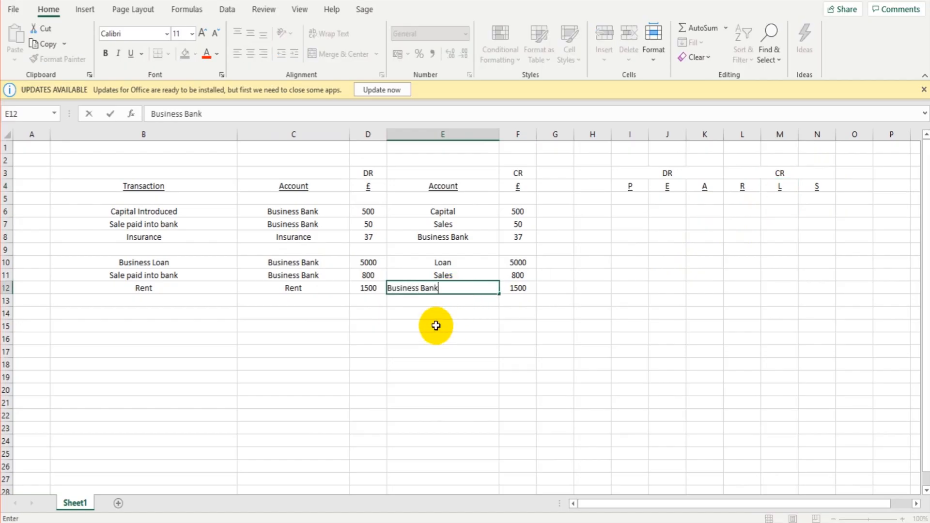
pyautogui.press('Enter')
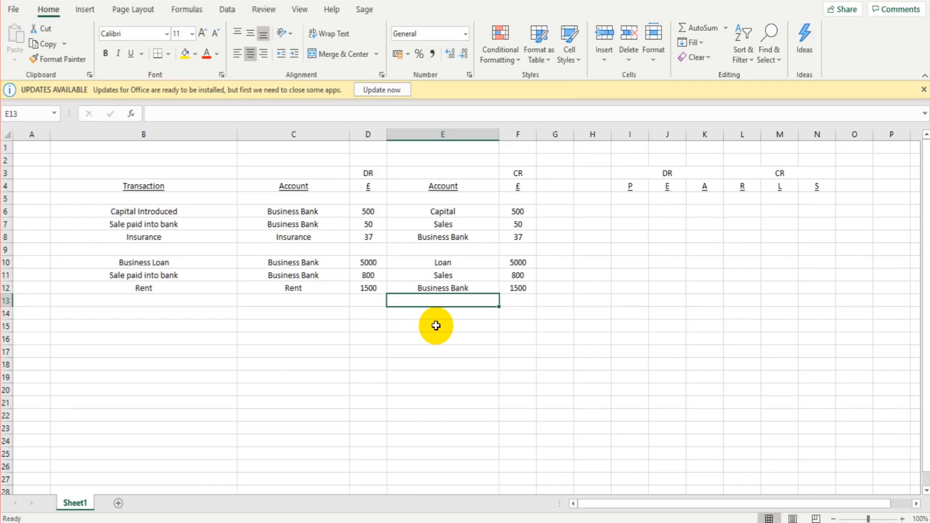
pyautogui.moveTo(647, 230)
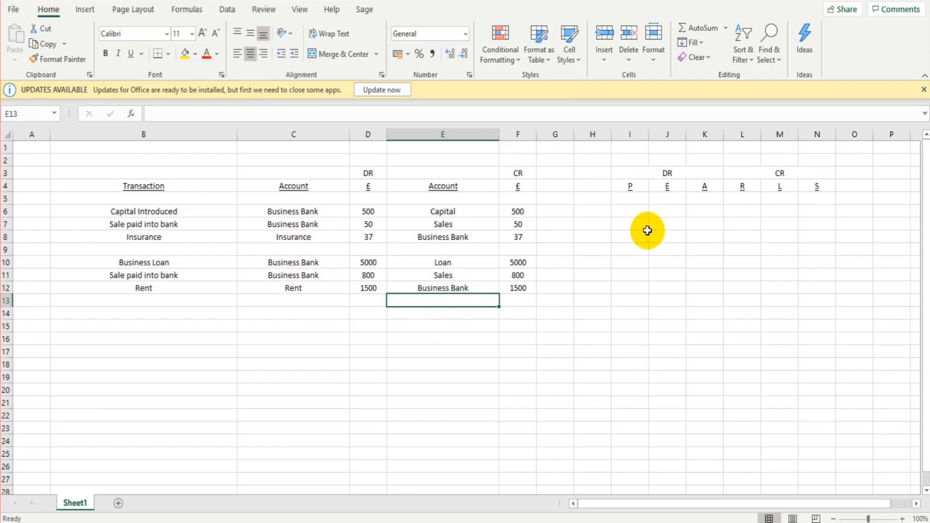
pyautogui.moveTo(779, 223)
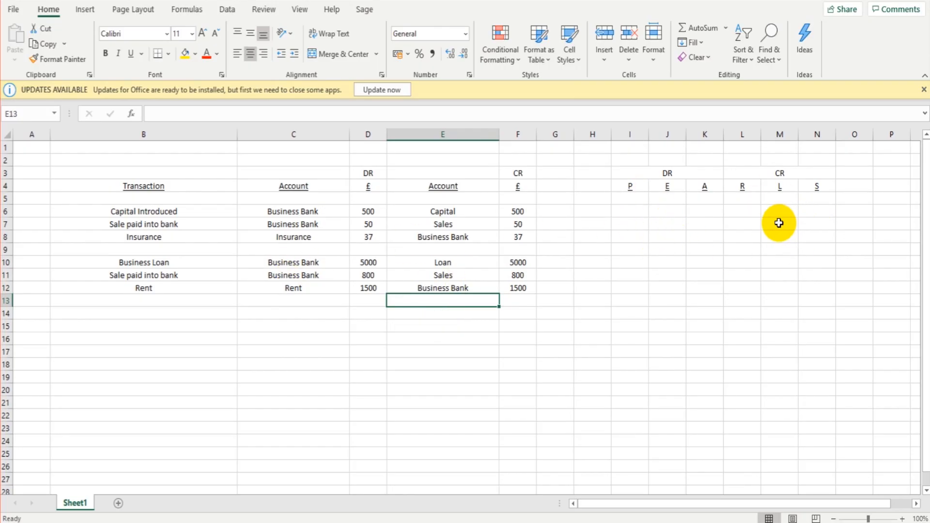
pyautogui.moveTo(291, 308)
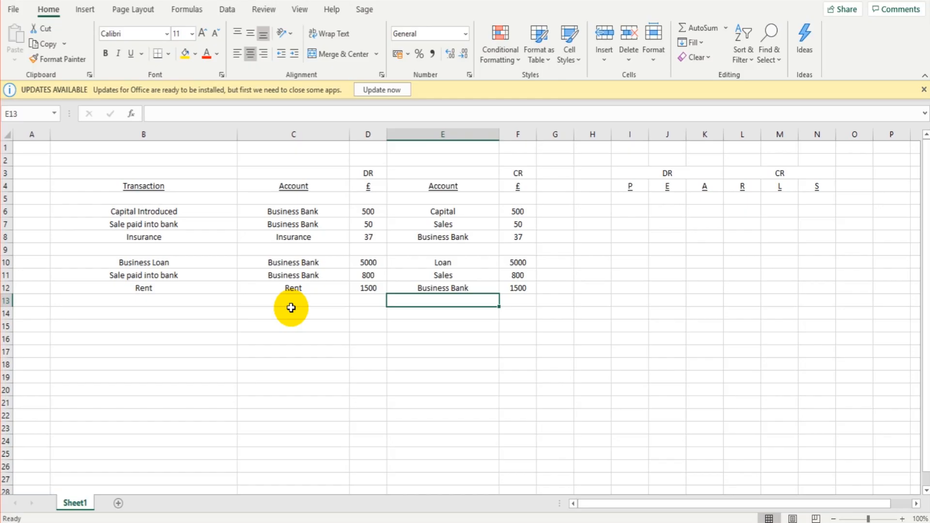
pyautogui.moveTo(286, 349)
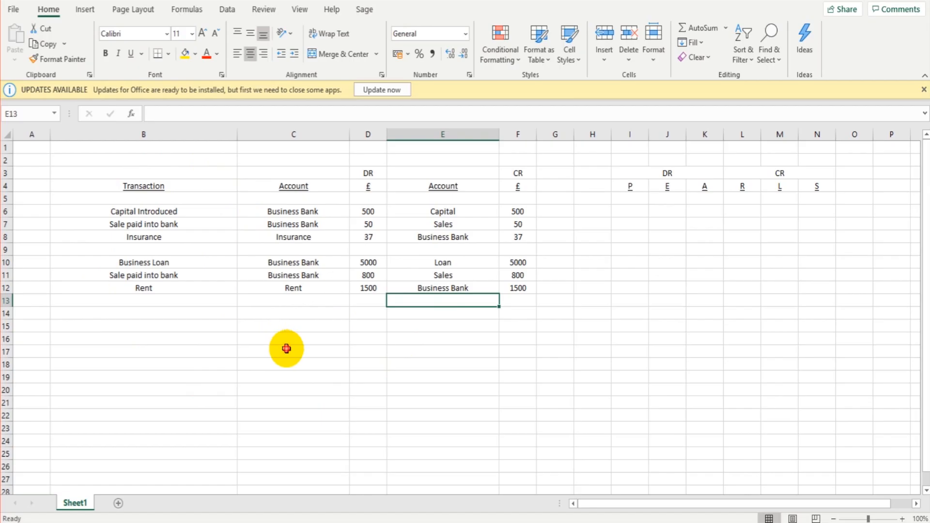